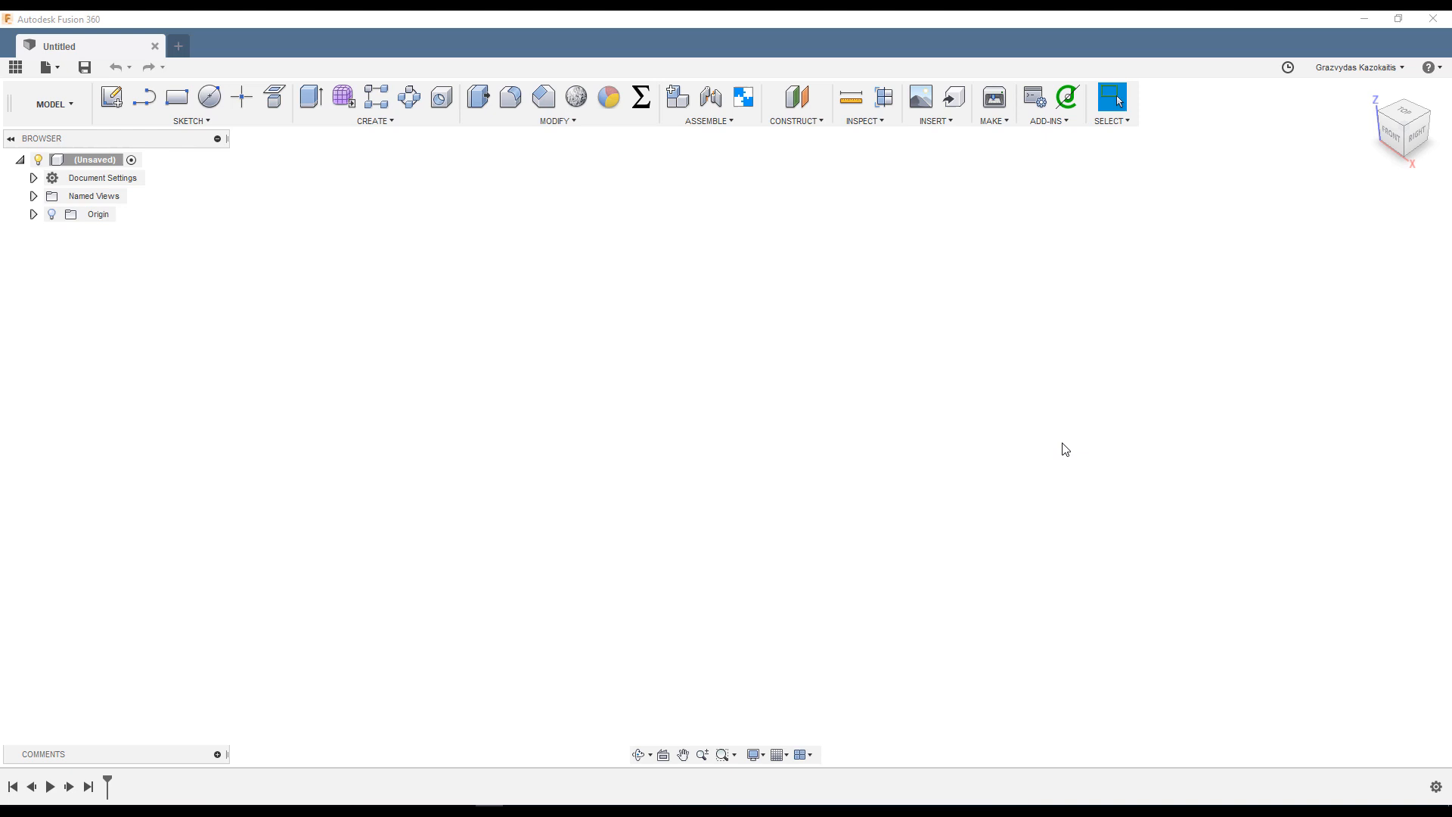
mouse_move(371, 212)
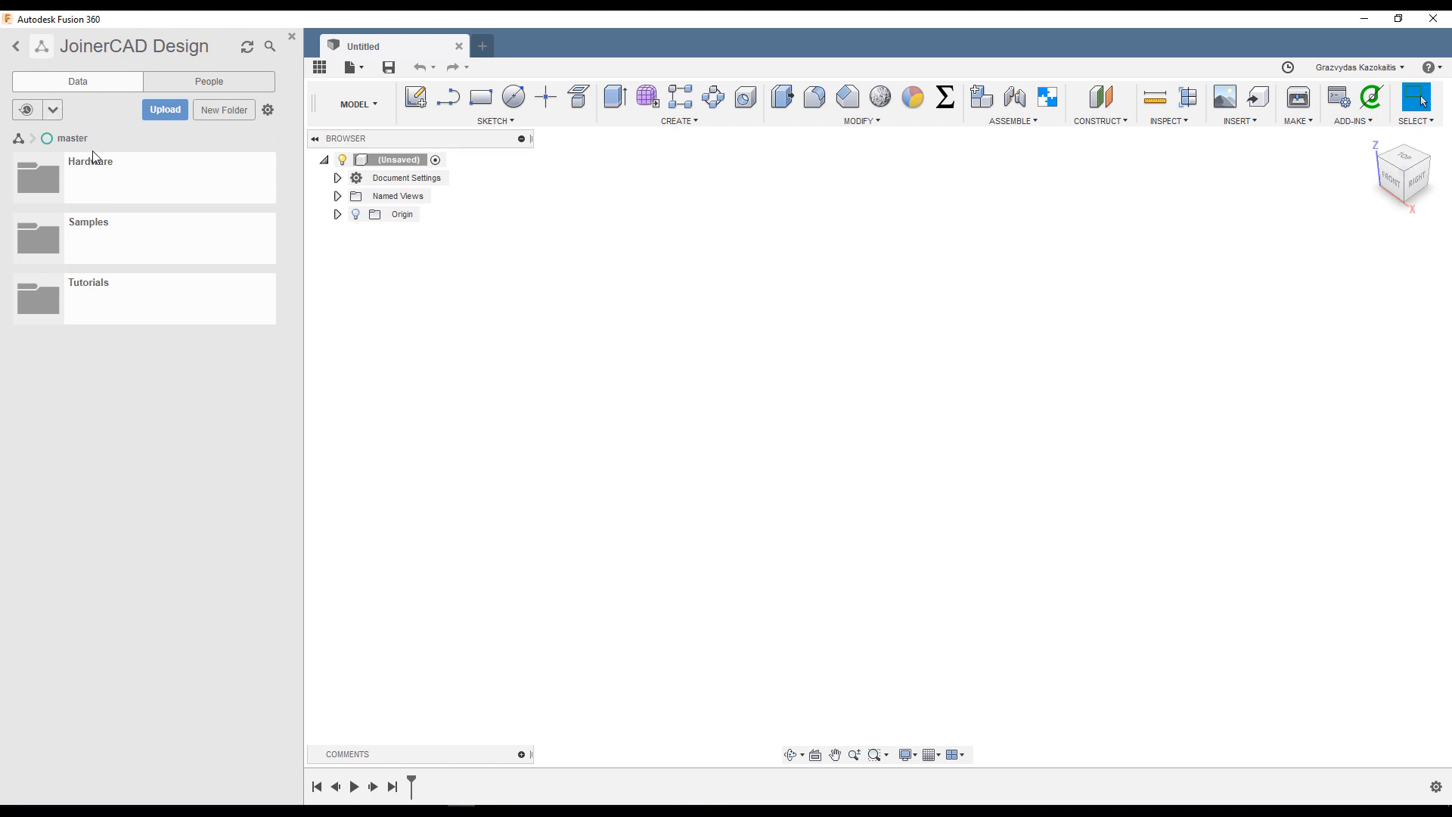
Open the Hardware folder under JoinerCAD Design > master in the Data Panel.
double_click(89, 162)
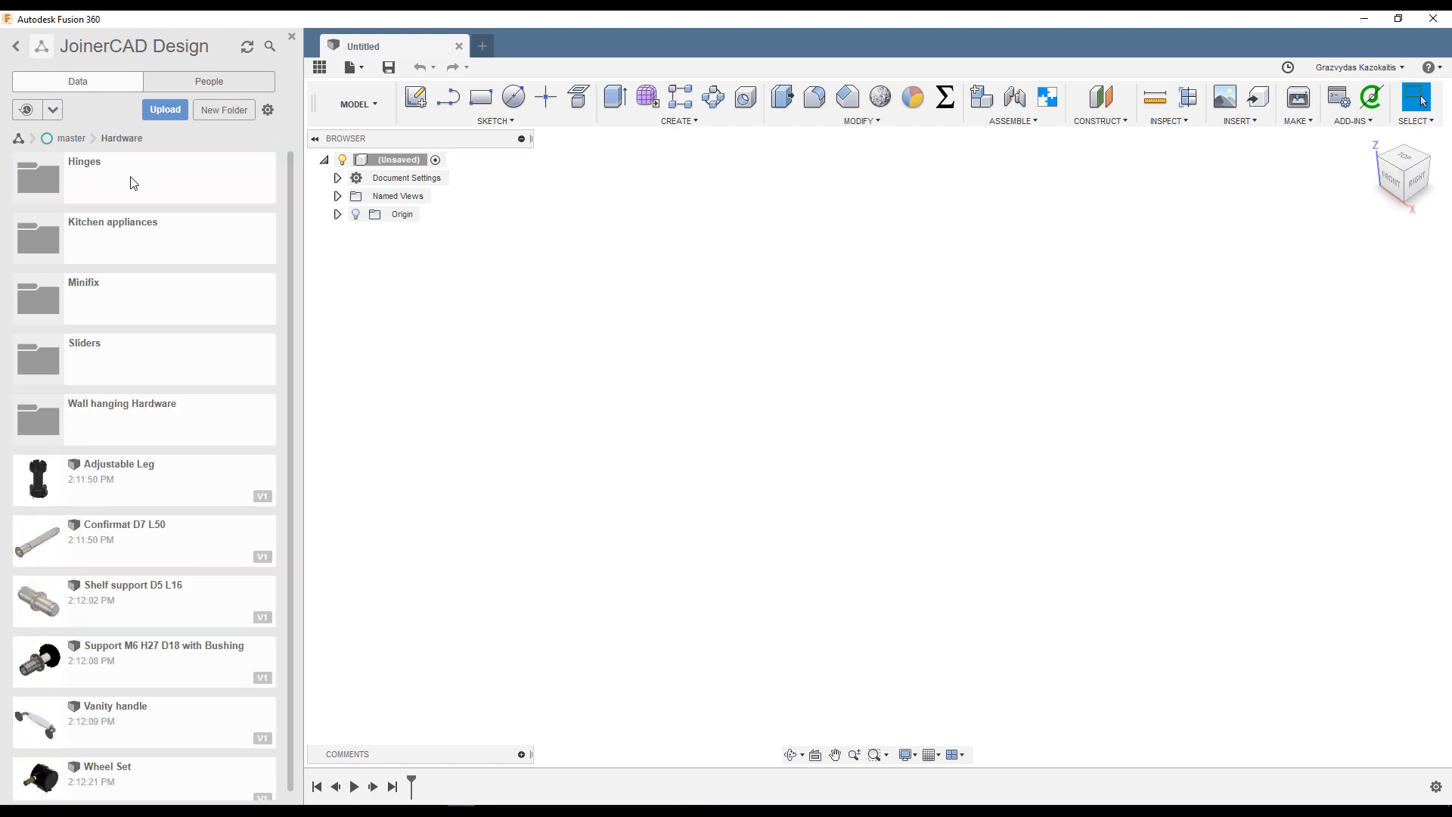
mouse_move(157, 131)
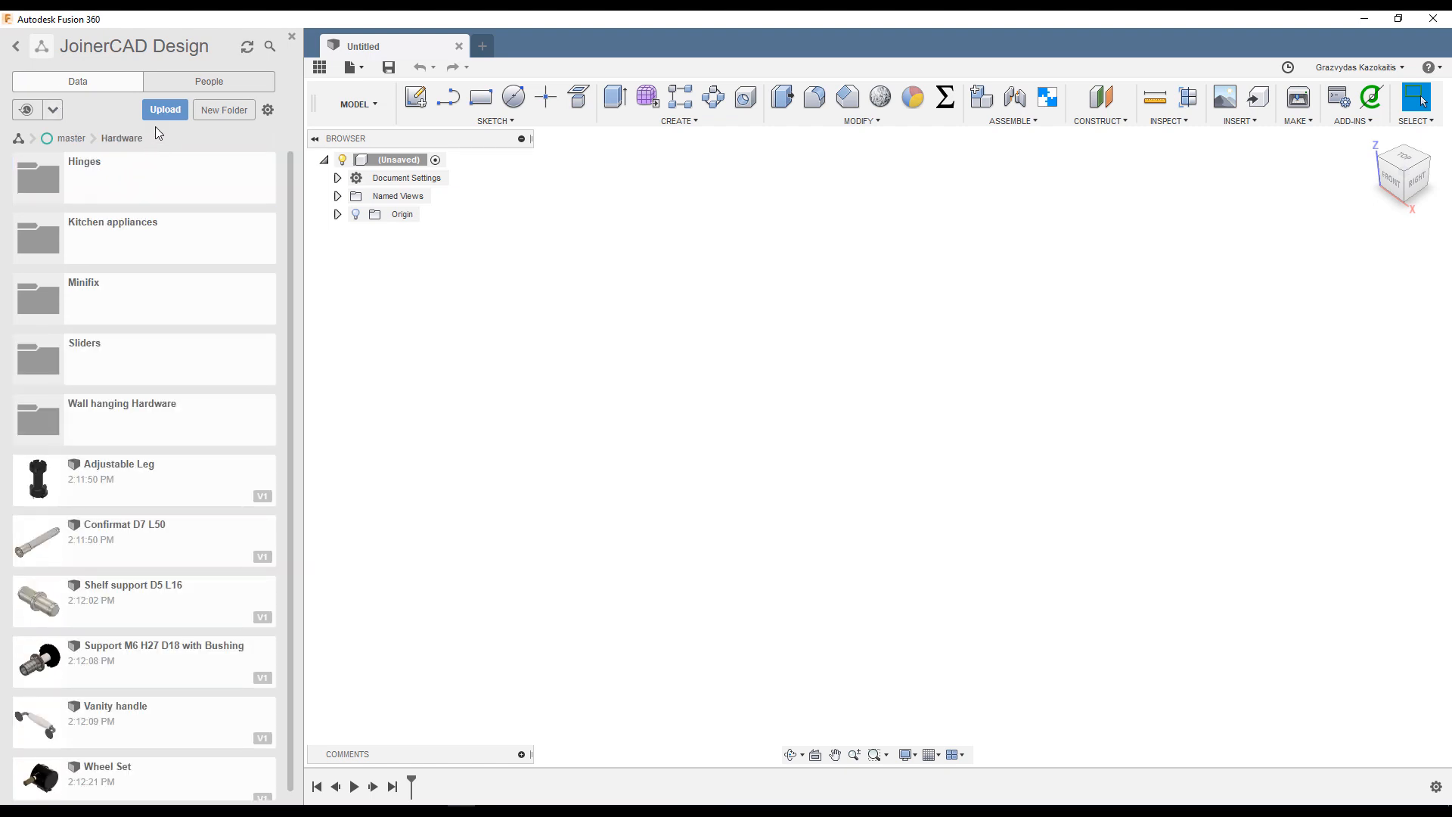
Upload Adjustable support.stp into the Hardware folder and select the uploaded file.
click(164, 110)
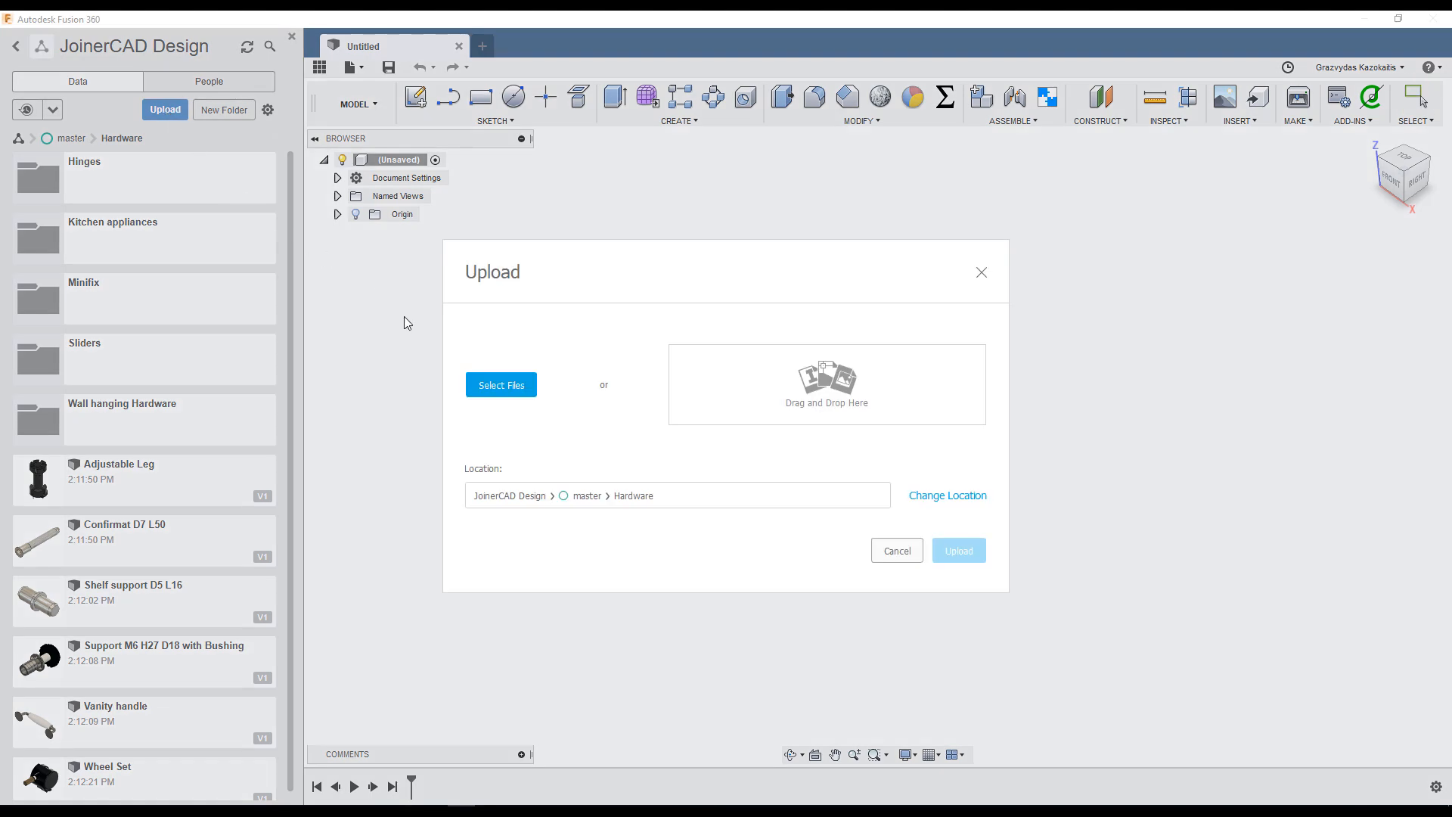
click(501, 384)
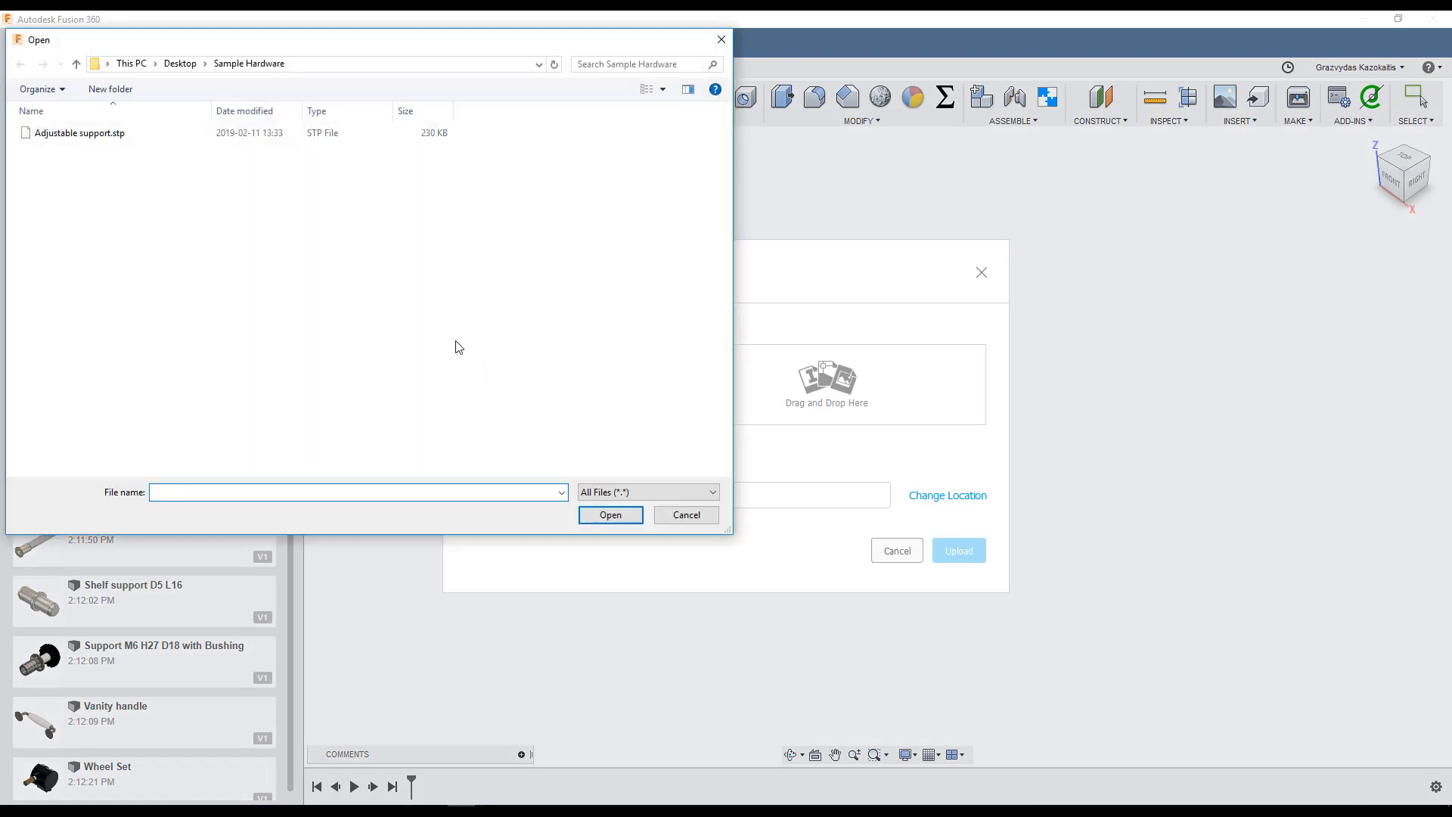
click(80, 133)
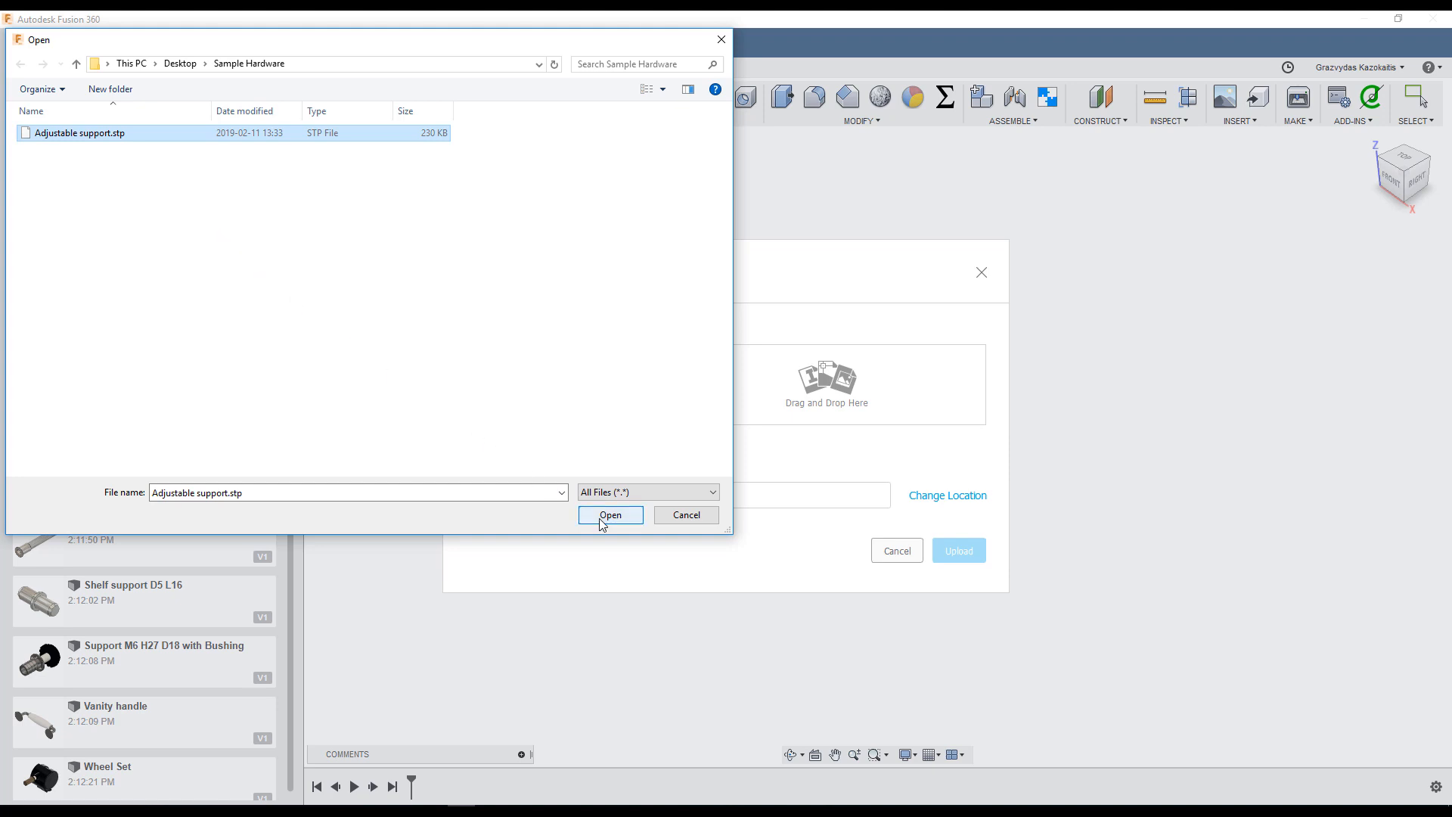
click(611, 515)
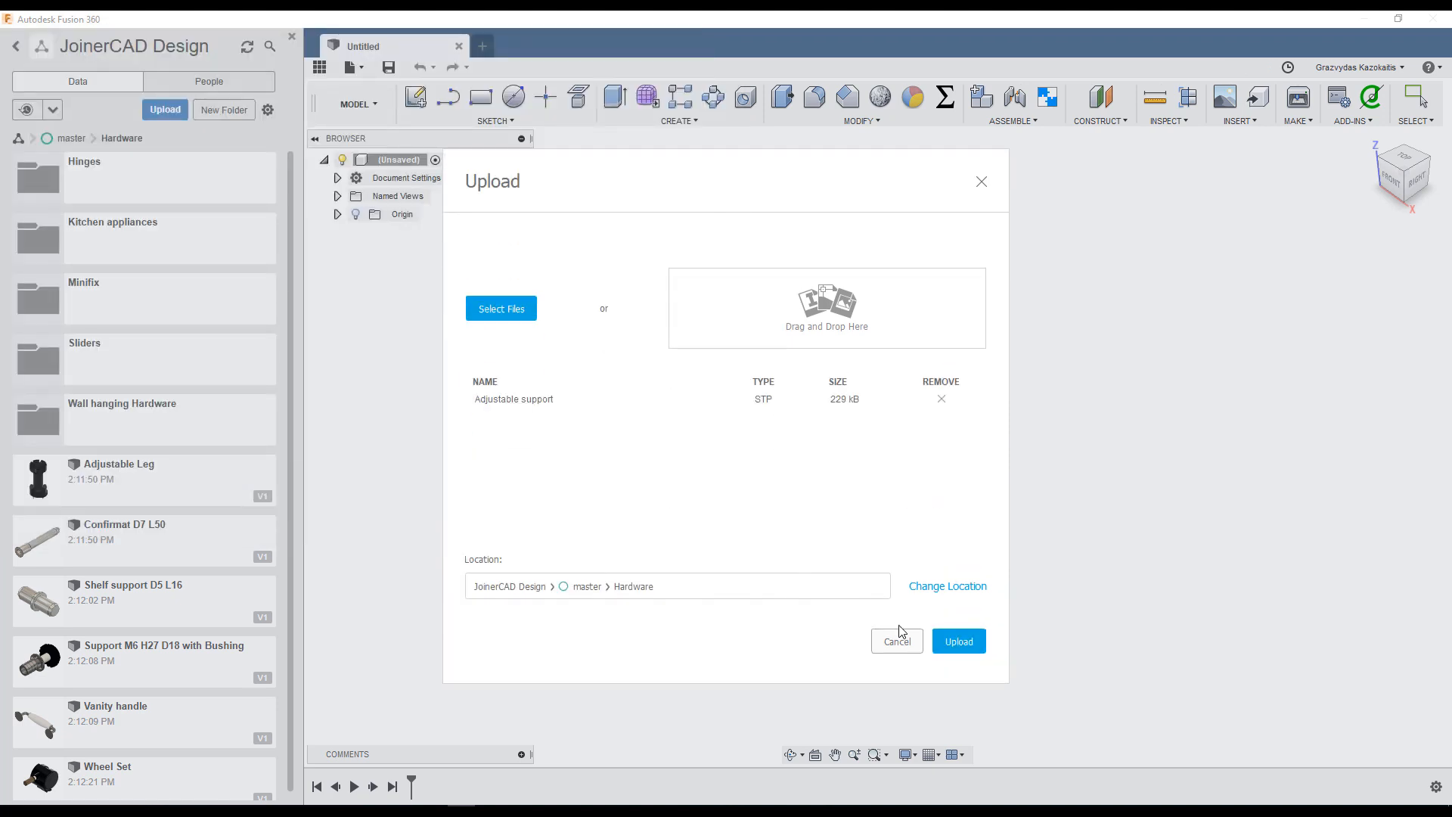
click(959, 641)
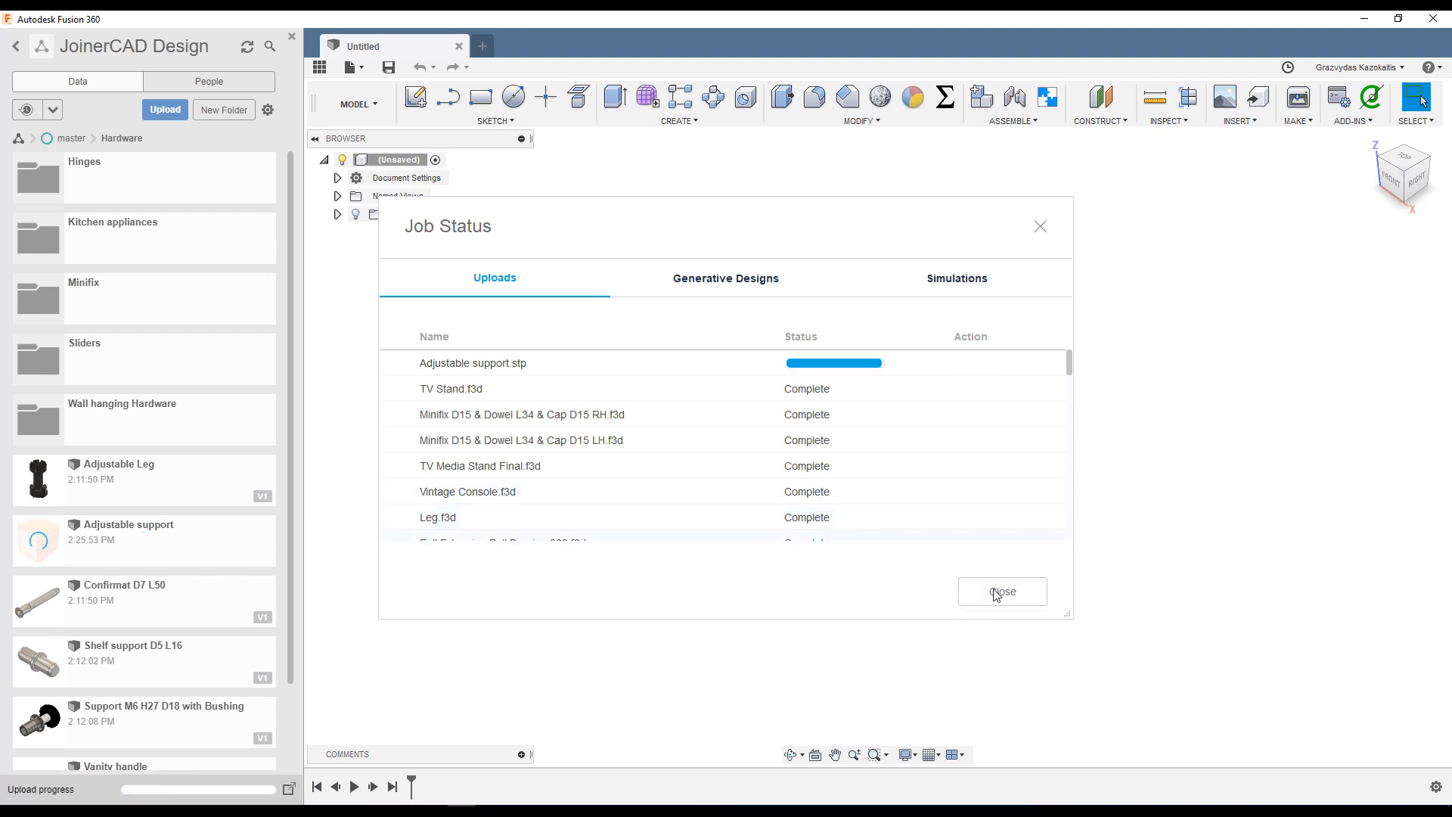
click(1002, 592)
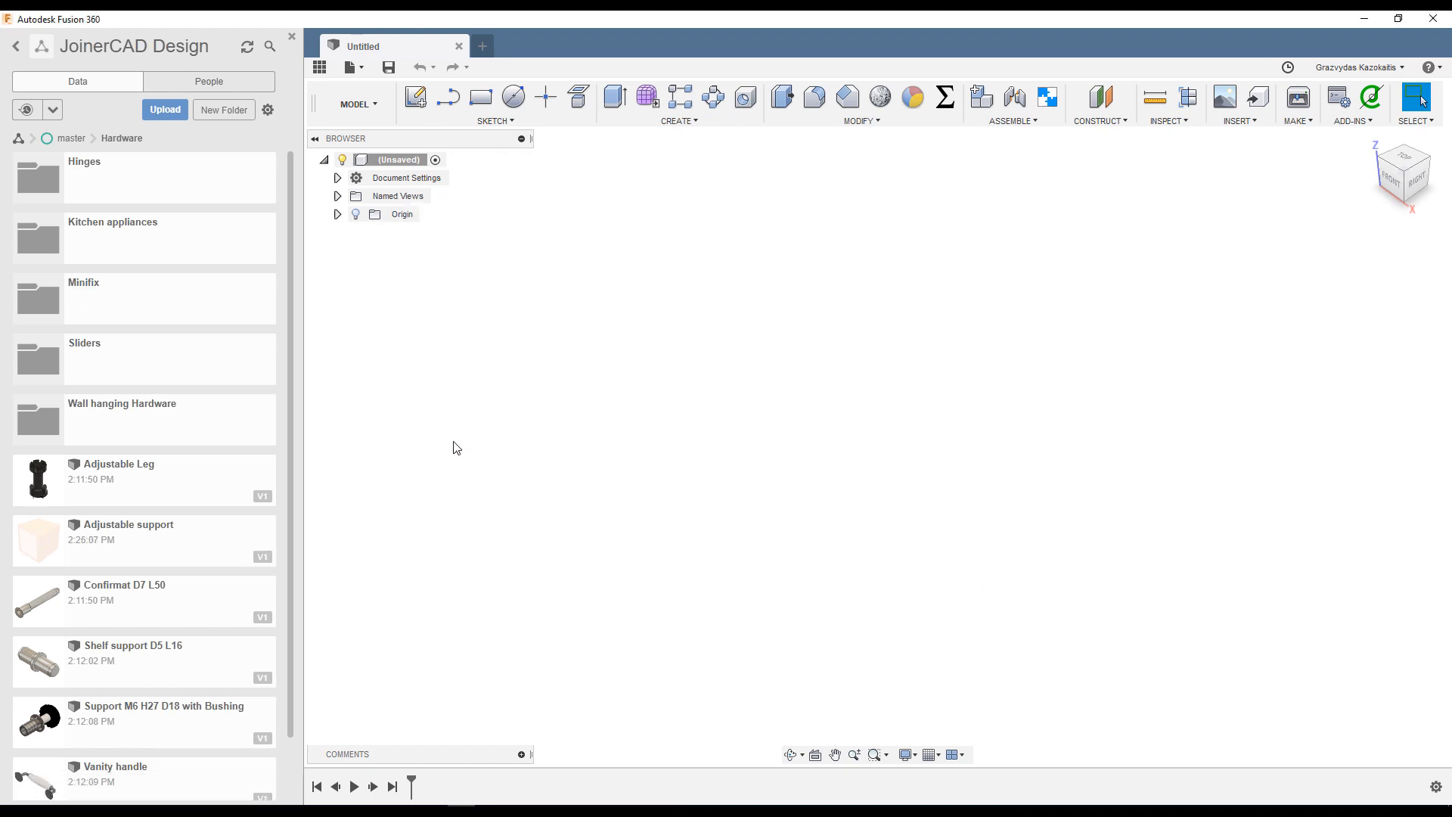
click(144, 539)
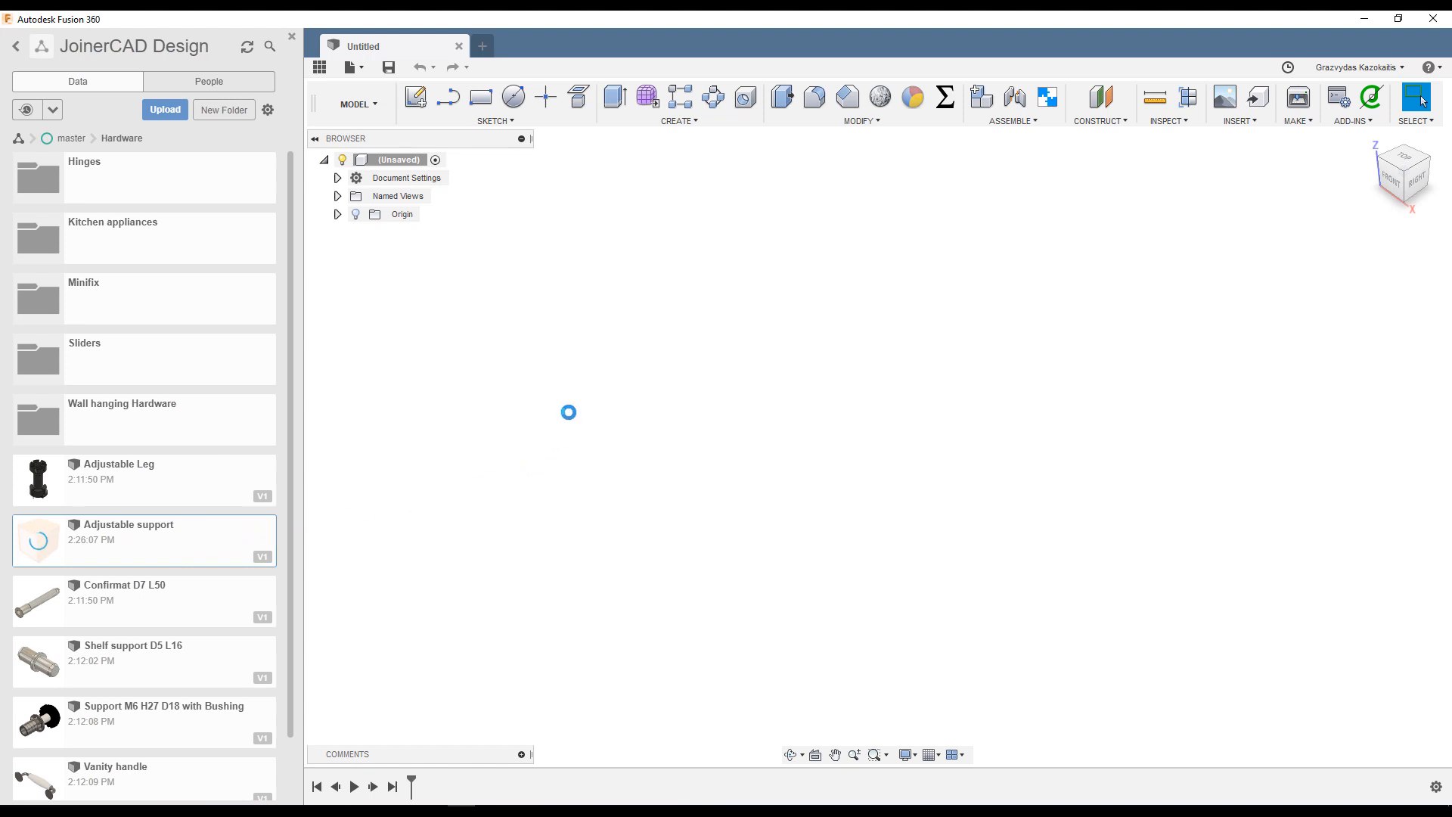
Open the Adjustable support design and convert Body1 and Body2 into components.
double_click(128, 525)
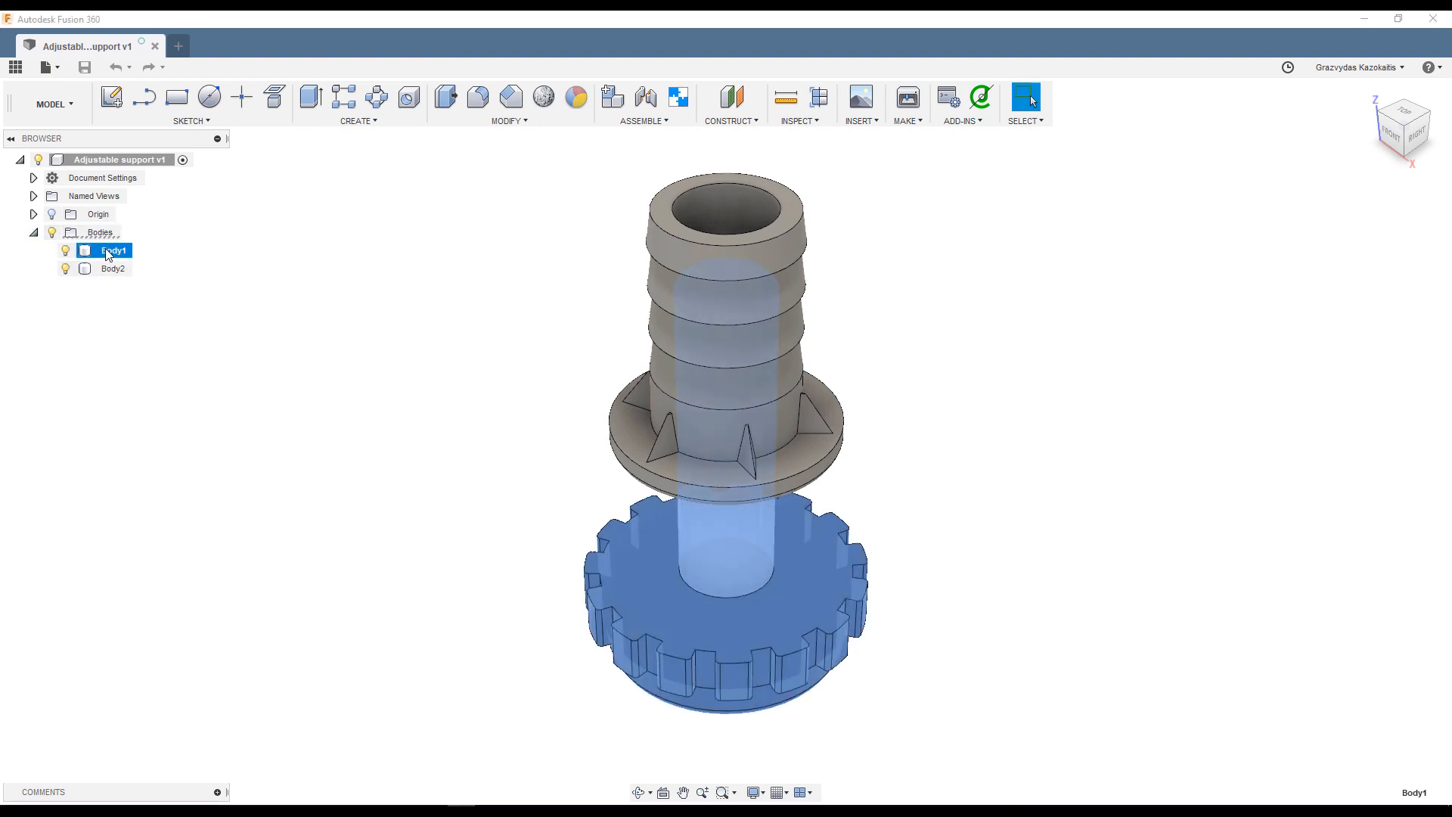
right_click(112, 267)
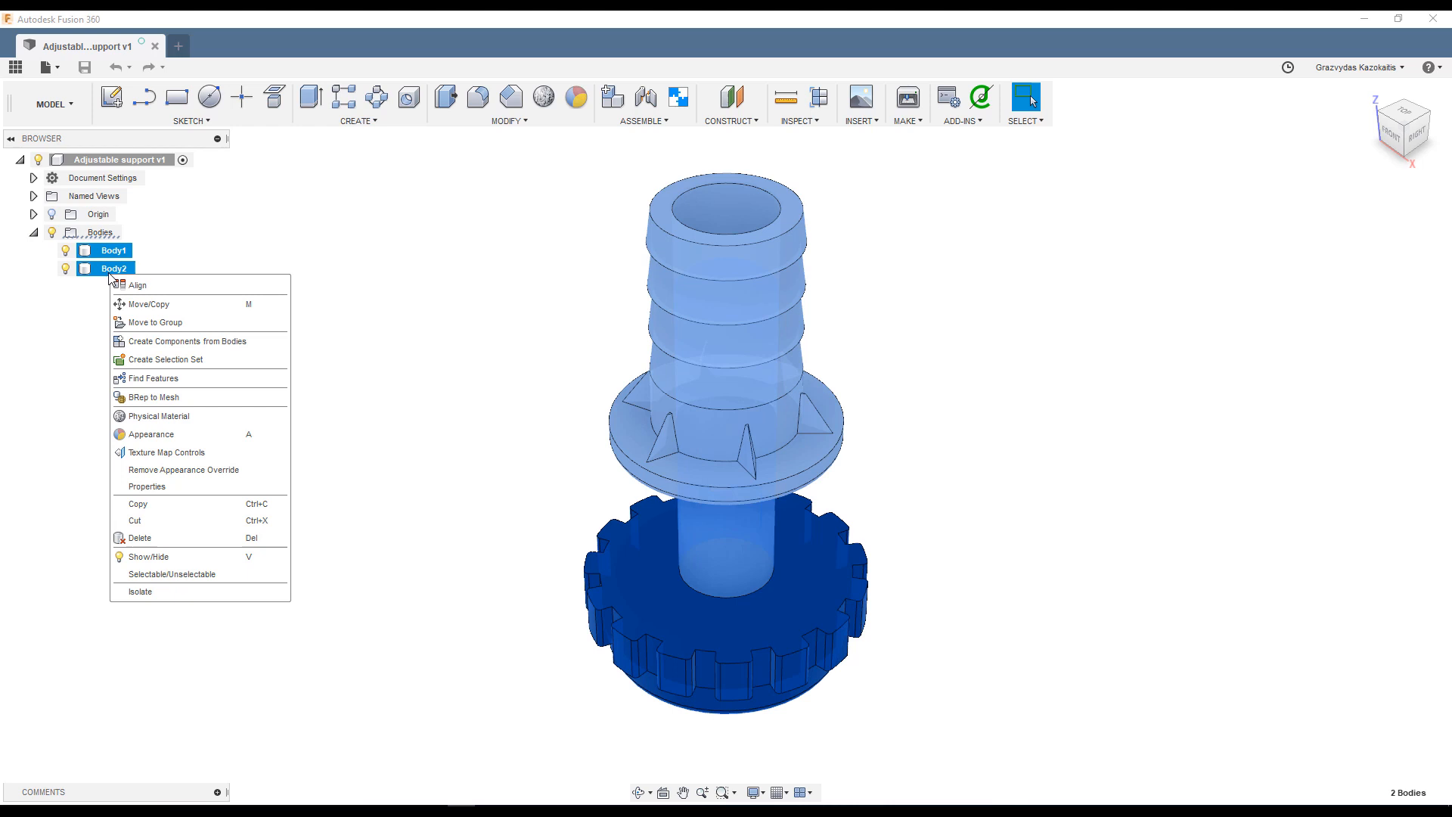
click(170, 341)
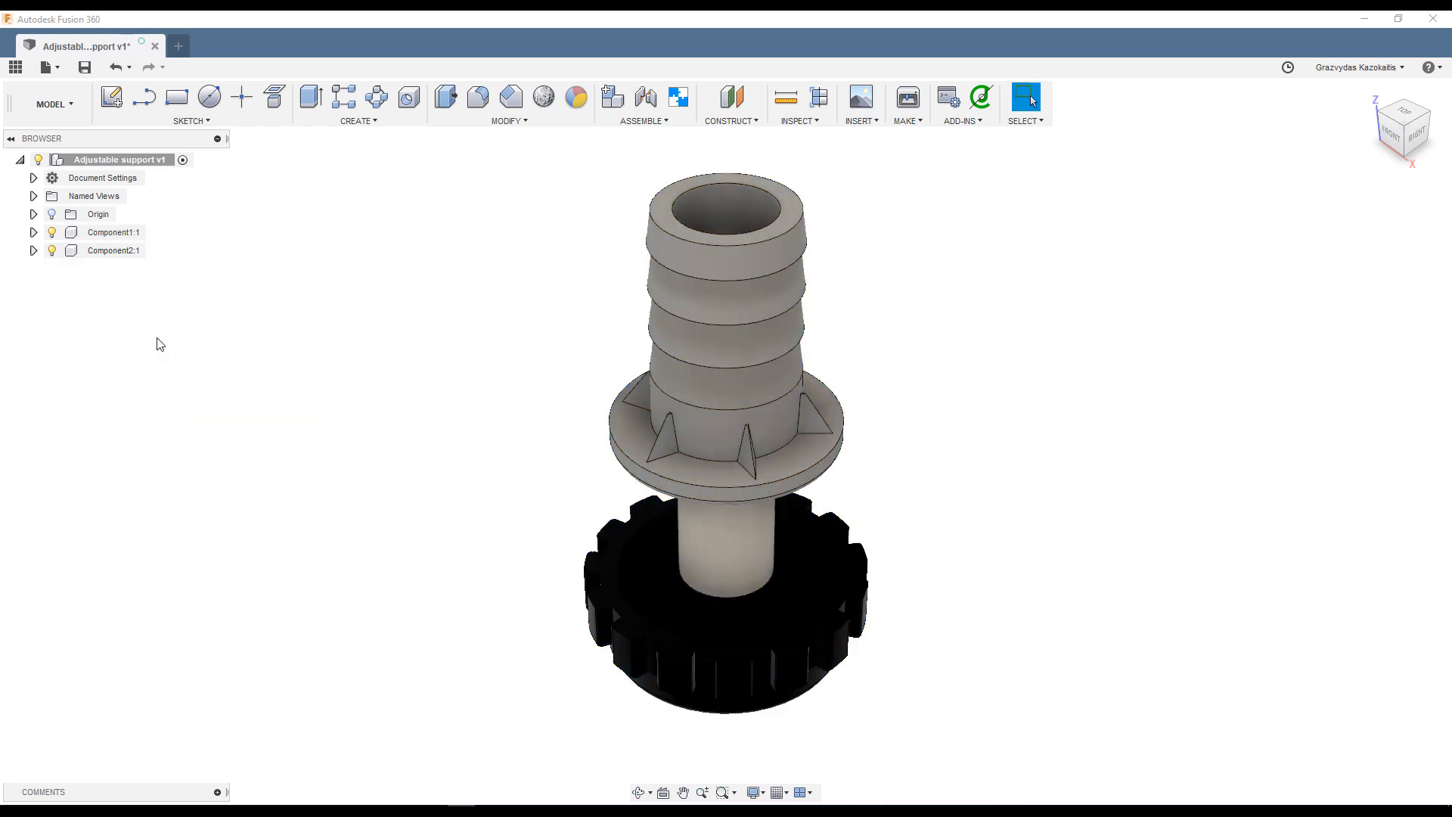
mouse_move(650, 155)
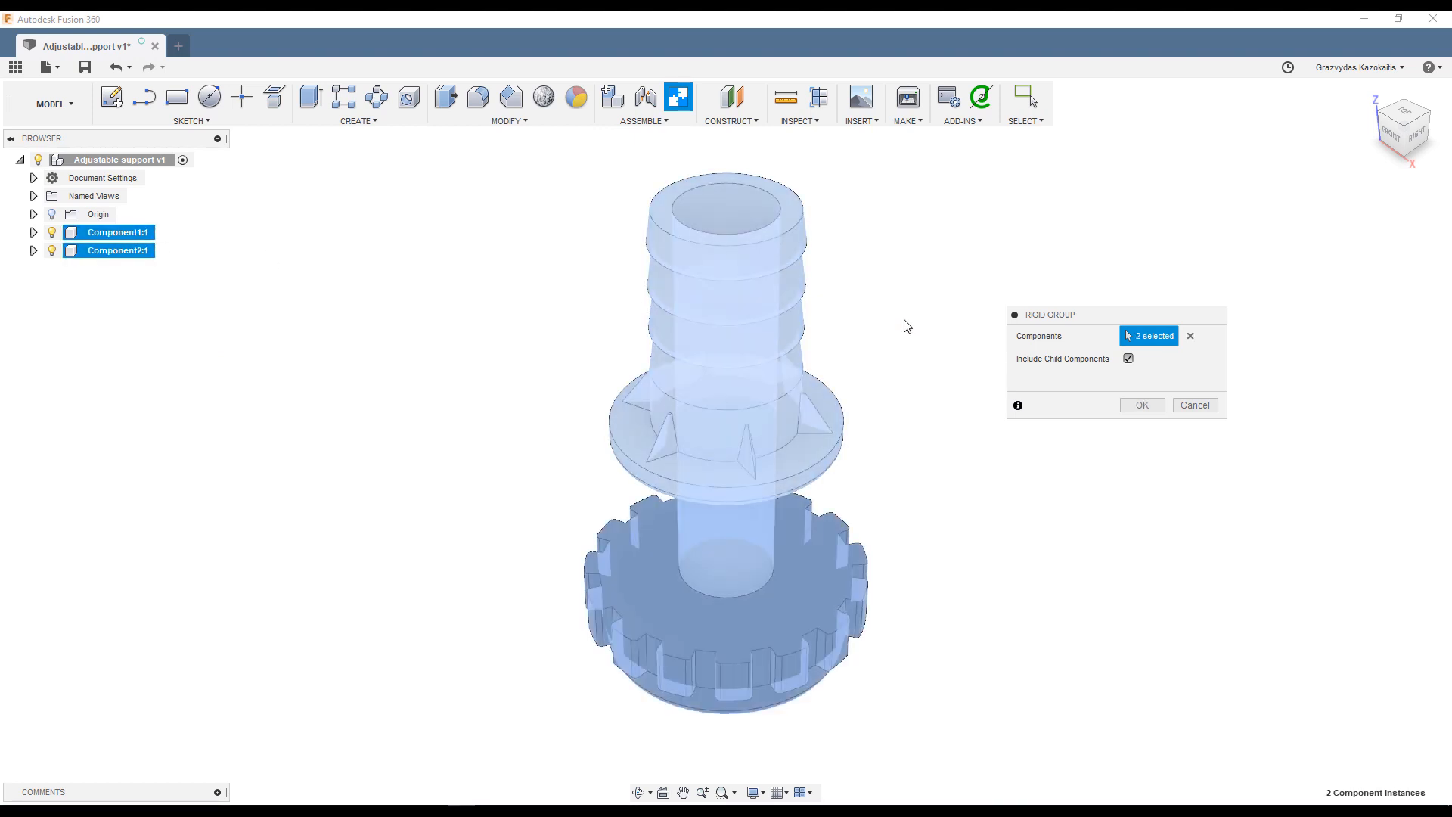
Lock the two new components together as a rigid group.
click(1142, 404)
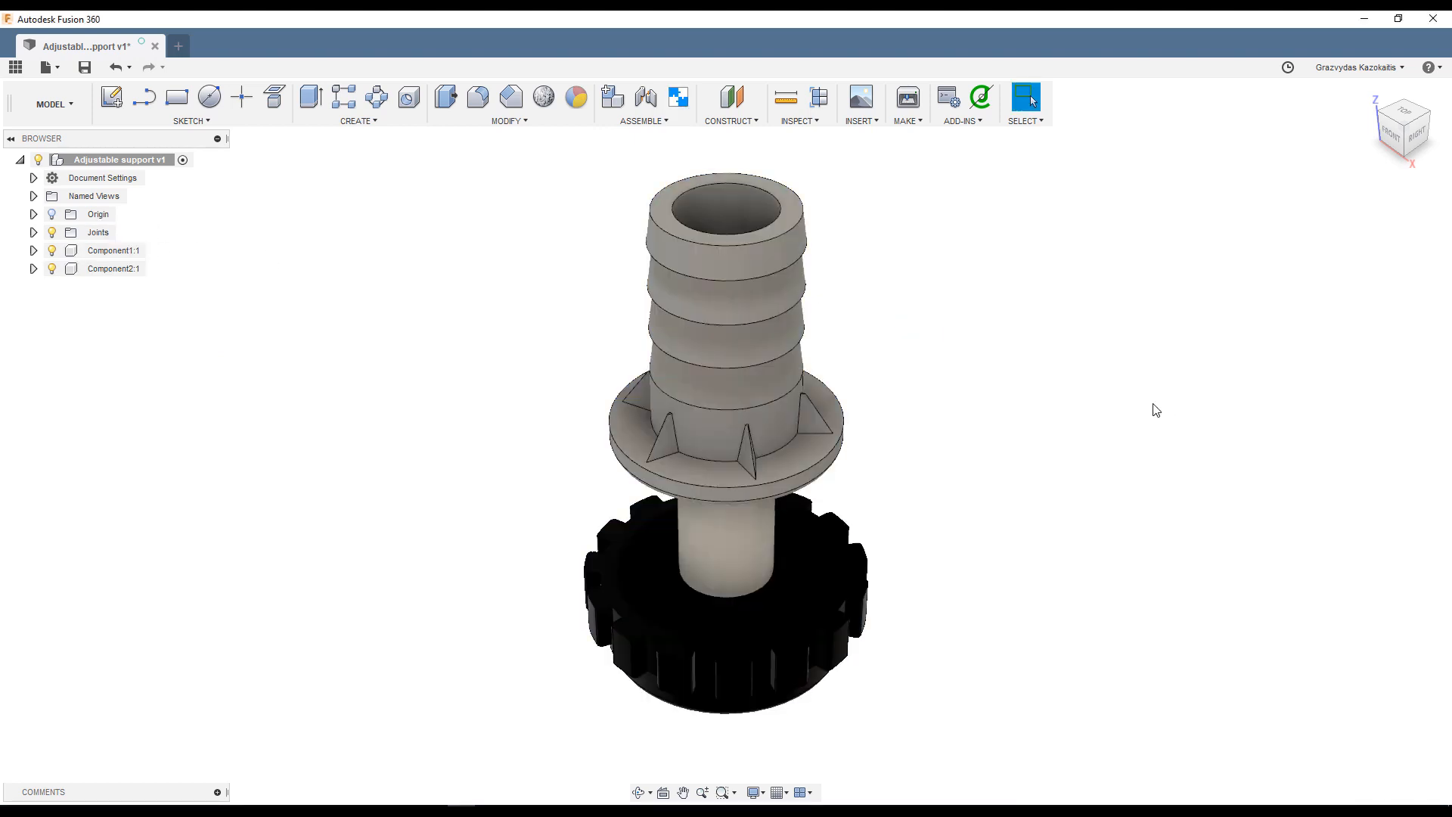
click(112, 251)
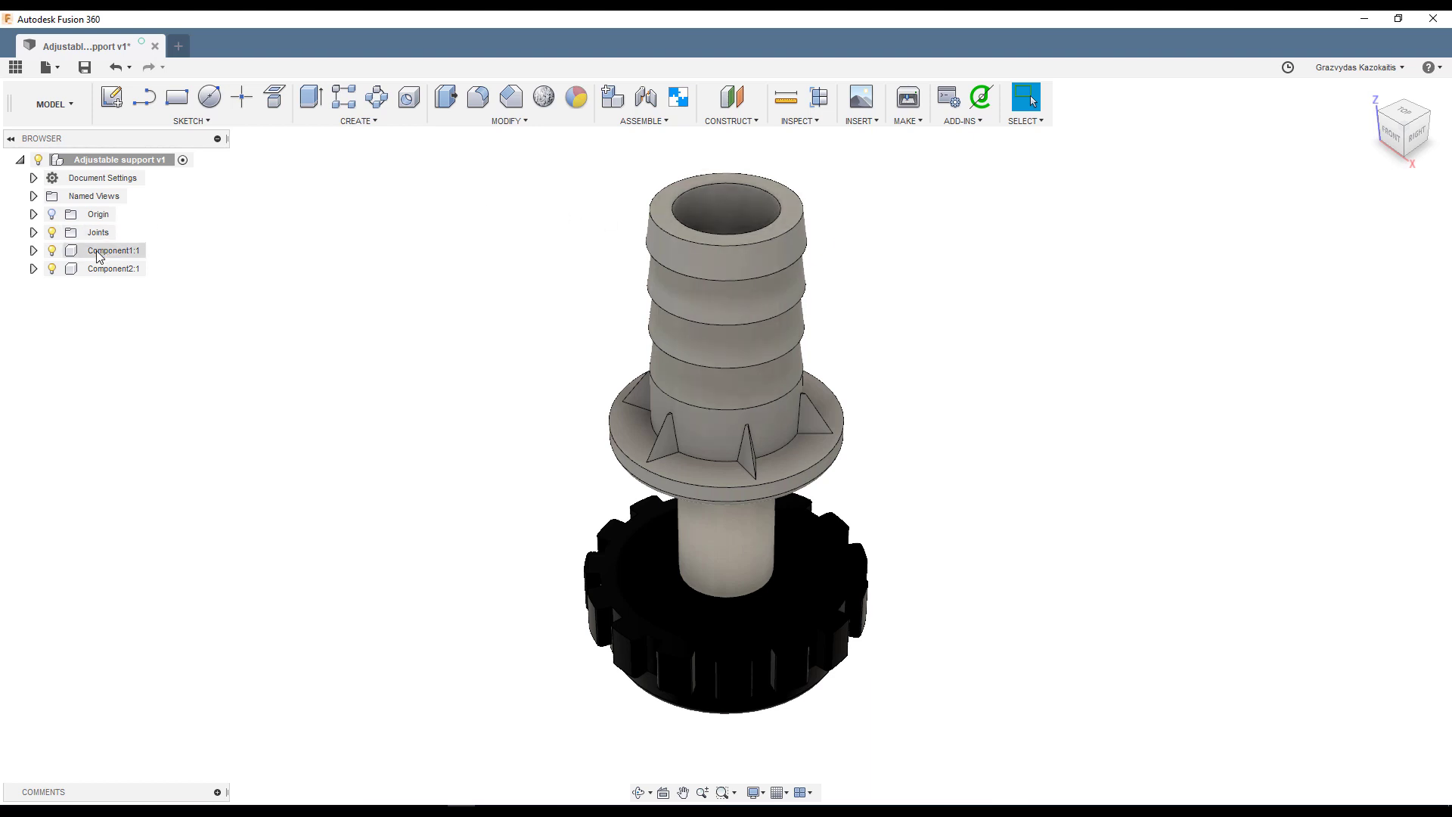
right_click(114, 250)
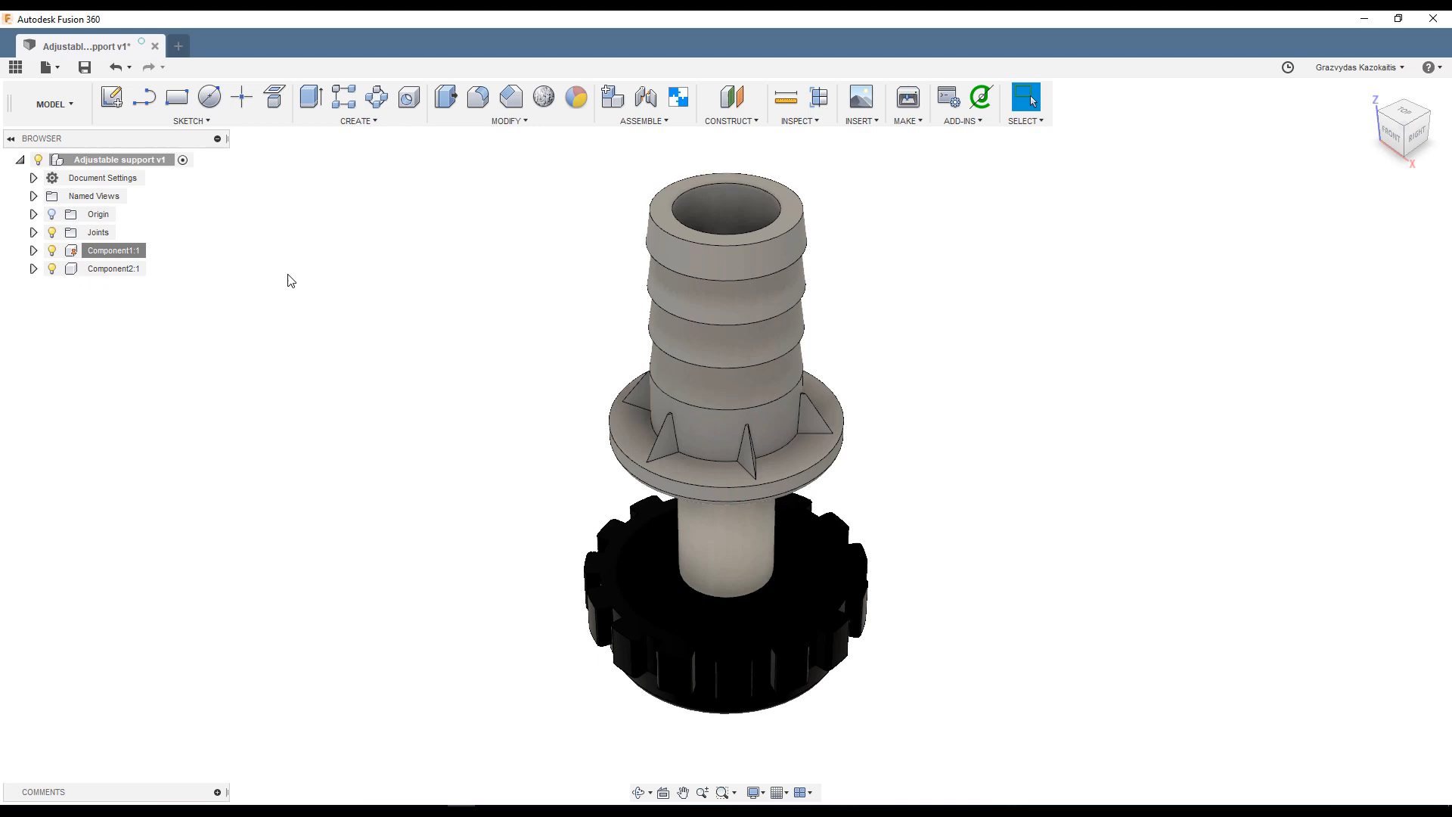
Rename Component1 to Support and Component2 to Bushing, then activate Bushing.
double_click(113, 250)
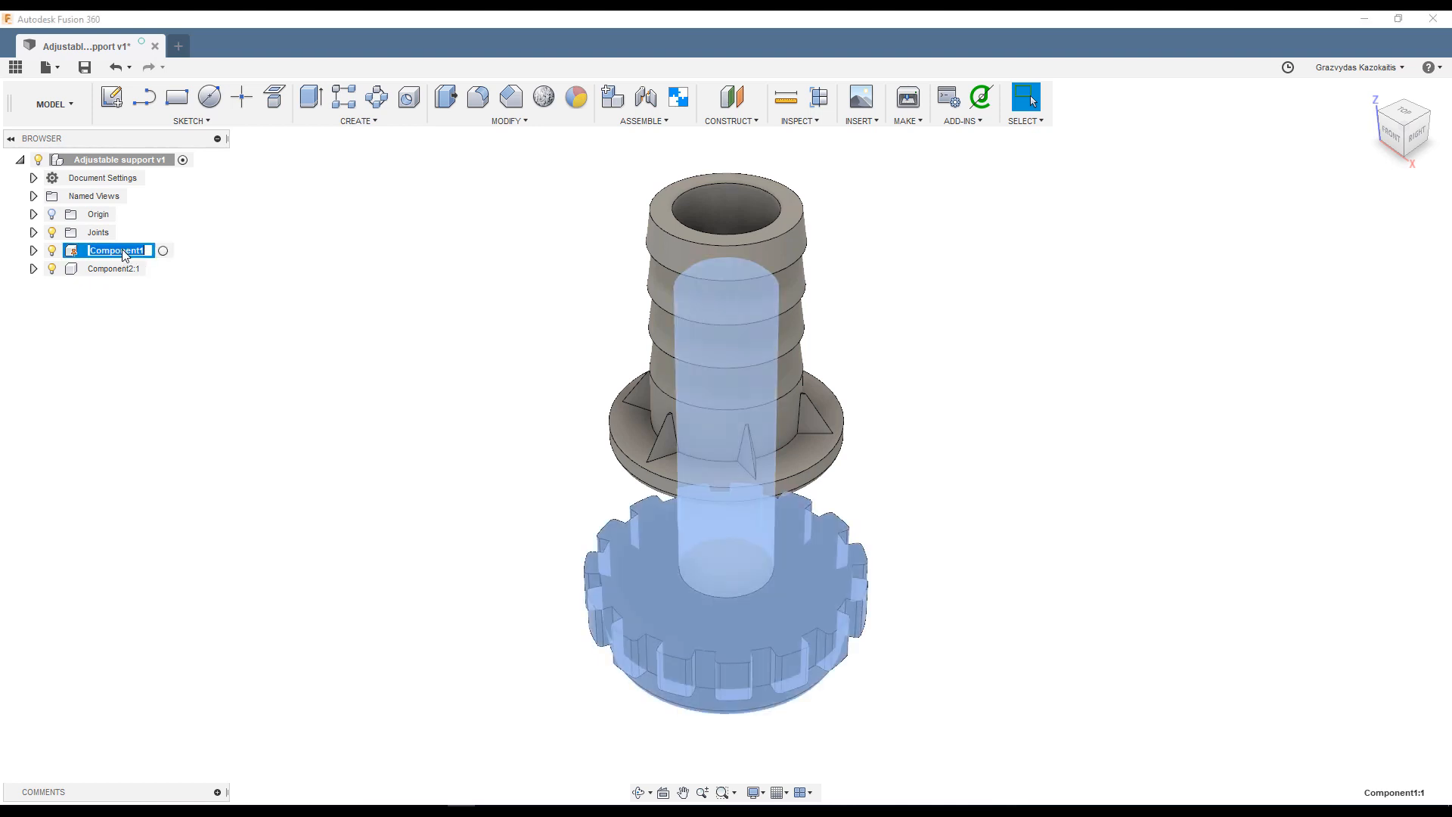
text(Support:1)
click(114, 268)
text(Bushing)
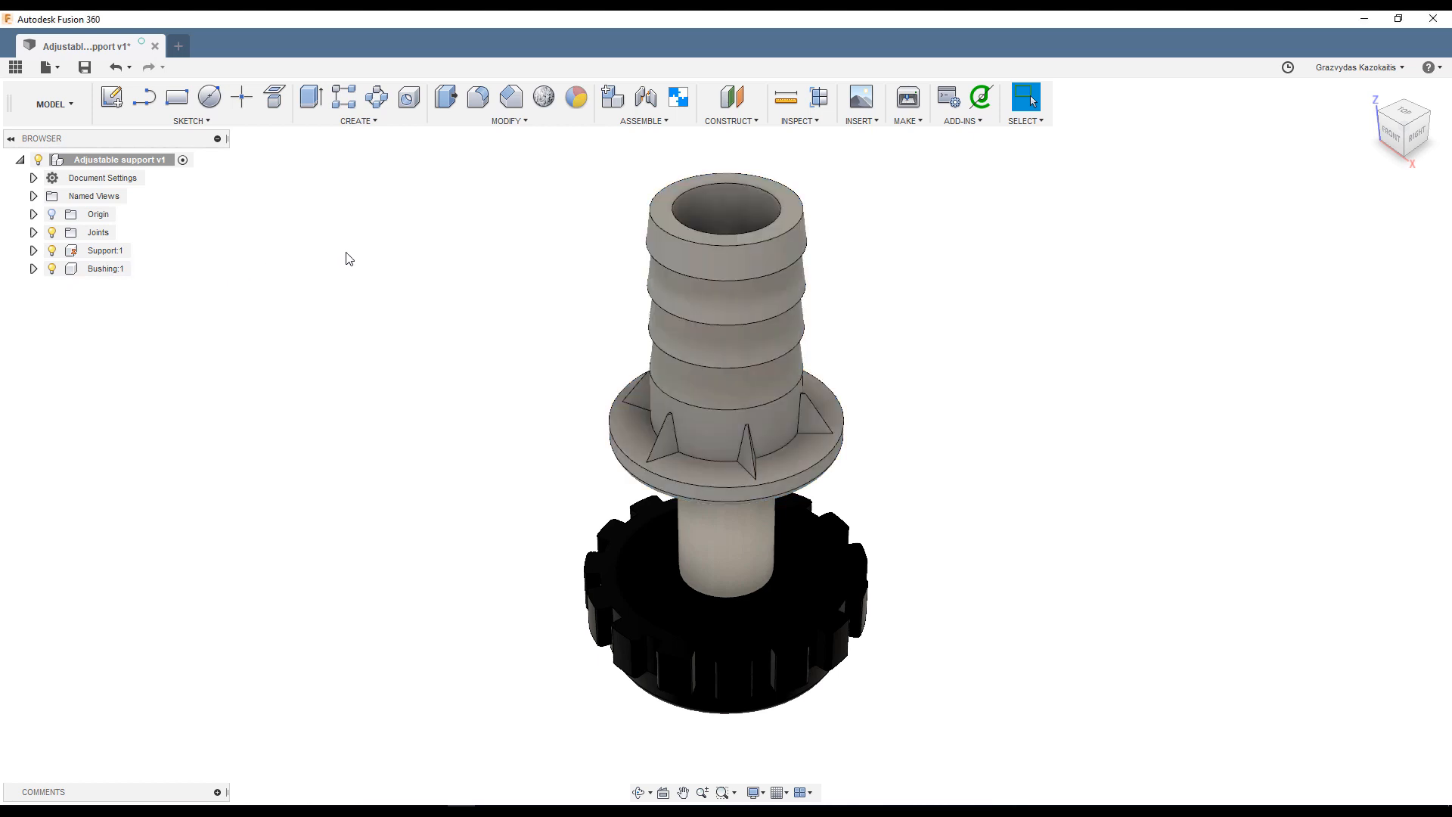
click(105, 269)
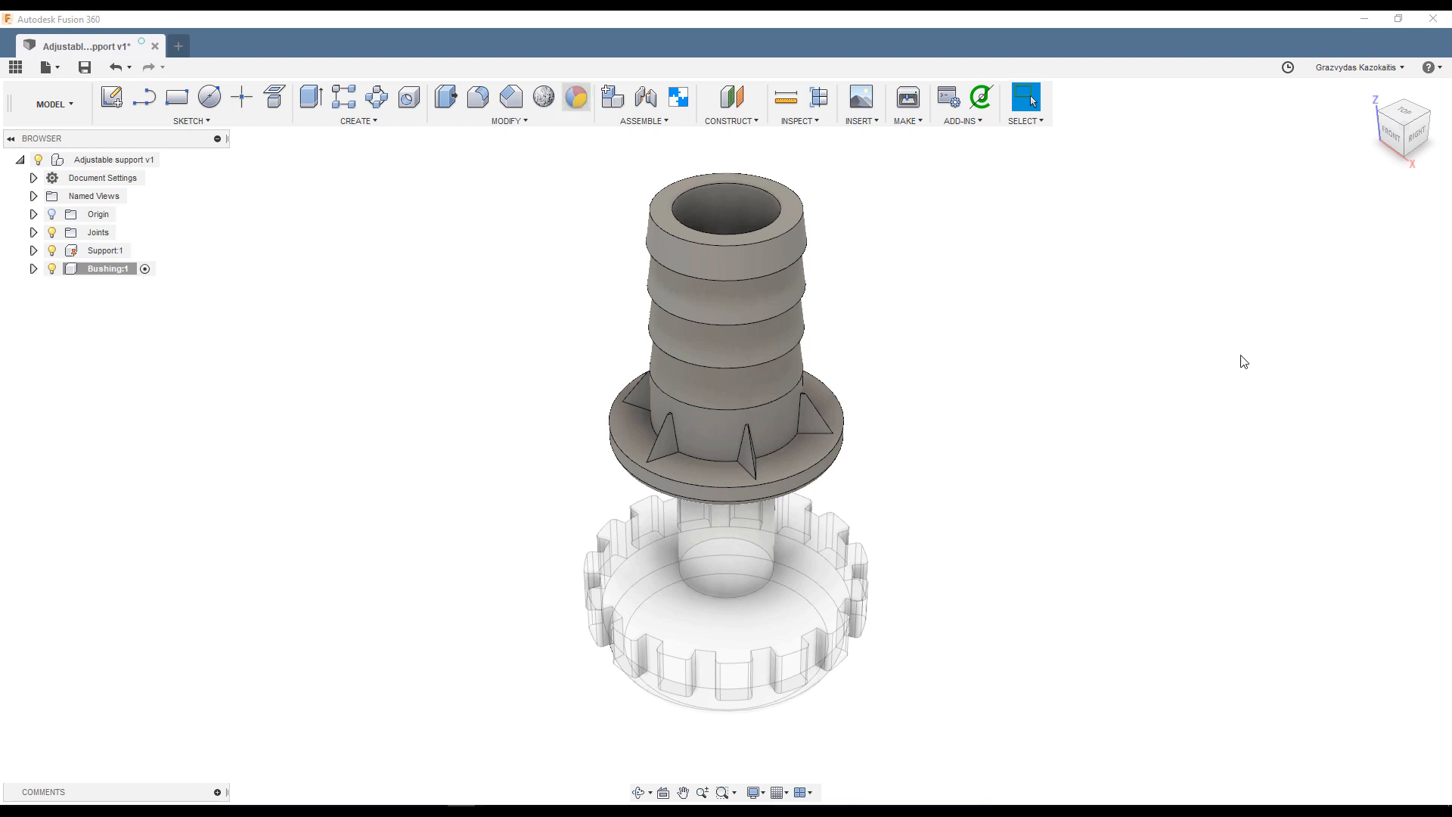
Search the appearance library for 'Bronze' and apply it to the Bushing.
click(576, 96)
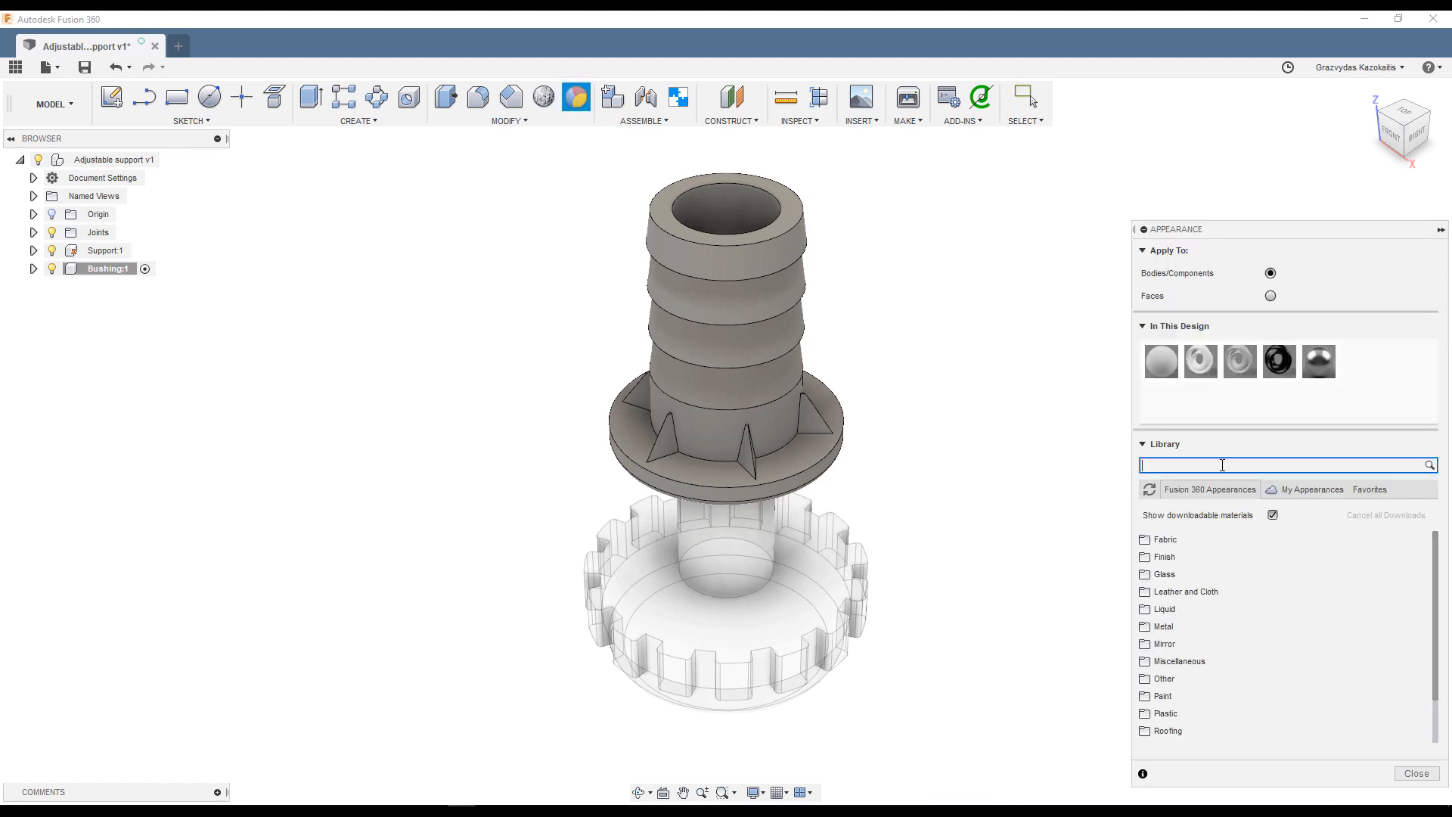
text(Bronze)
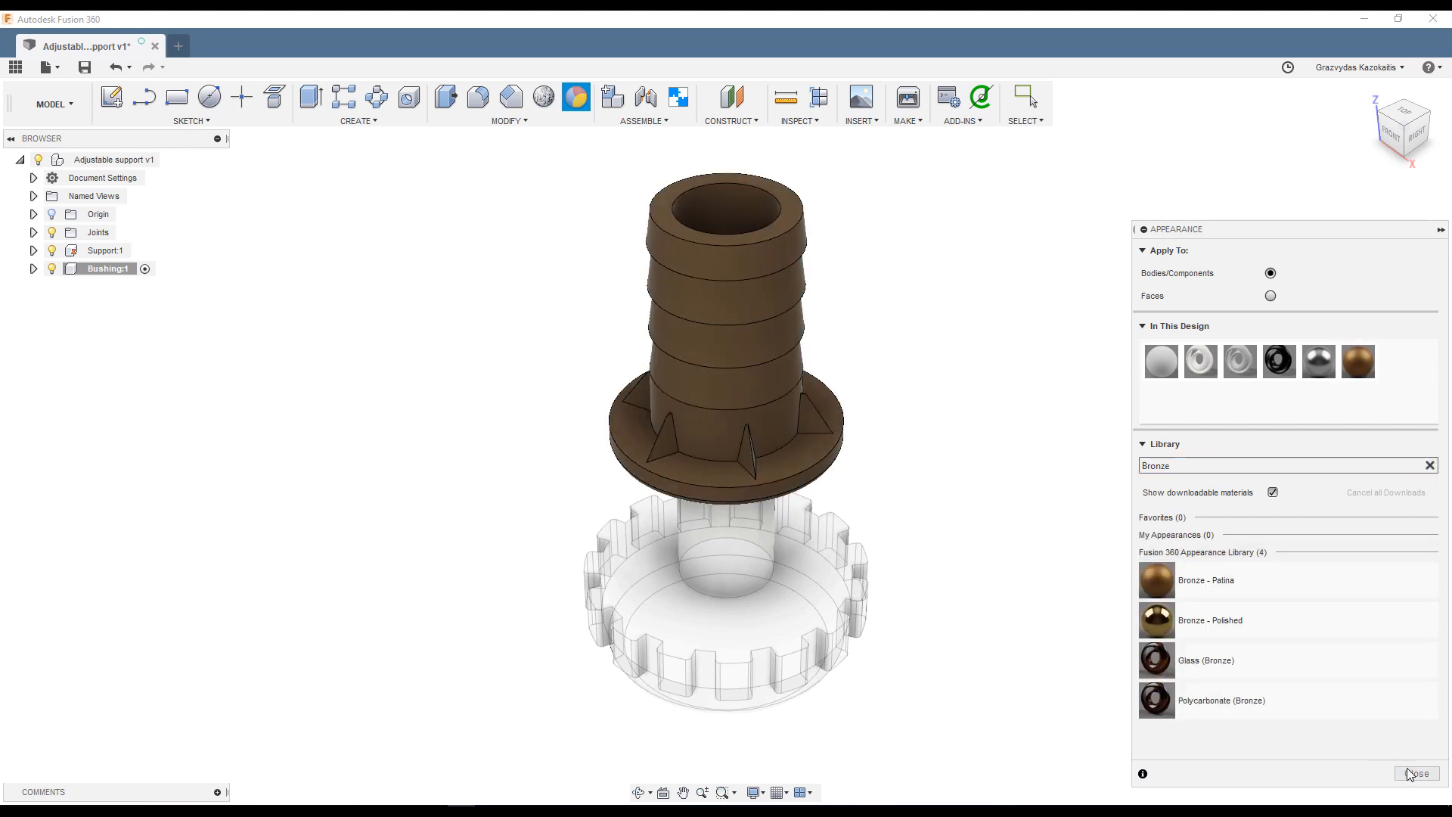
click(1414, 795)
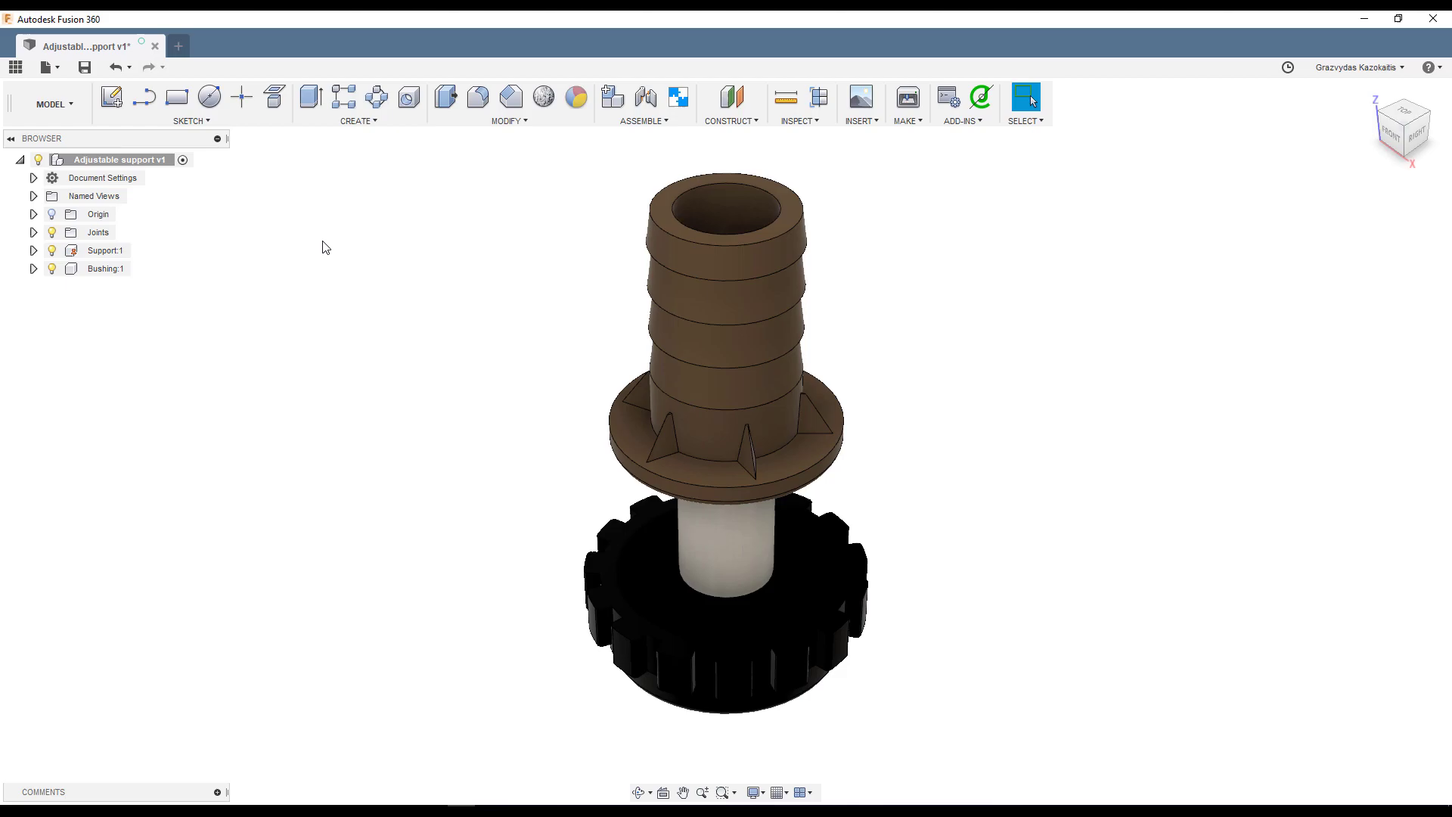
mouse_move(917, 145)
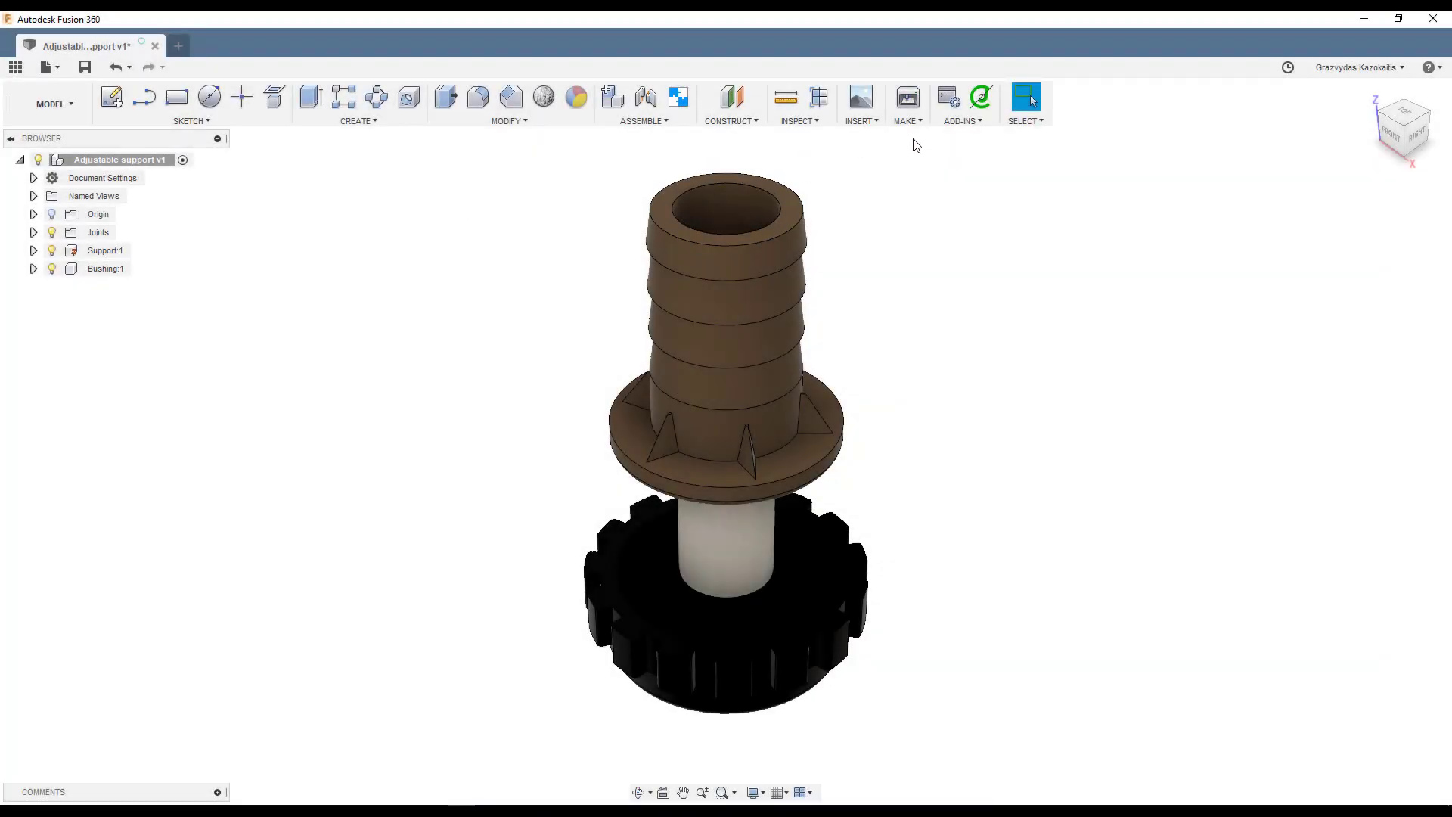
mouse_move(982, 97)
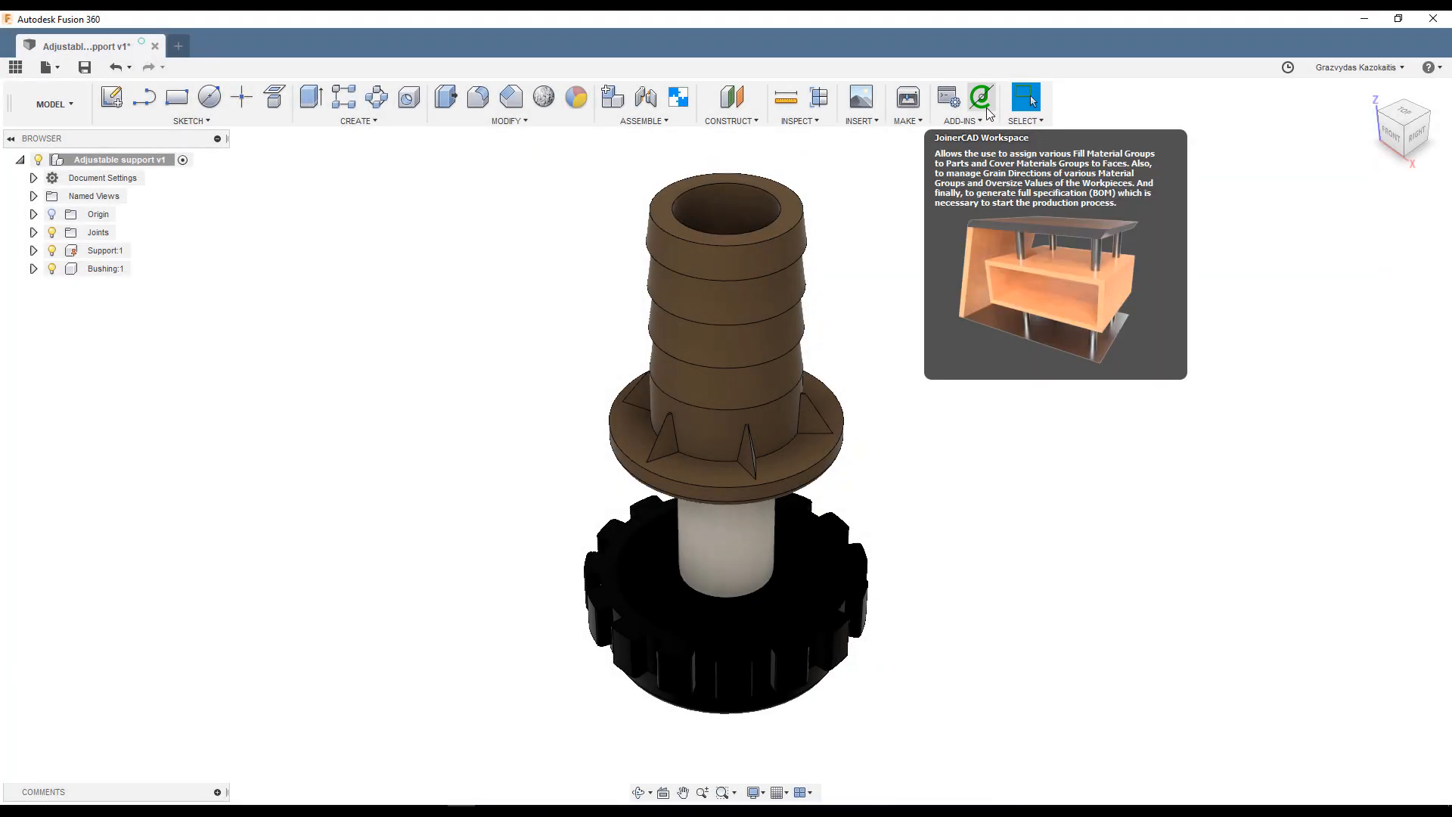
click(980, 95)
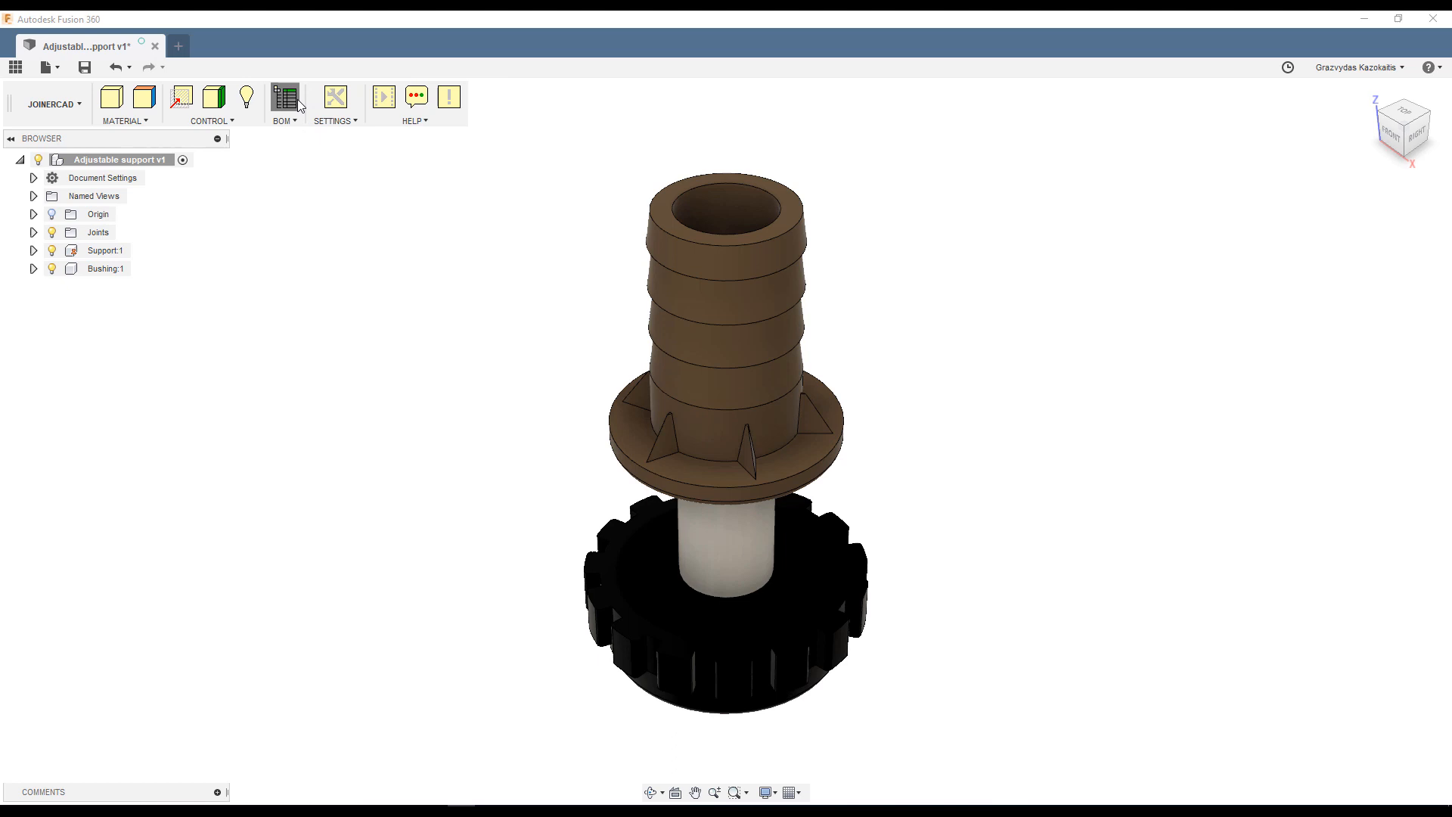
click(290, 97)
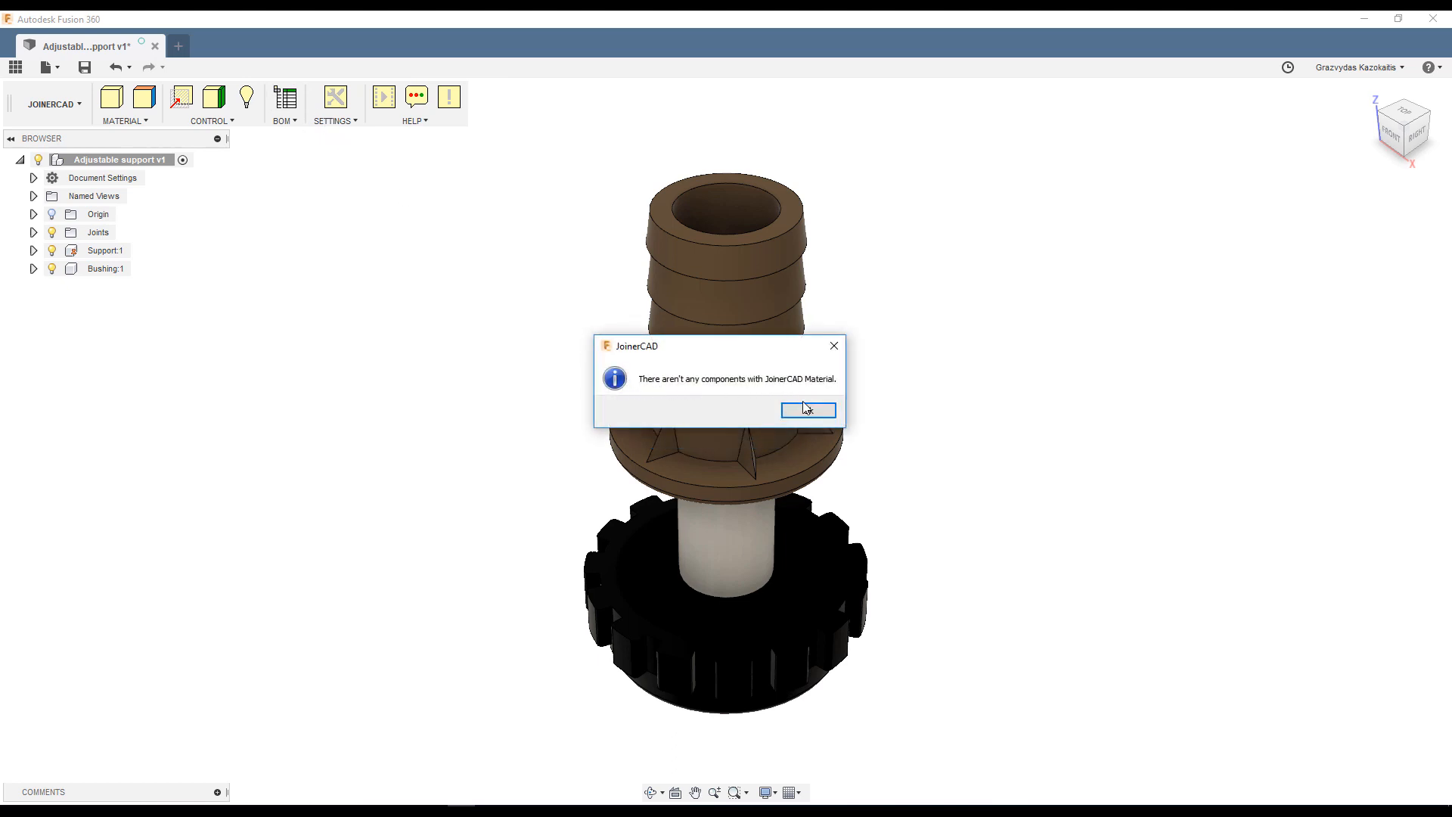
click(808, 410)
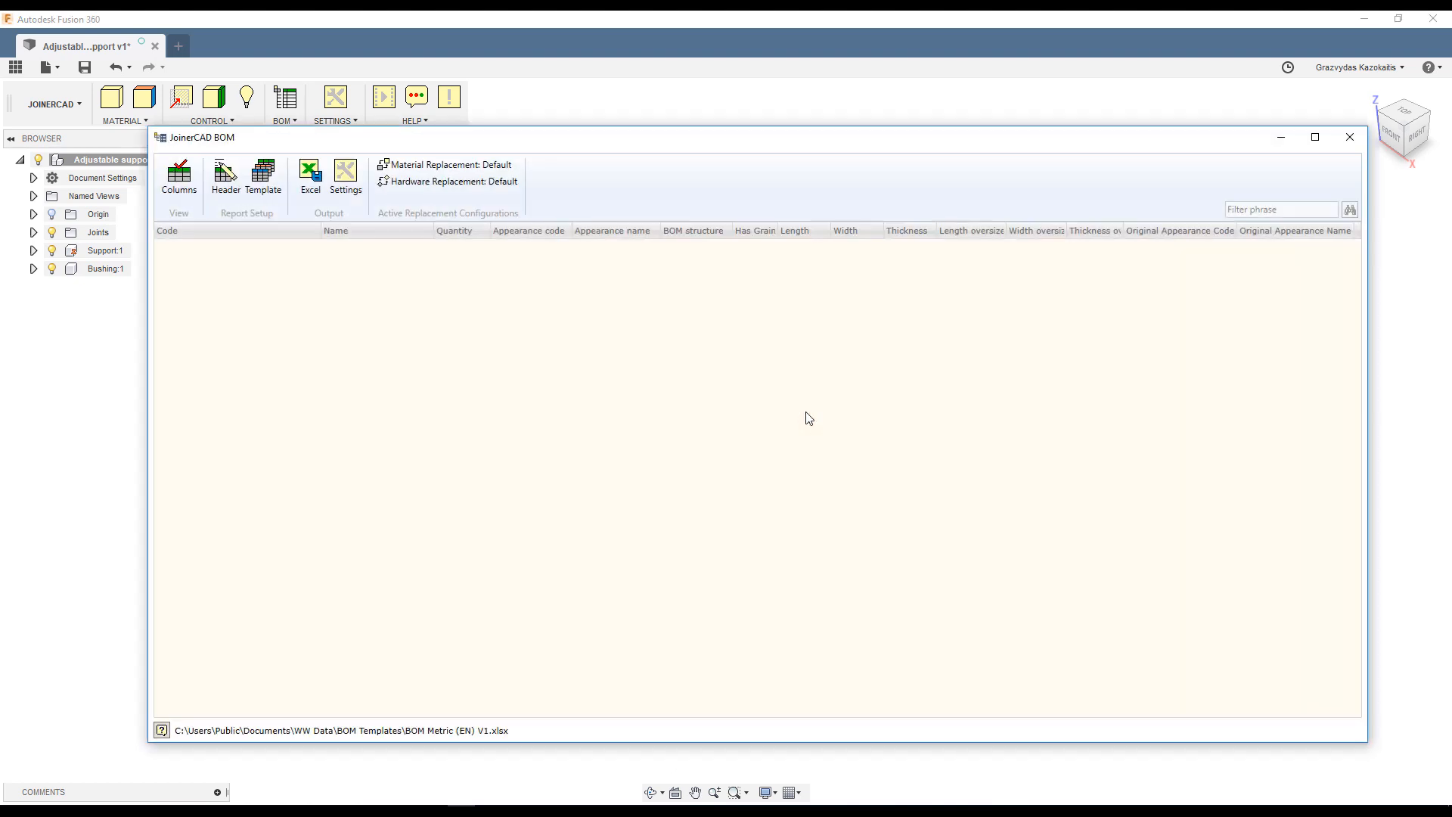
mouse_move(777, 407)
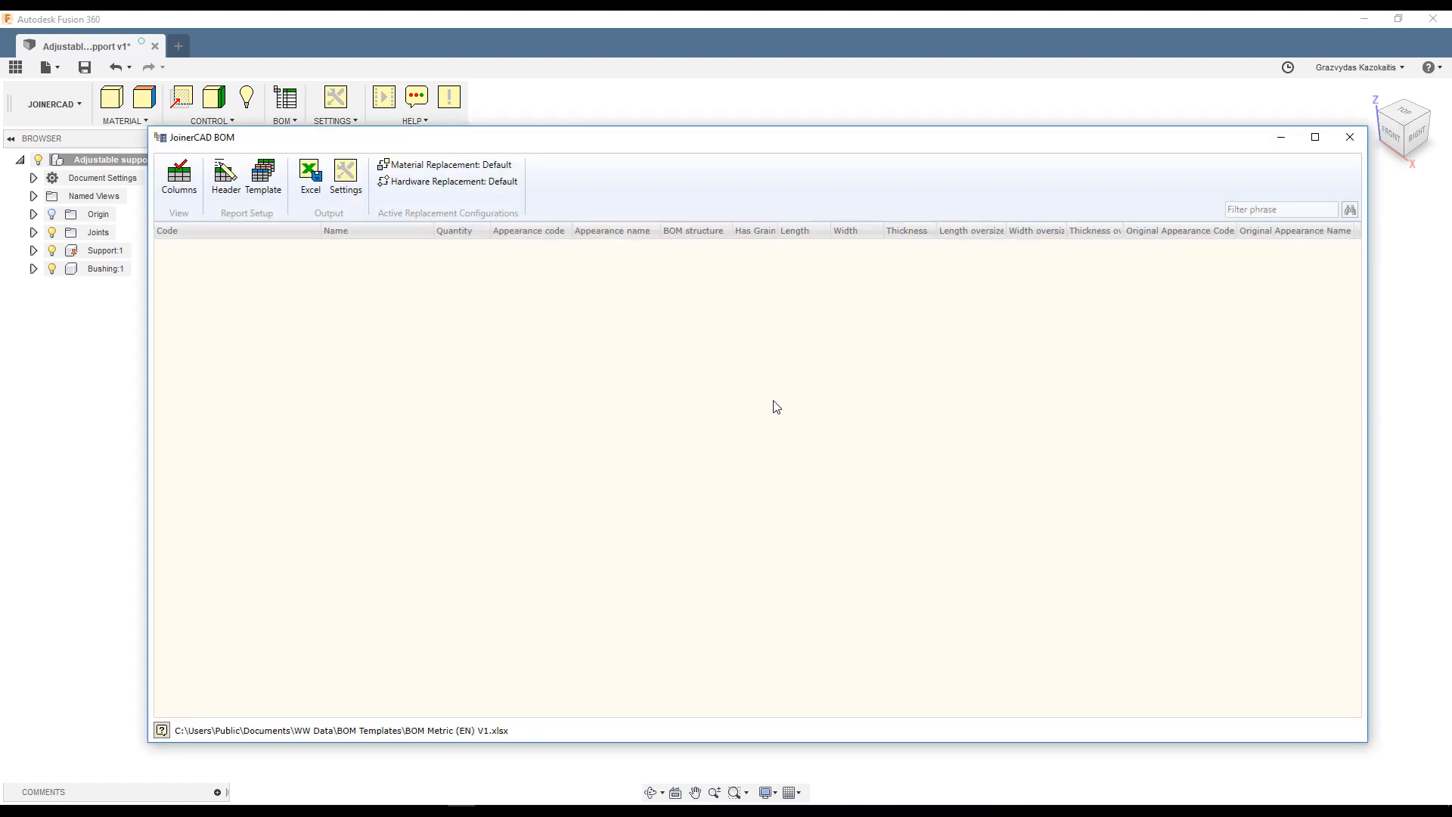
mouse_move(1354, 153)
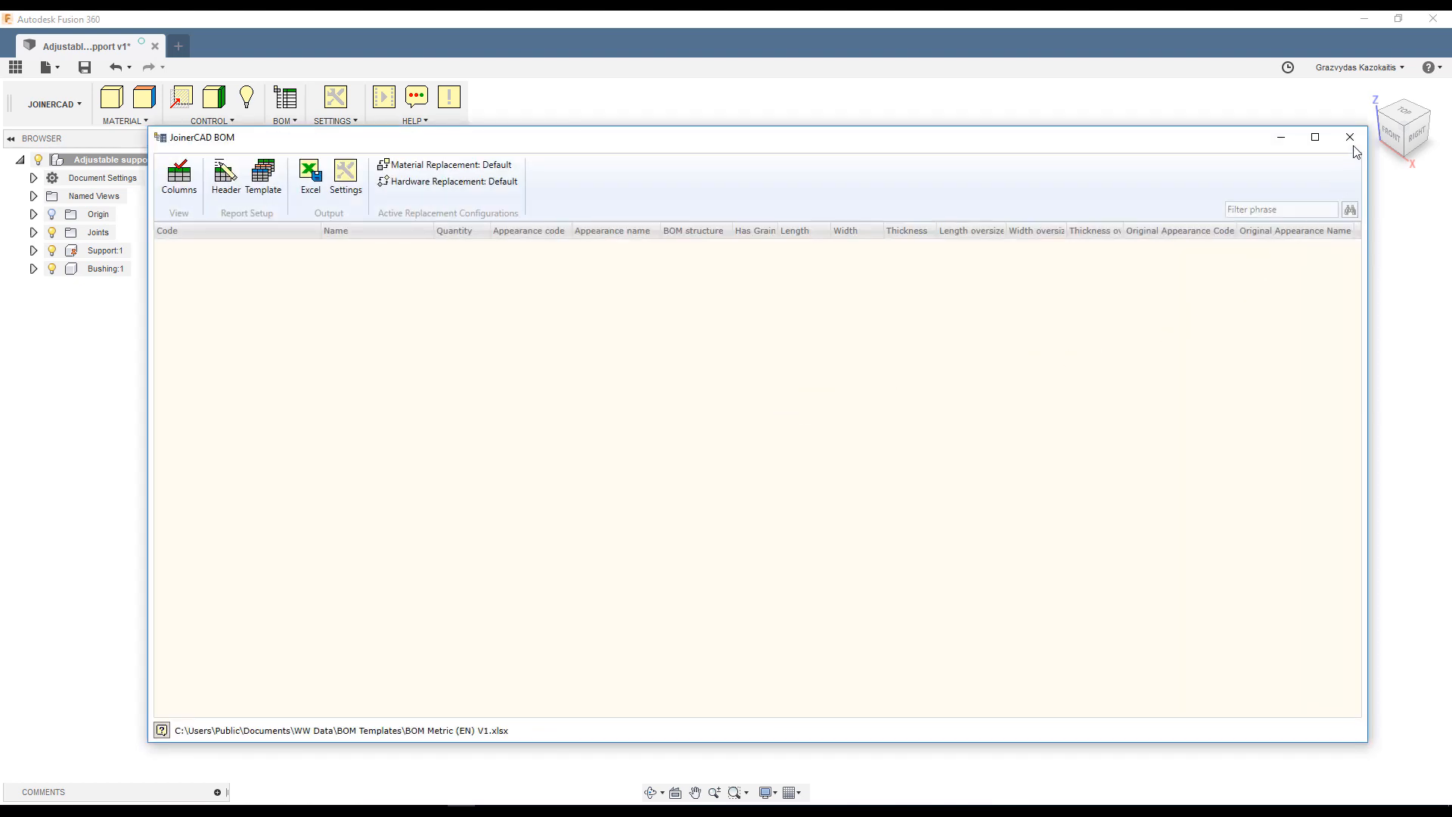
click(1350, 137)
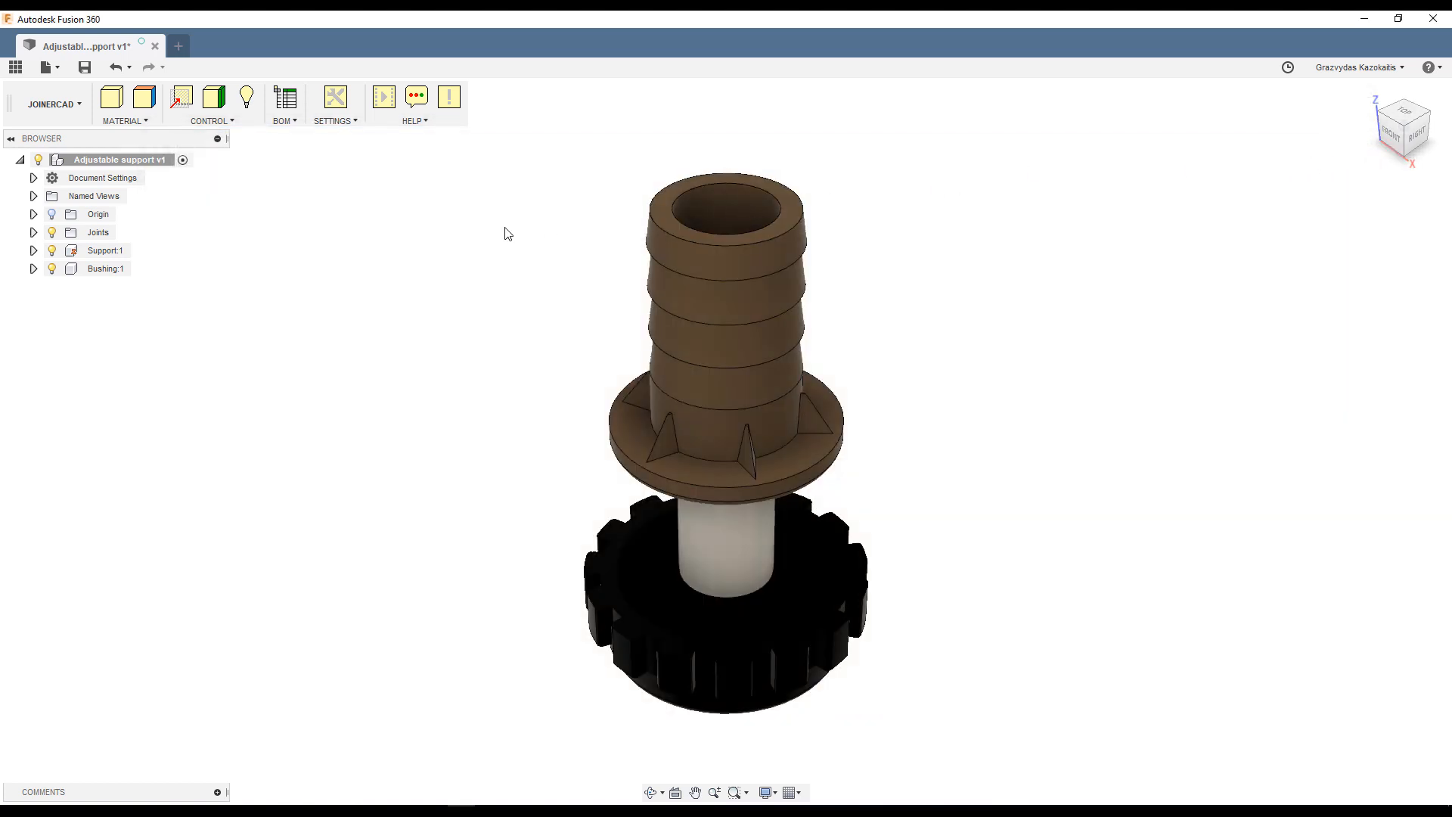
Open BOM Management for Bushing and change its code to 'M6 Bushing'.
click(105, 269)
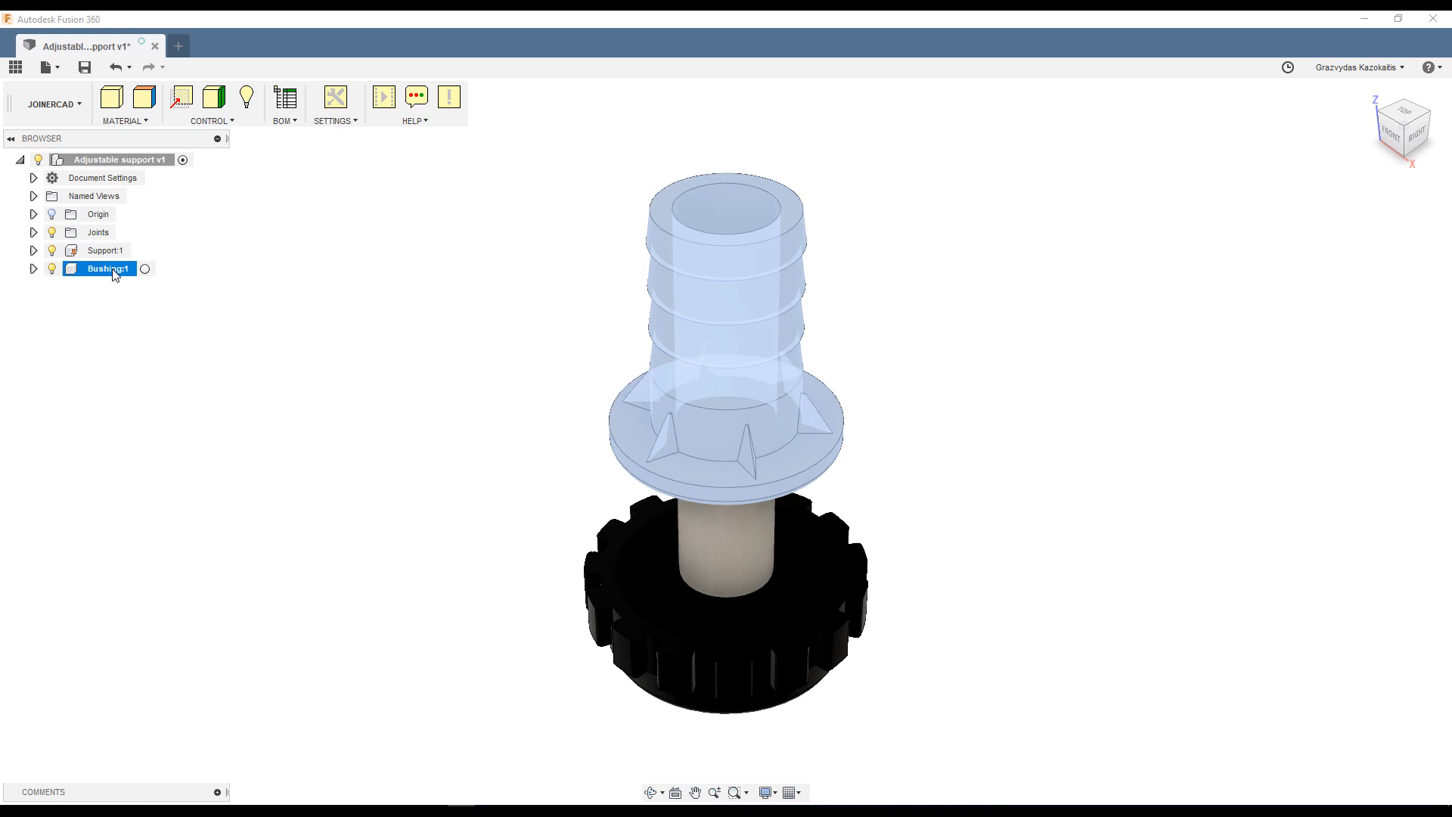
right_click(109, 269)
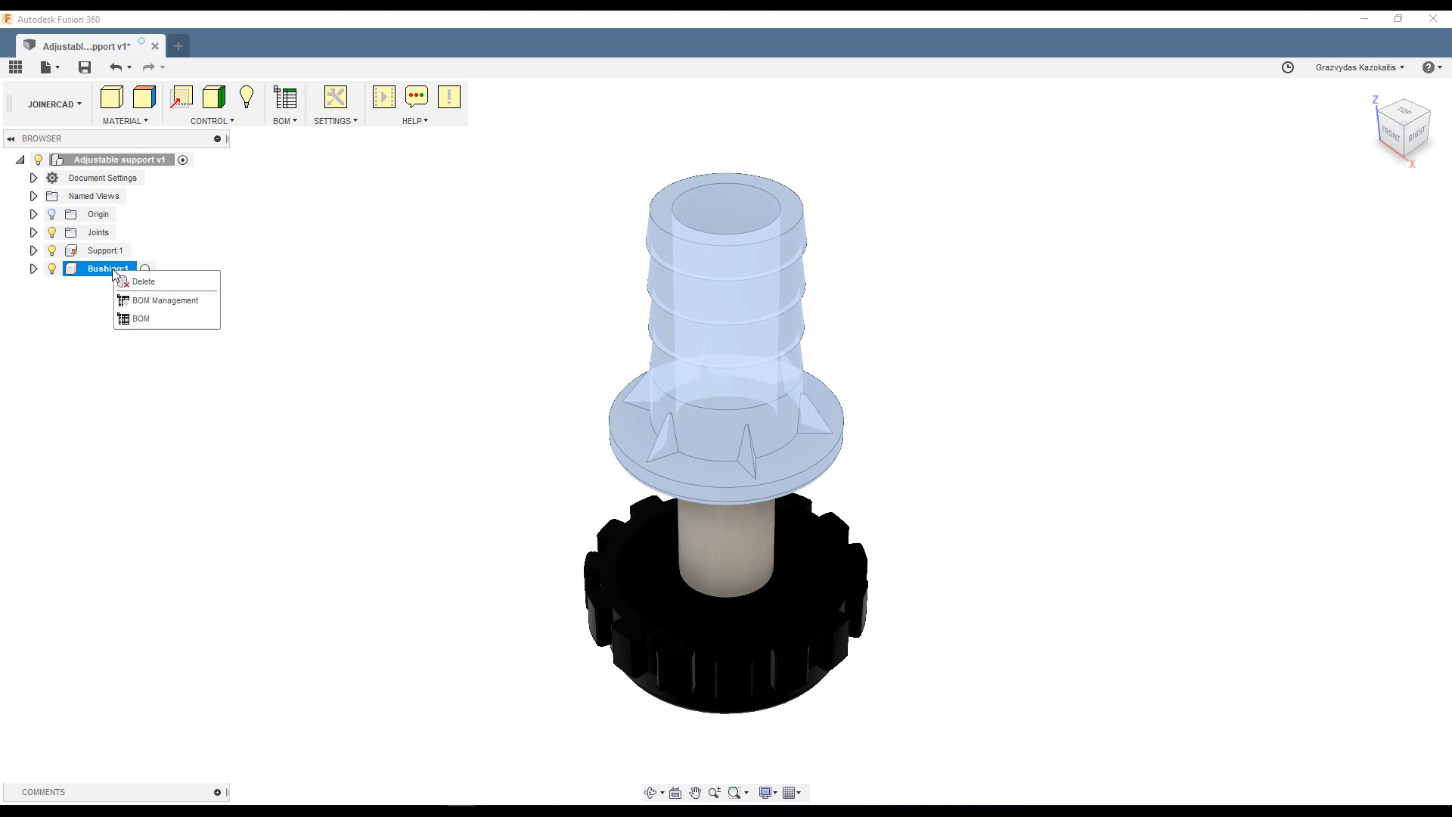
mouse_move(188, 308)
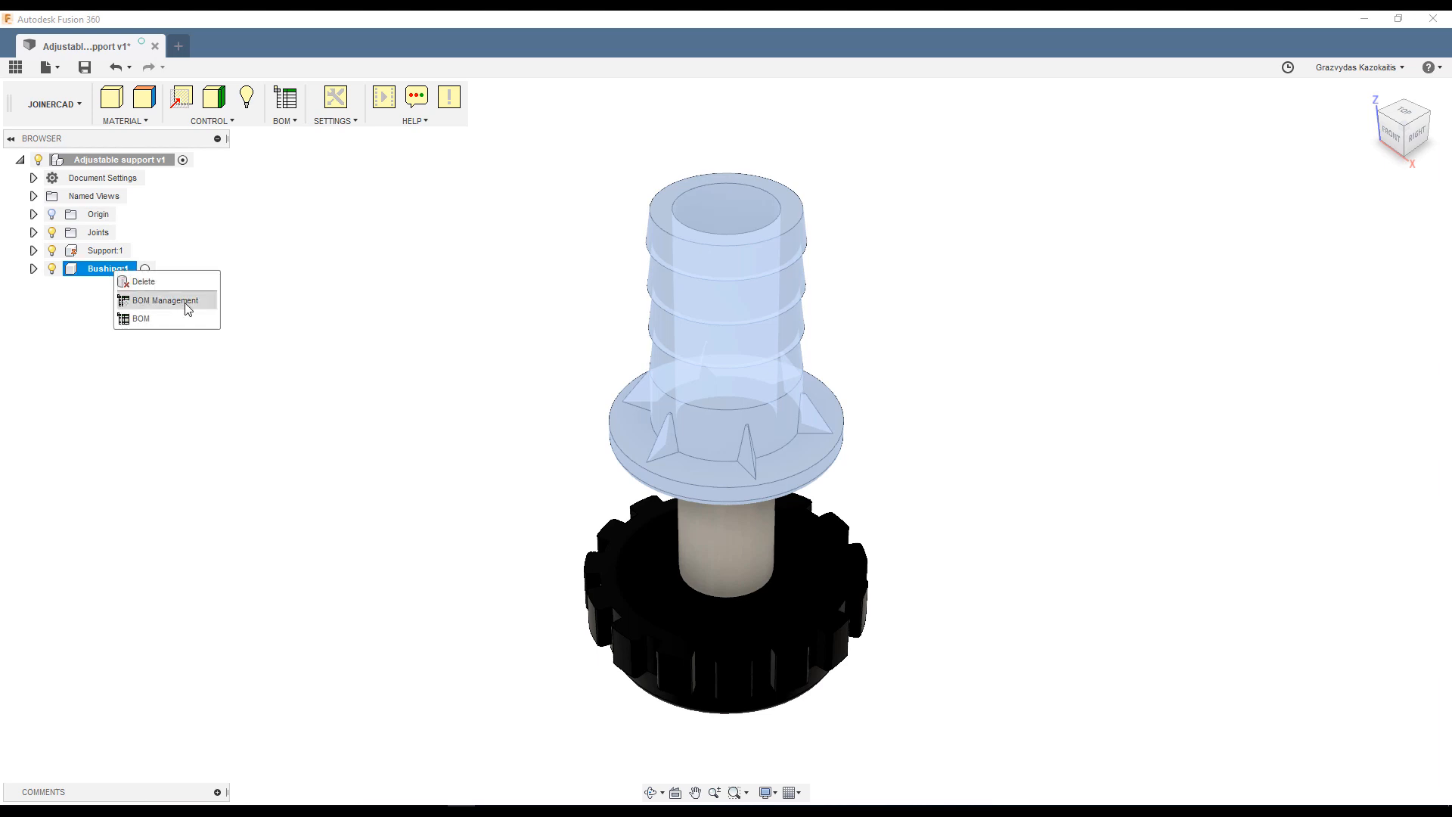
click(162, 300)
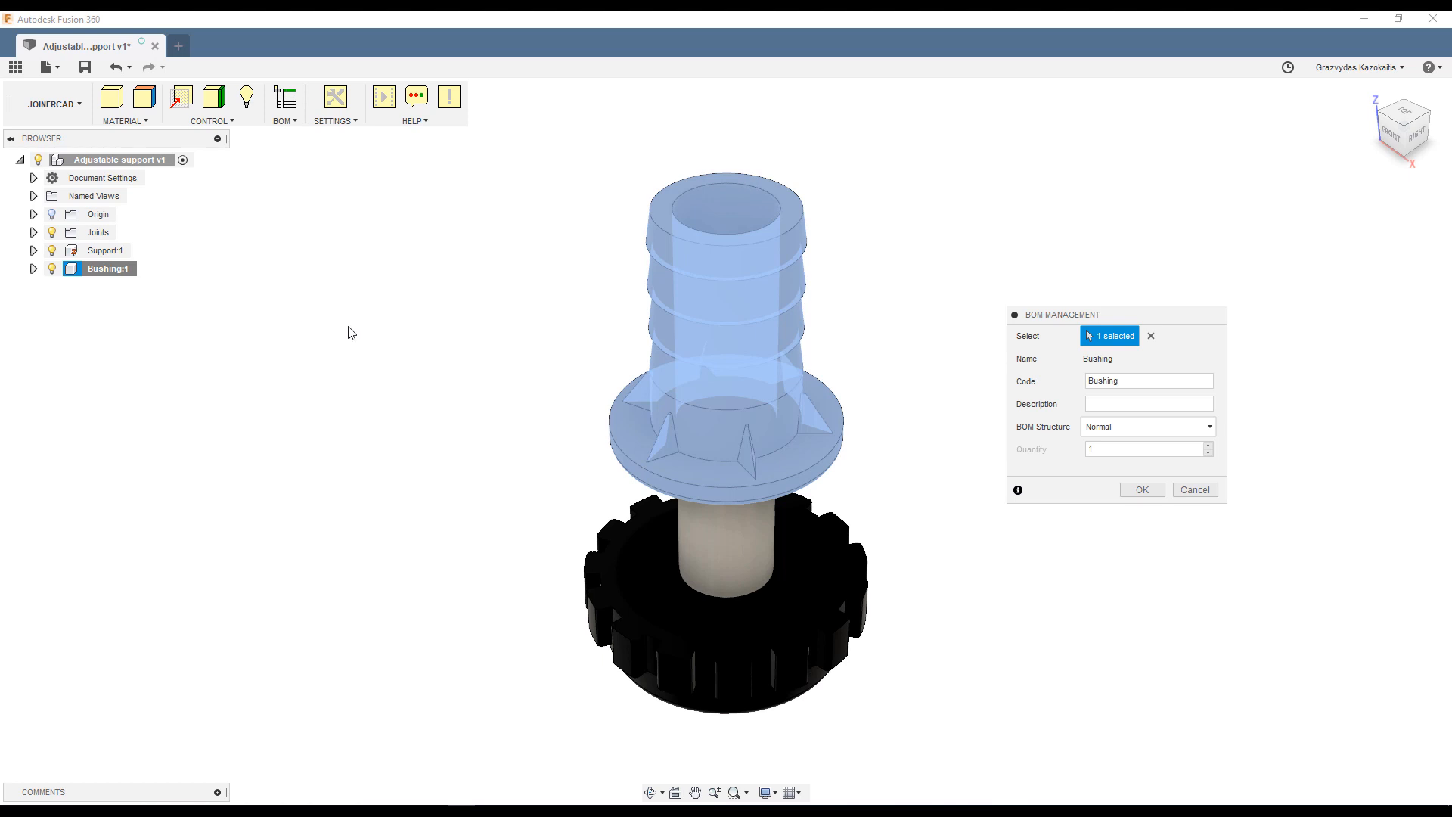
click(1148, 381)
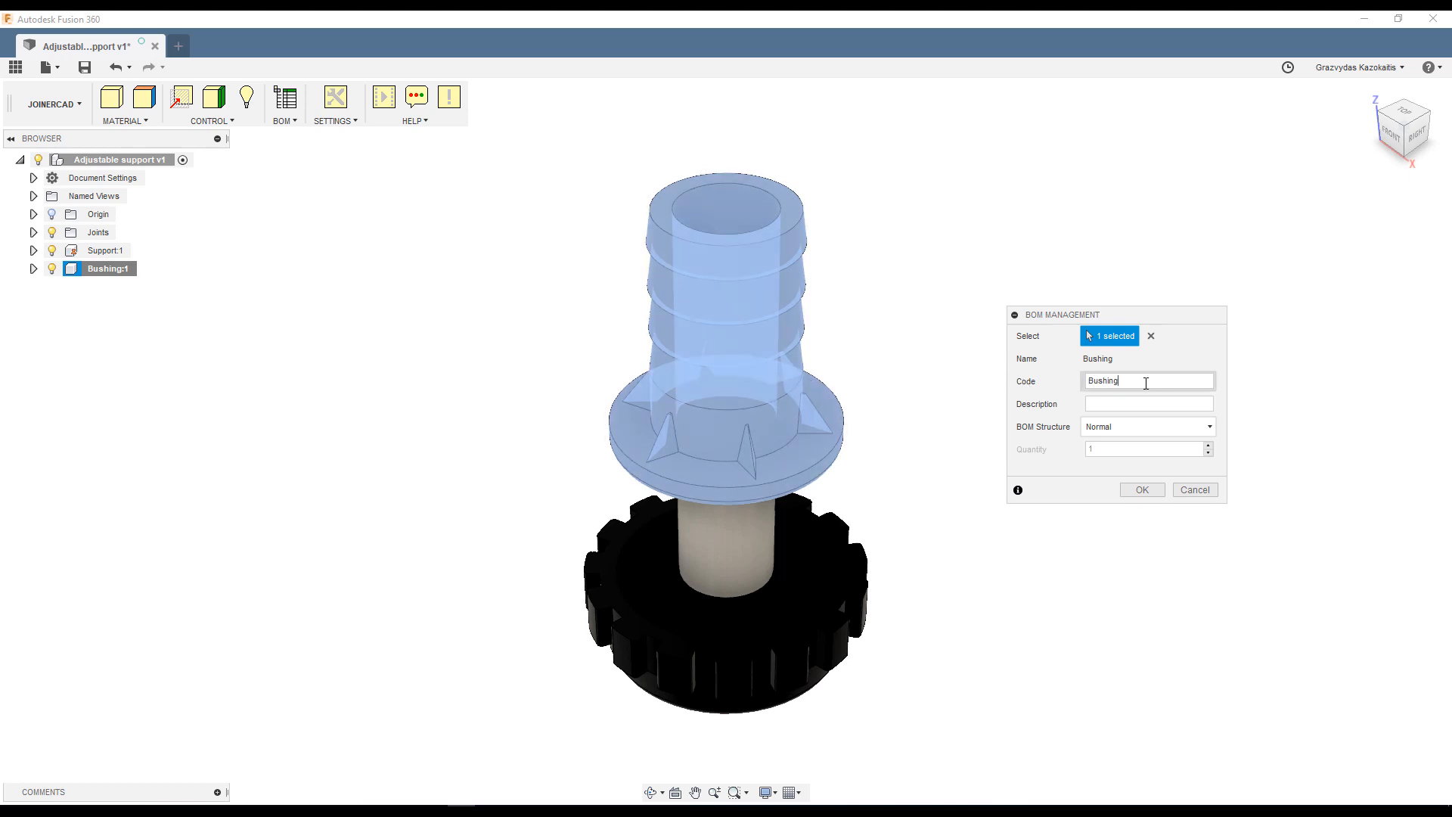
double_click(1103, 381)
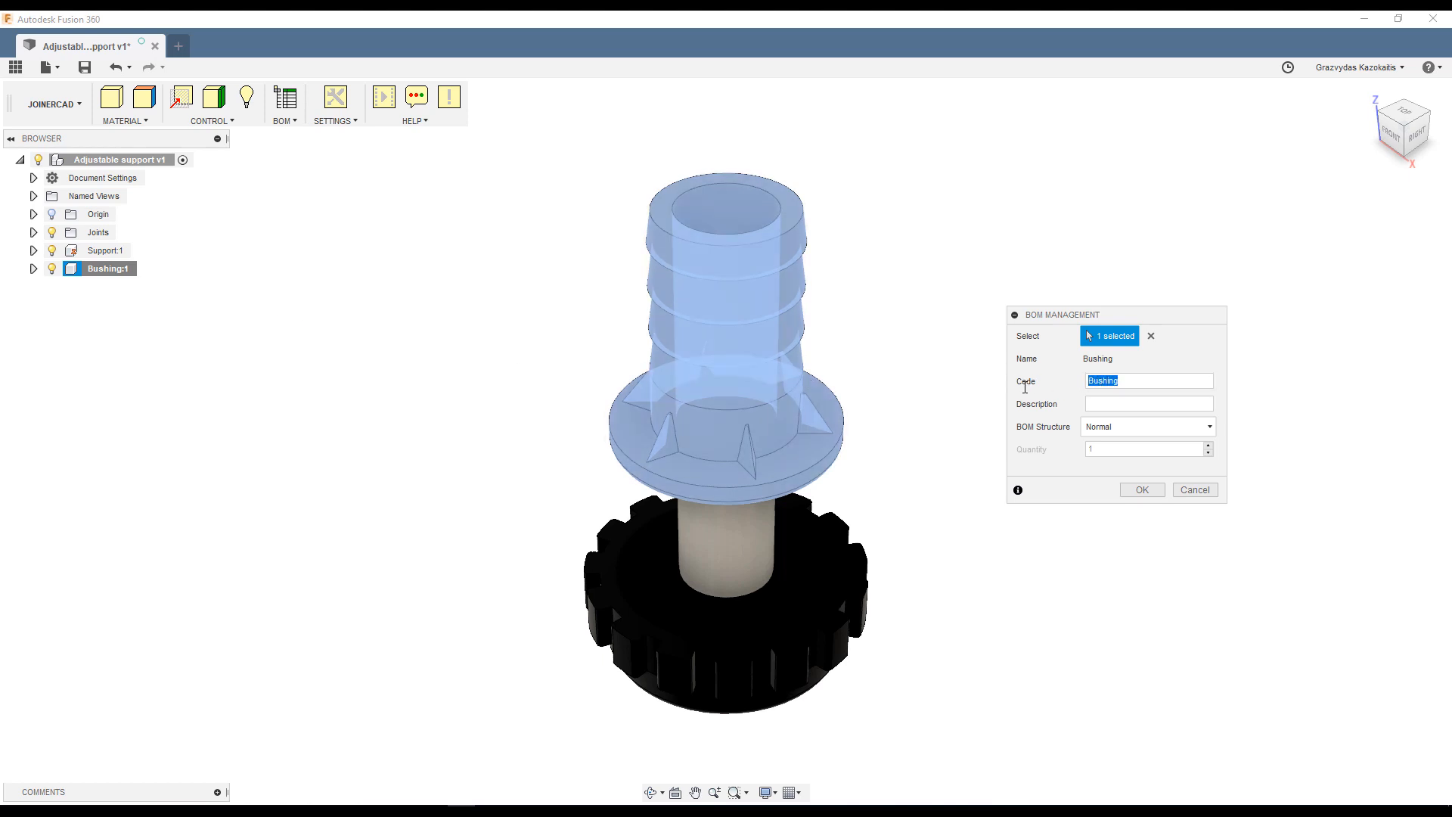
text(M)
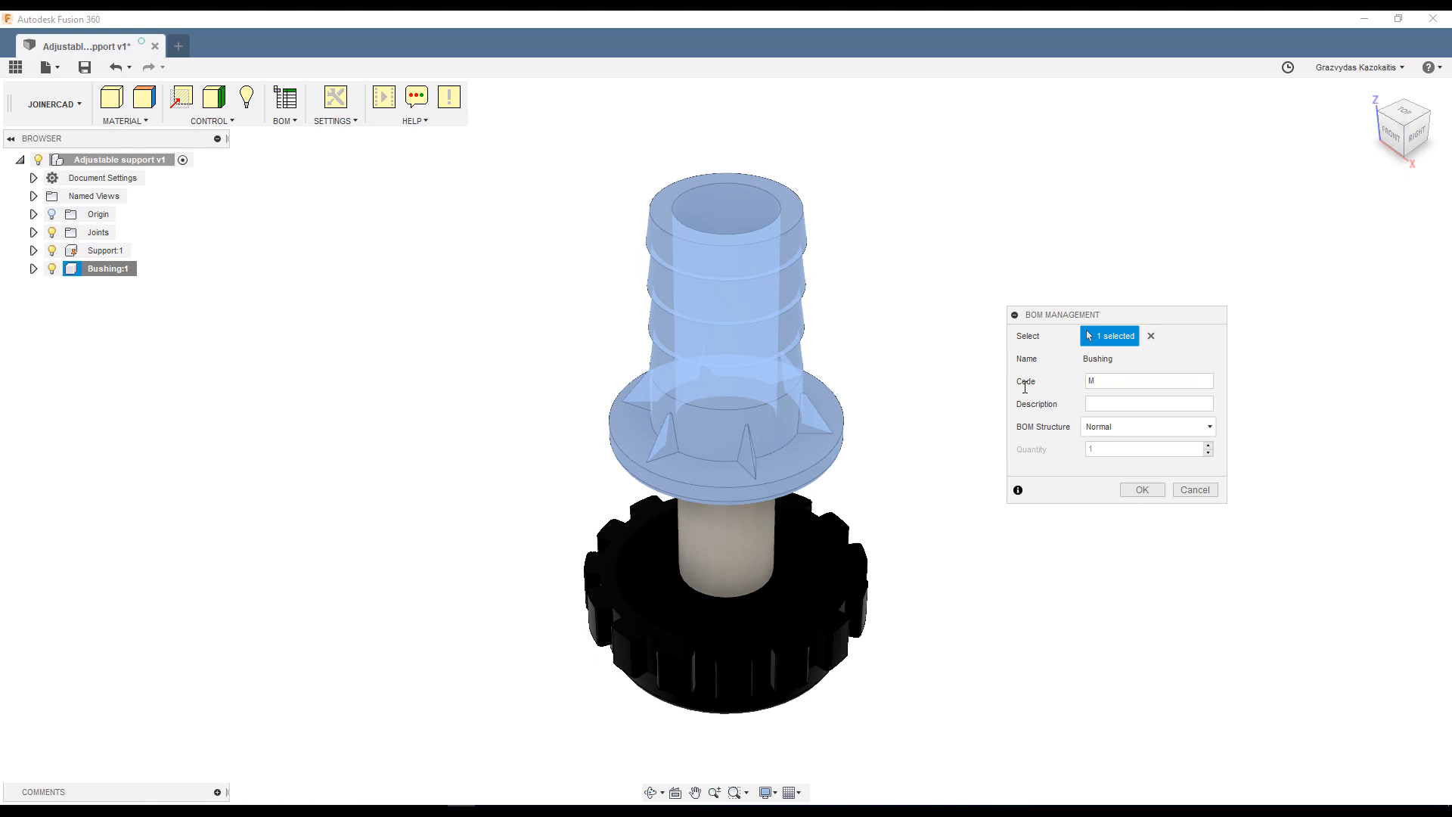
text(6 Bushi)
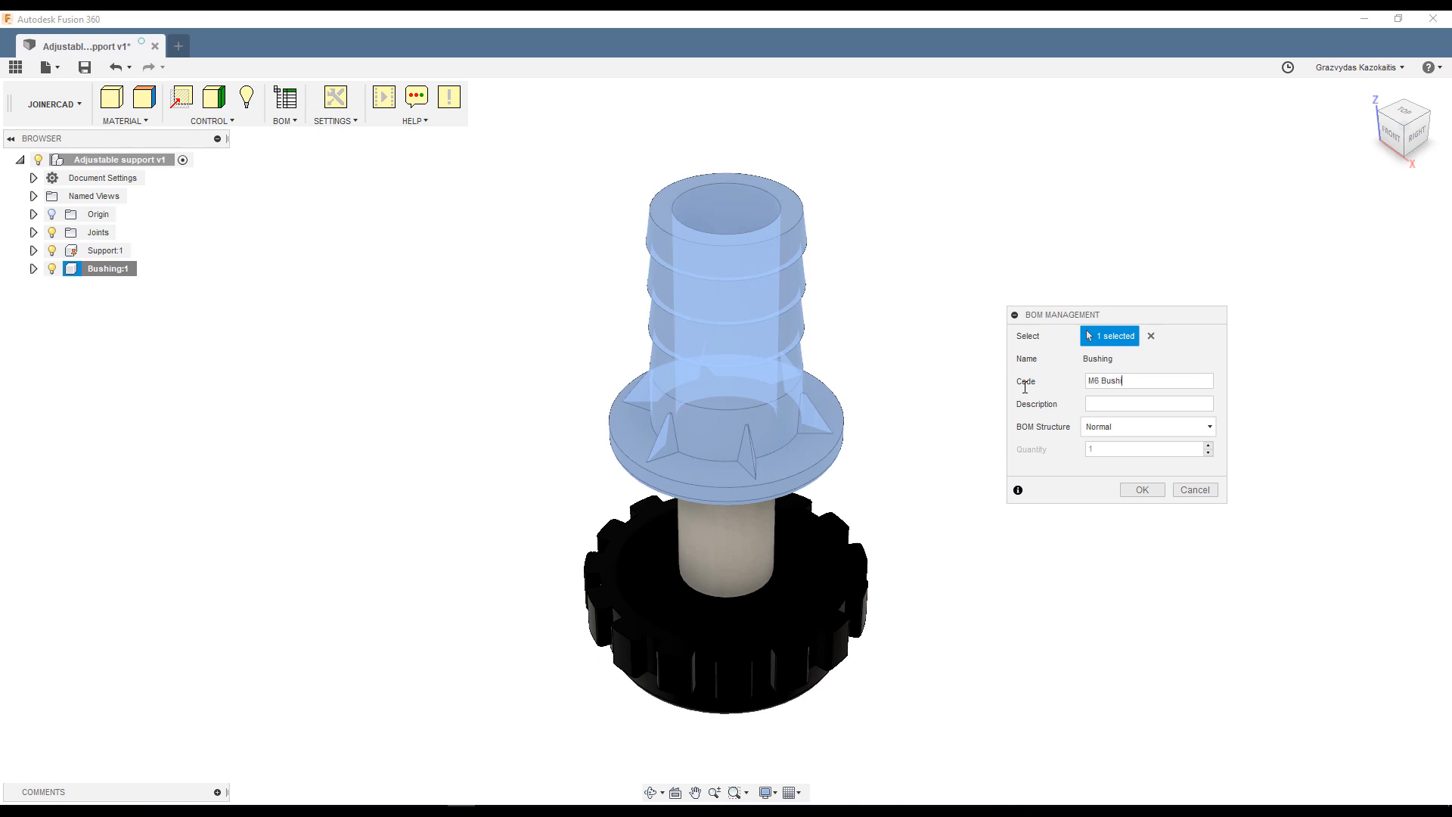
Set the Bushing description to 'Bushing' and BOM structure to Quantitative, quantity 1.
click(1147, 403)
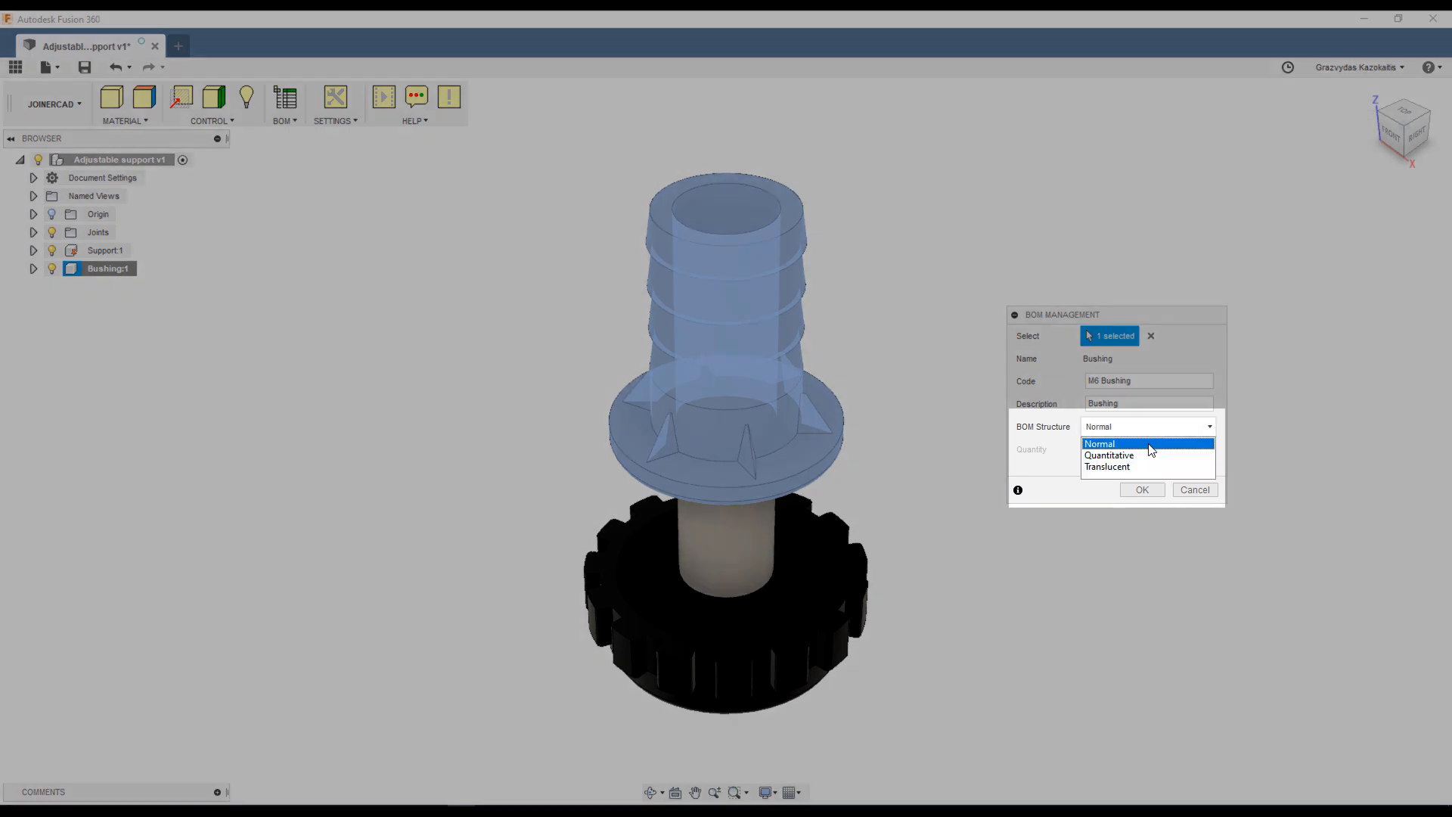
mouse_move(1134, 457)
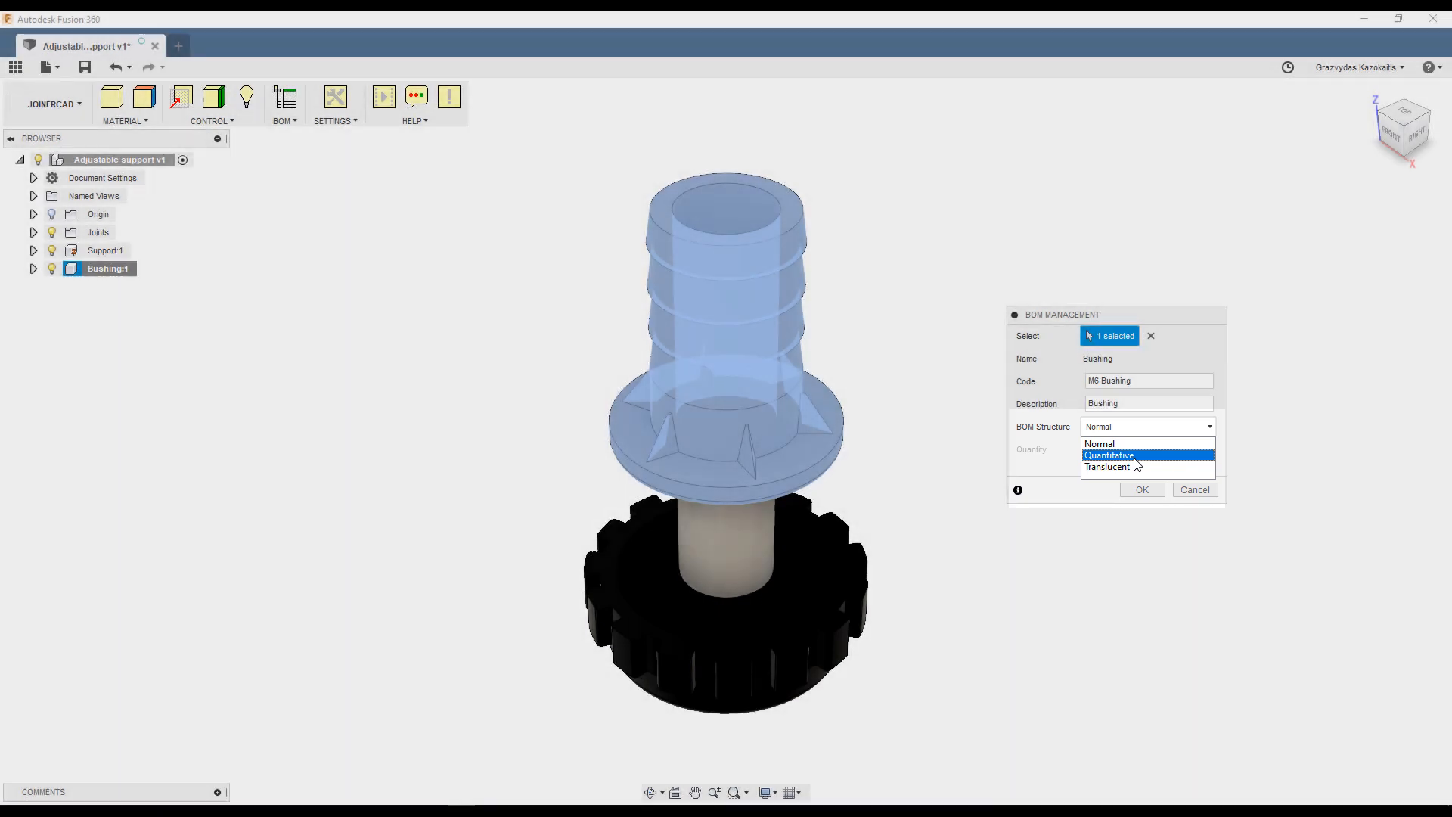
click(1110, 455)
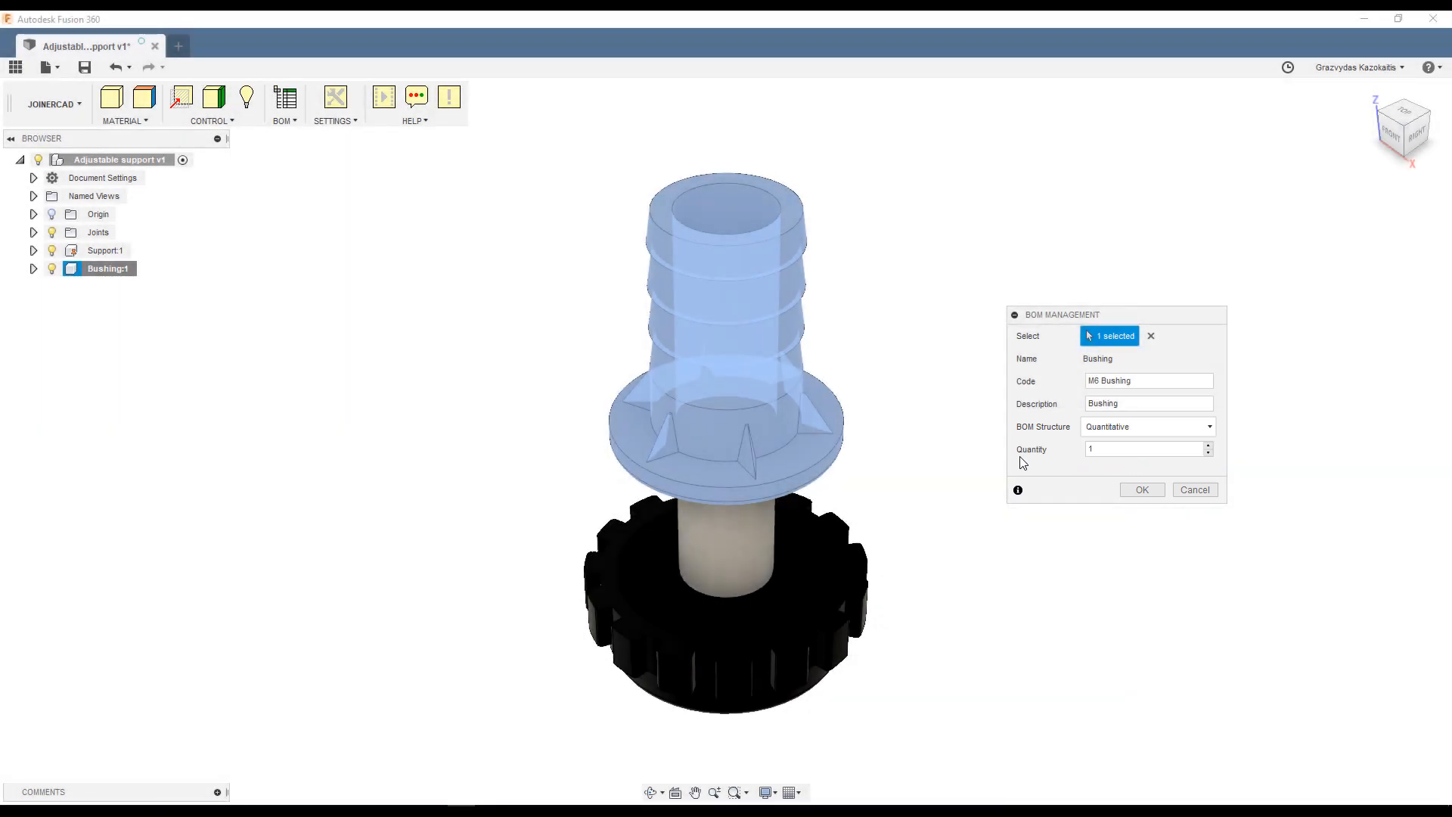
click(1145, 449)
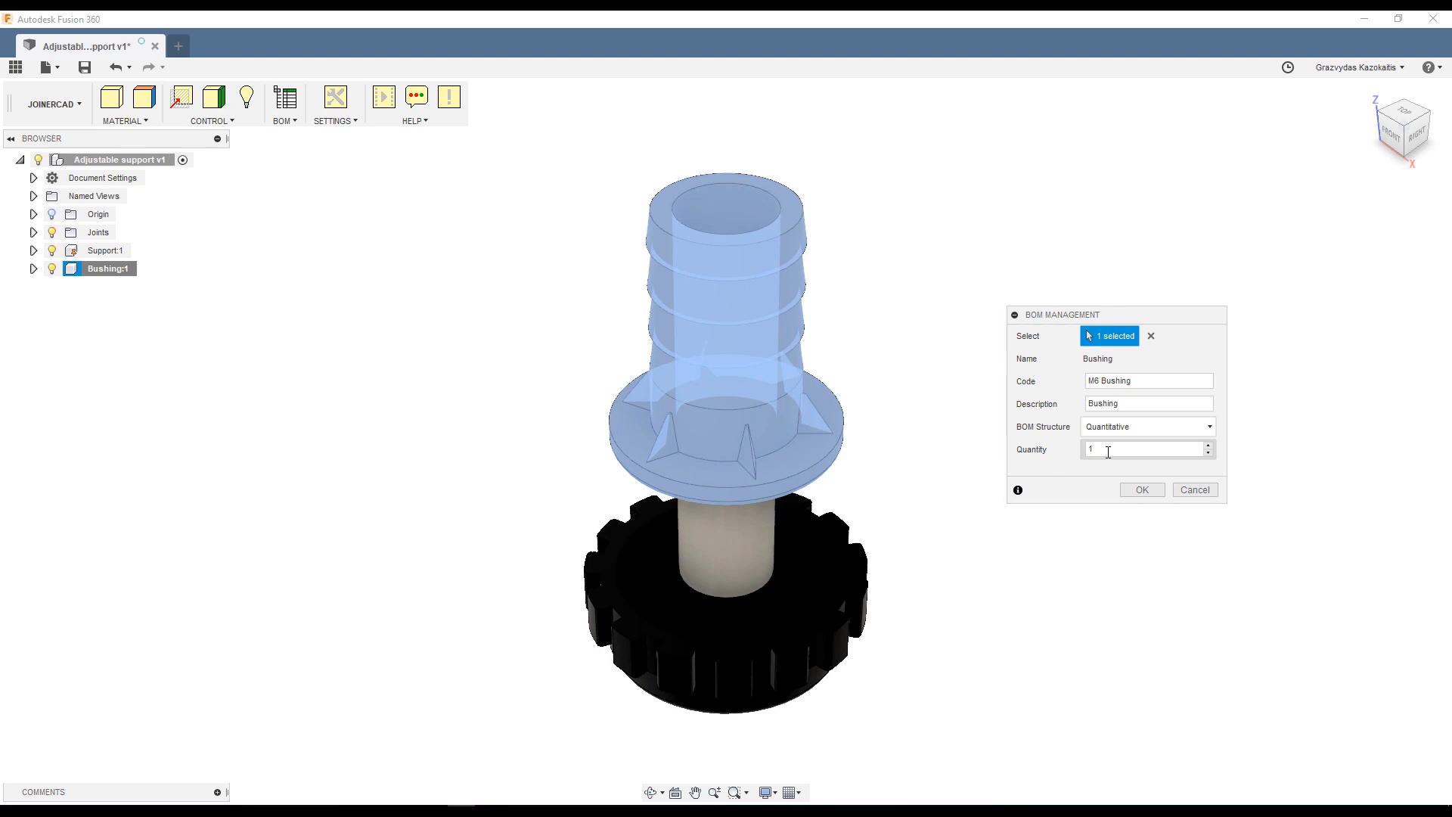
click(1143, 489)
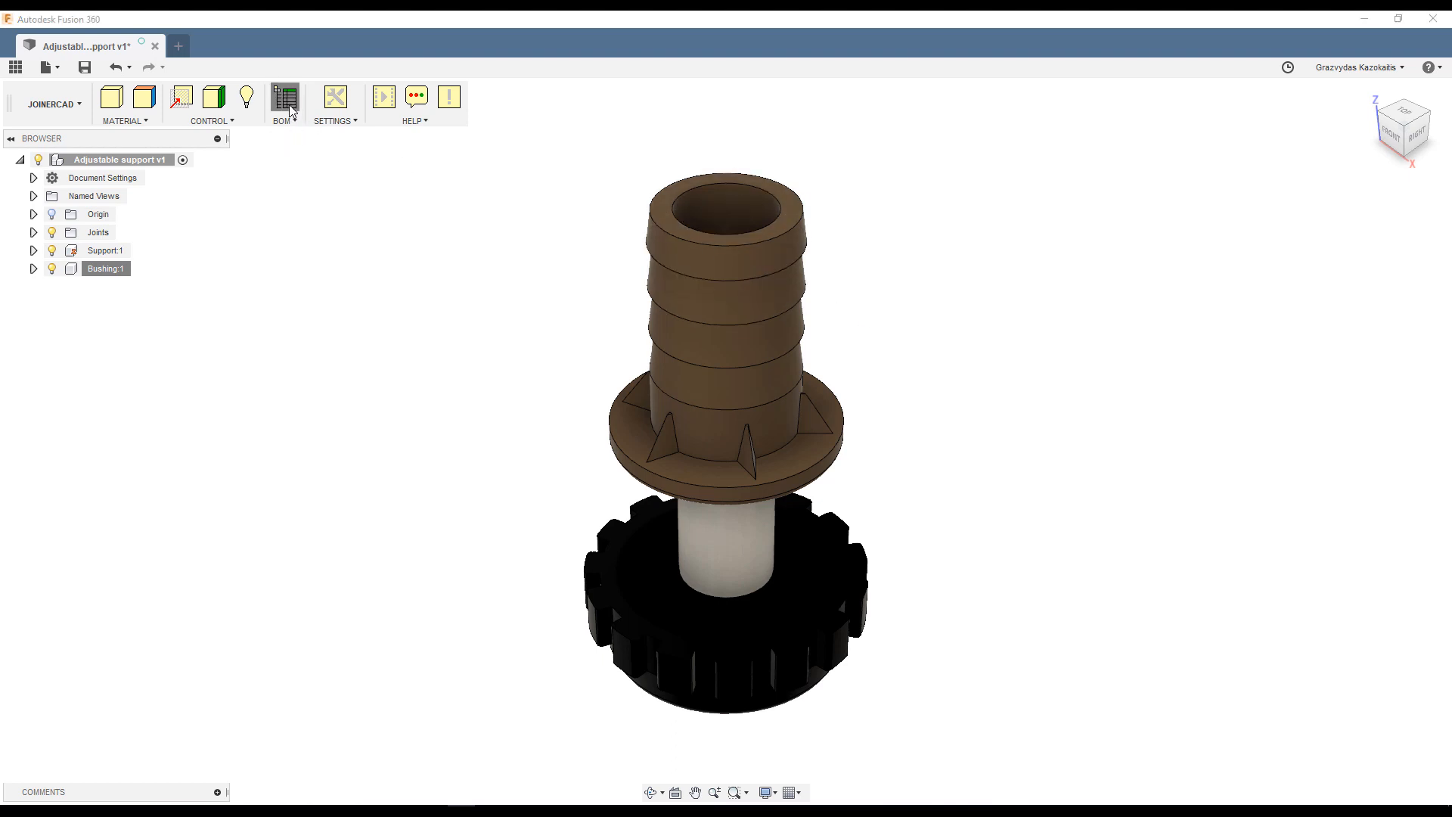
Set the Support's BOM code 'D27 M6', description 'Support', structure Quantitative.
click(284, 97)
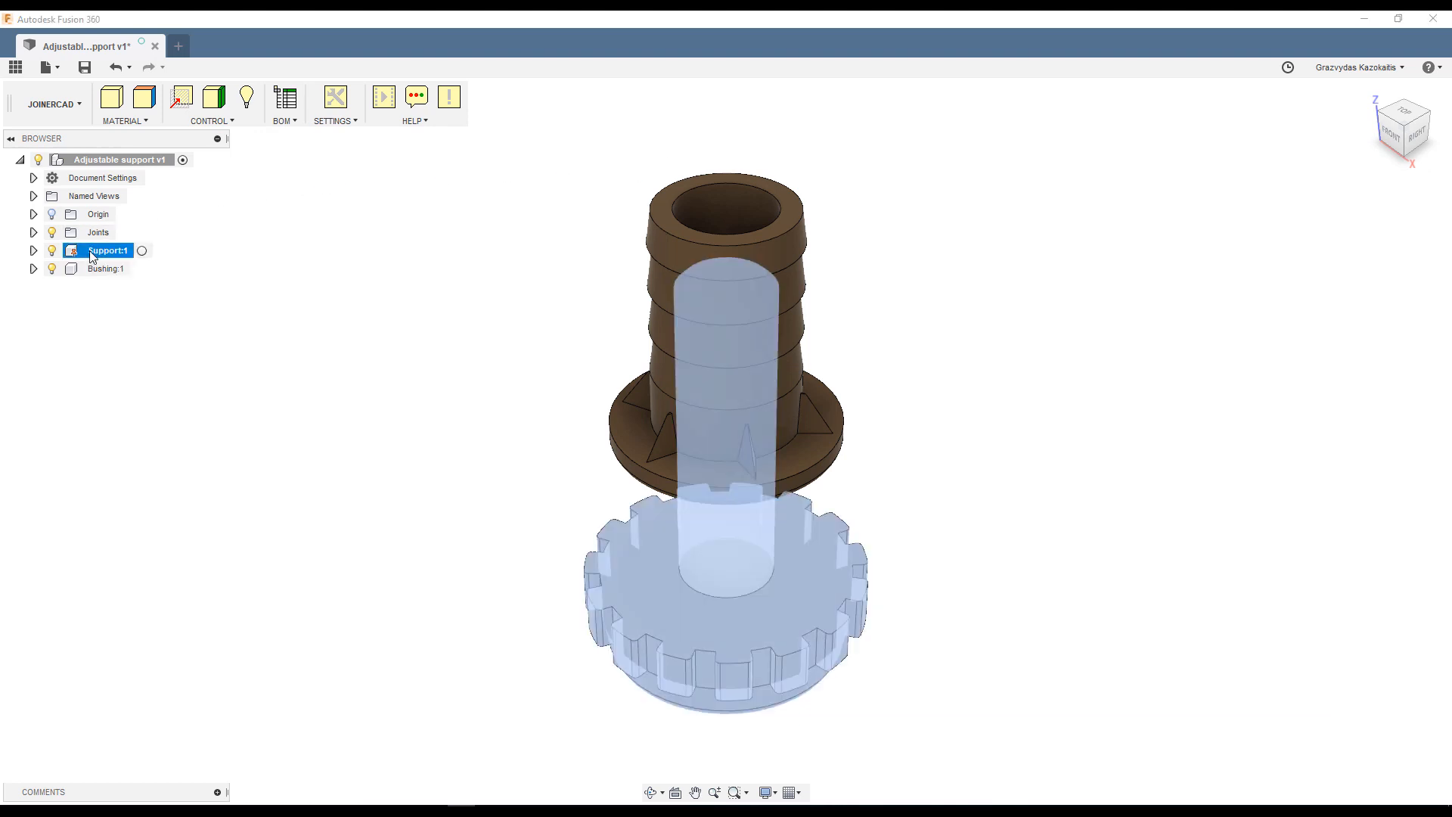
right_click(99, 251)
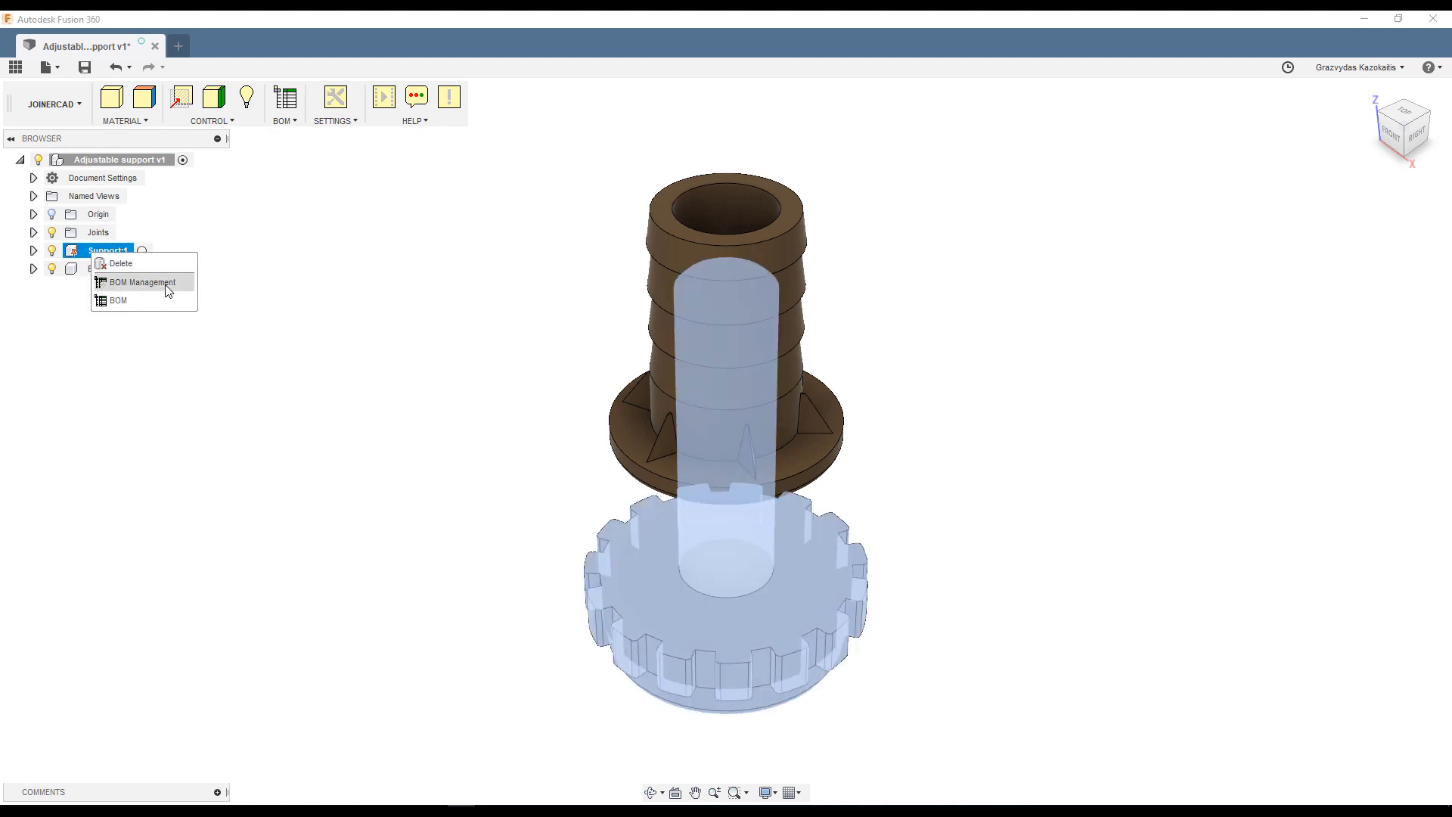
click(141, 282)
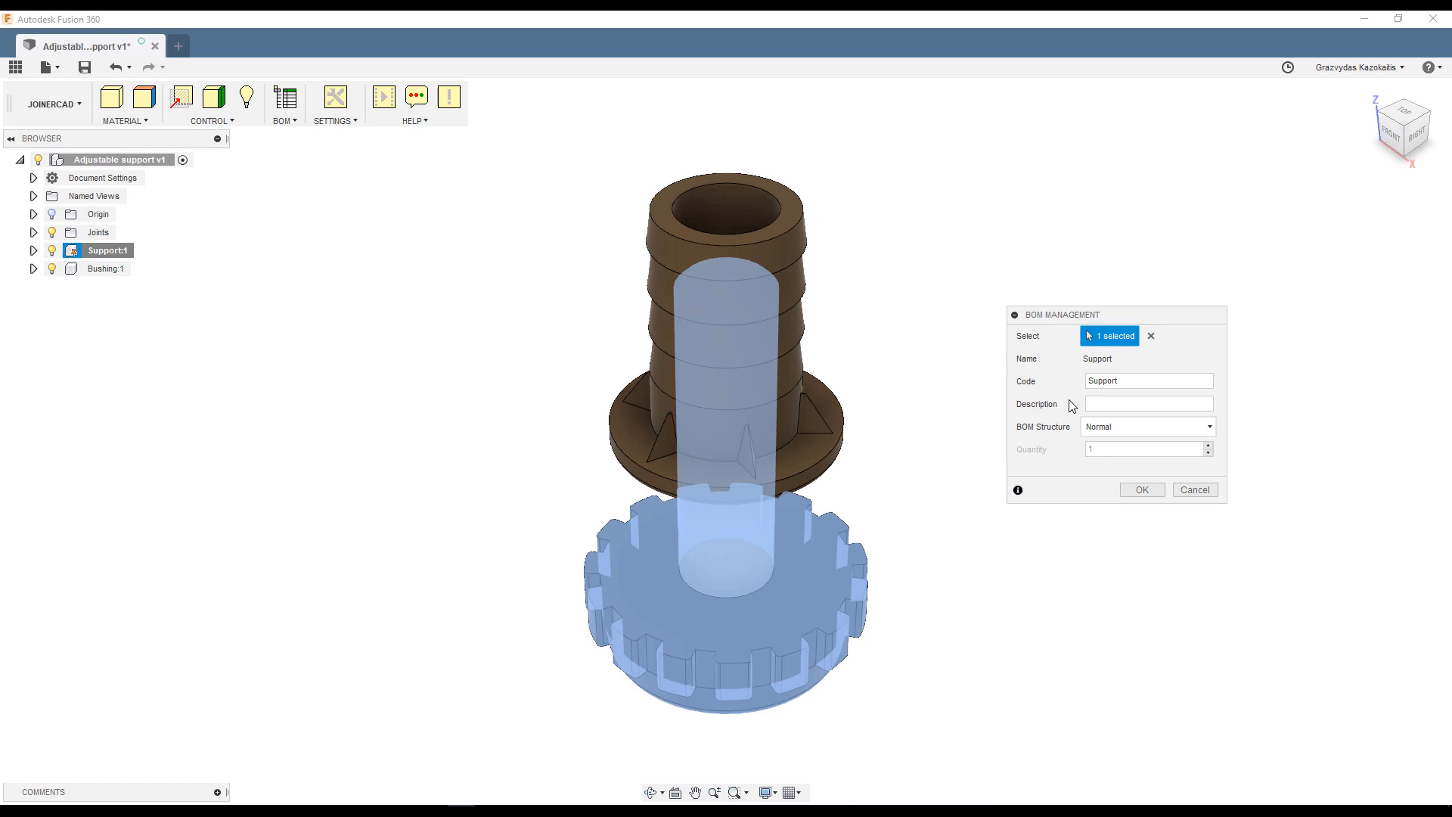
click(1148, 403)
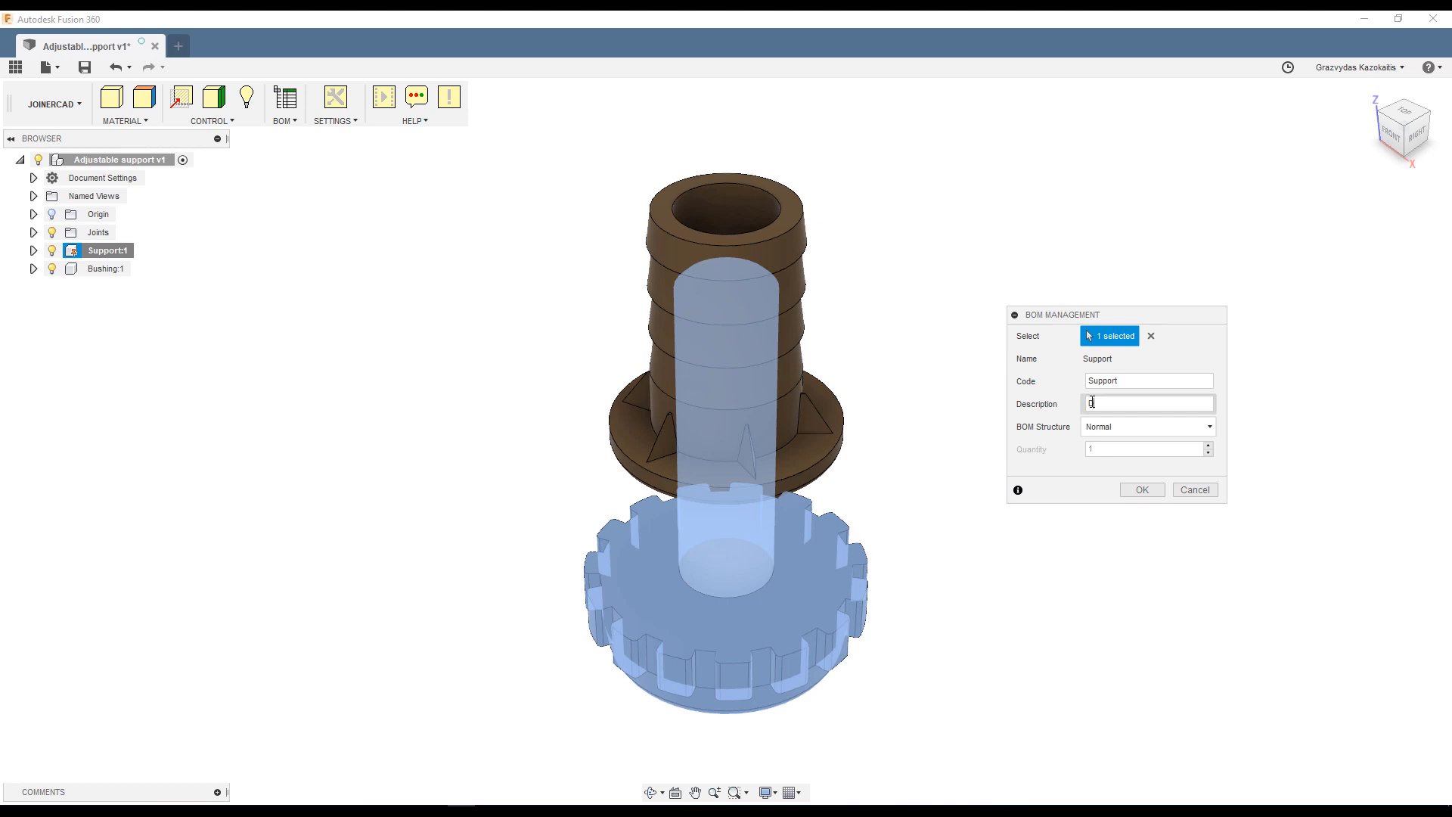
text(27 M6)
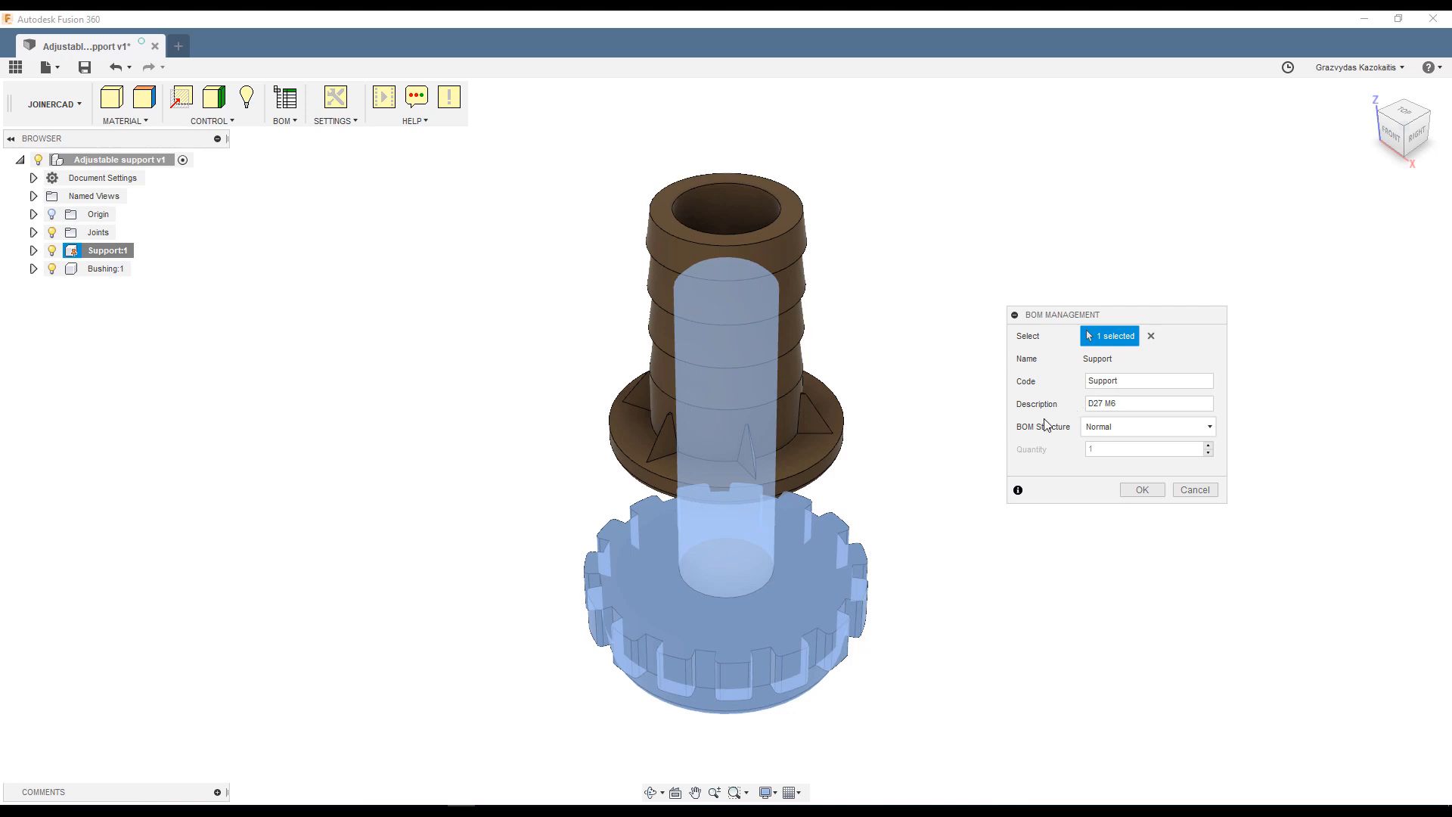
mouse_move(1155, 398)
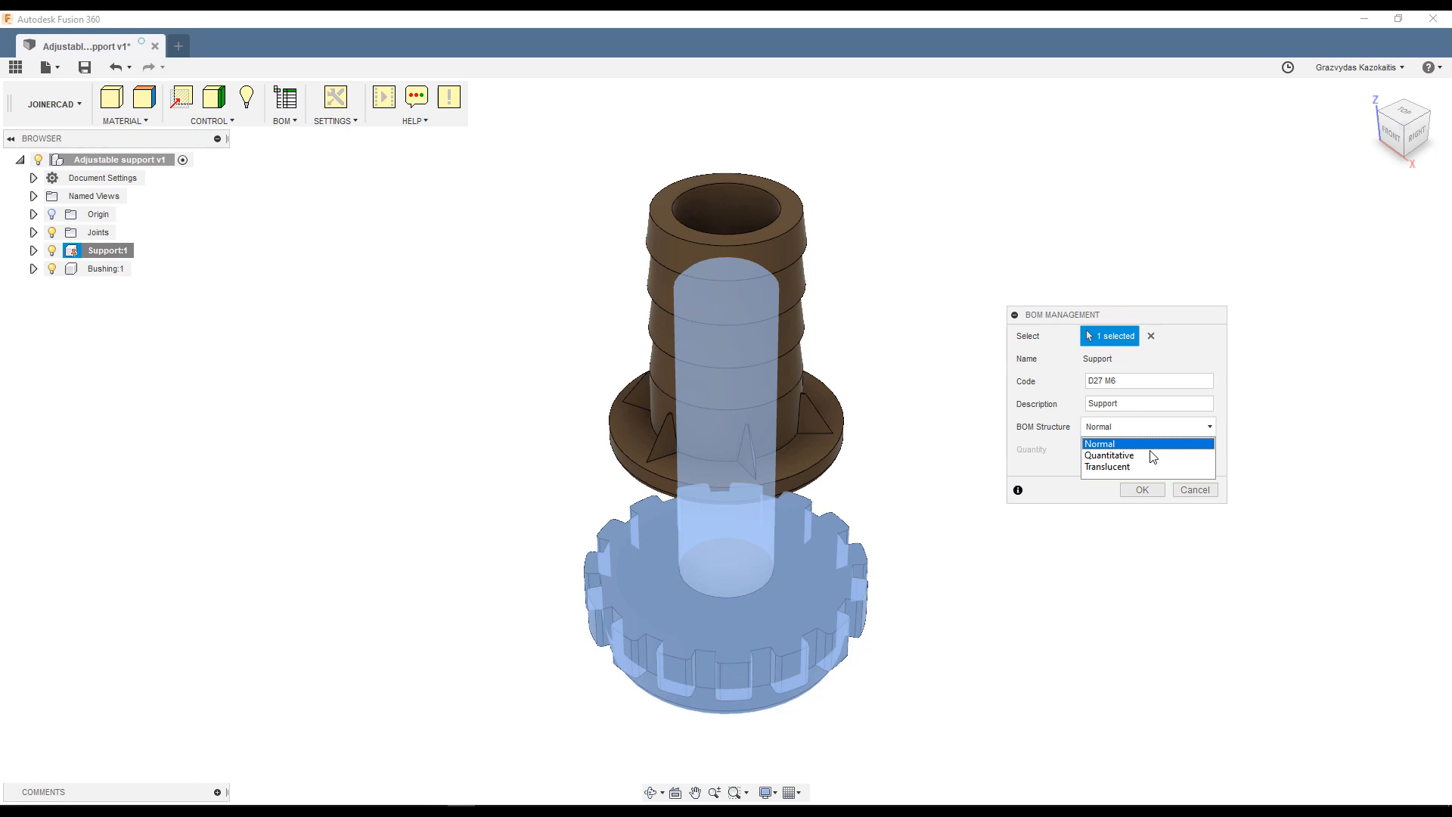
click(1110, 454)
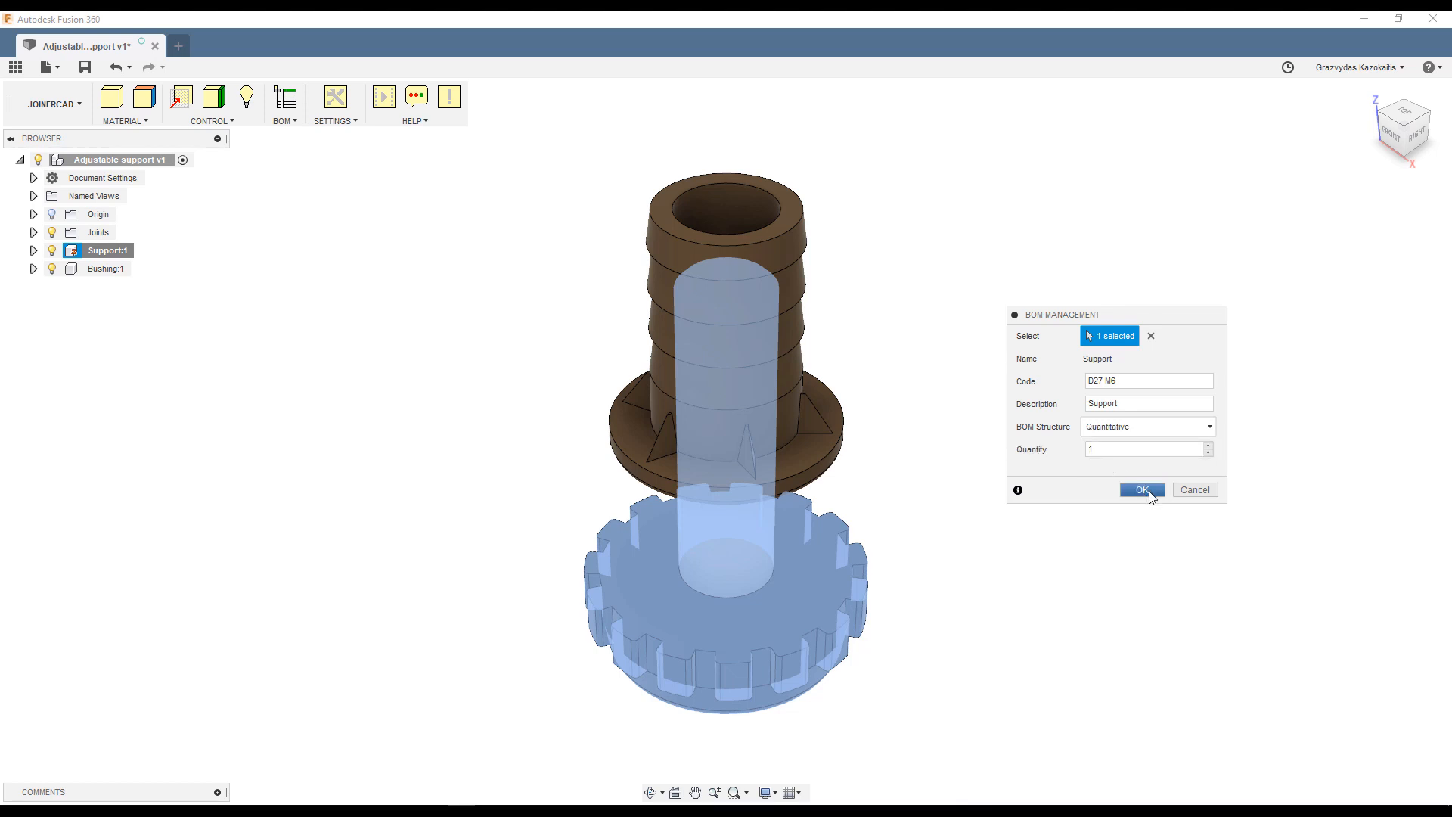
click(1142, 490)
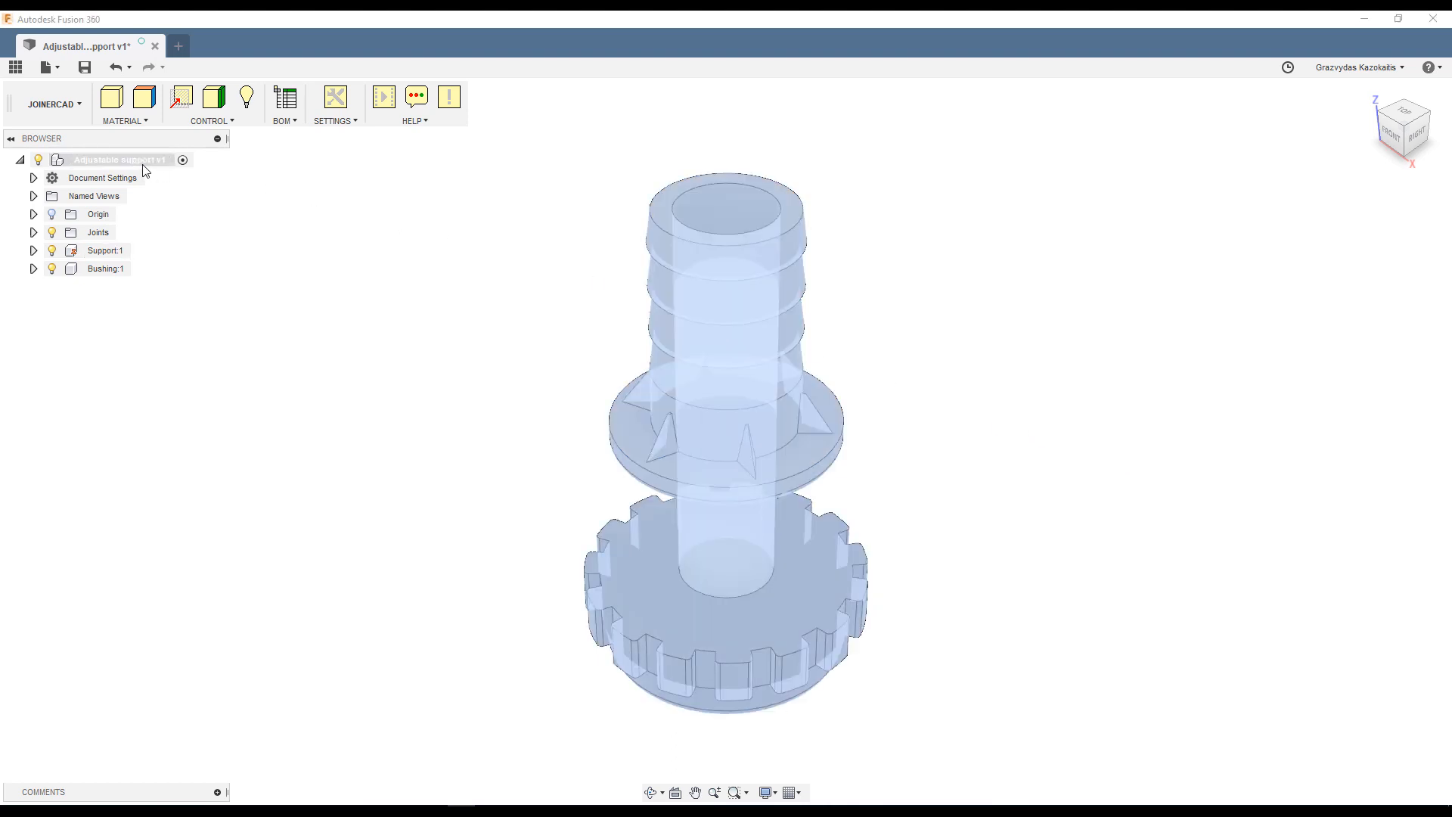
Set the root Adjustable support assembly to Translucent BOM structure and close the BOM report.
right_click(121, 159)
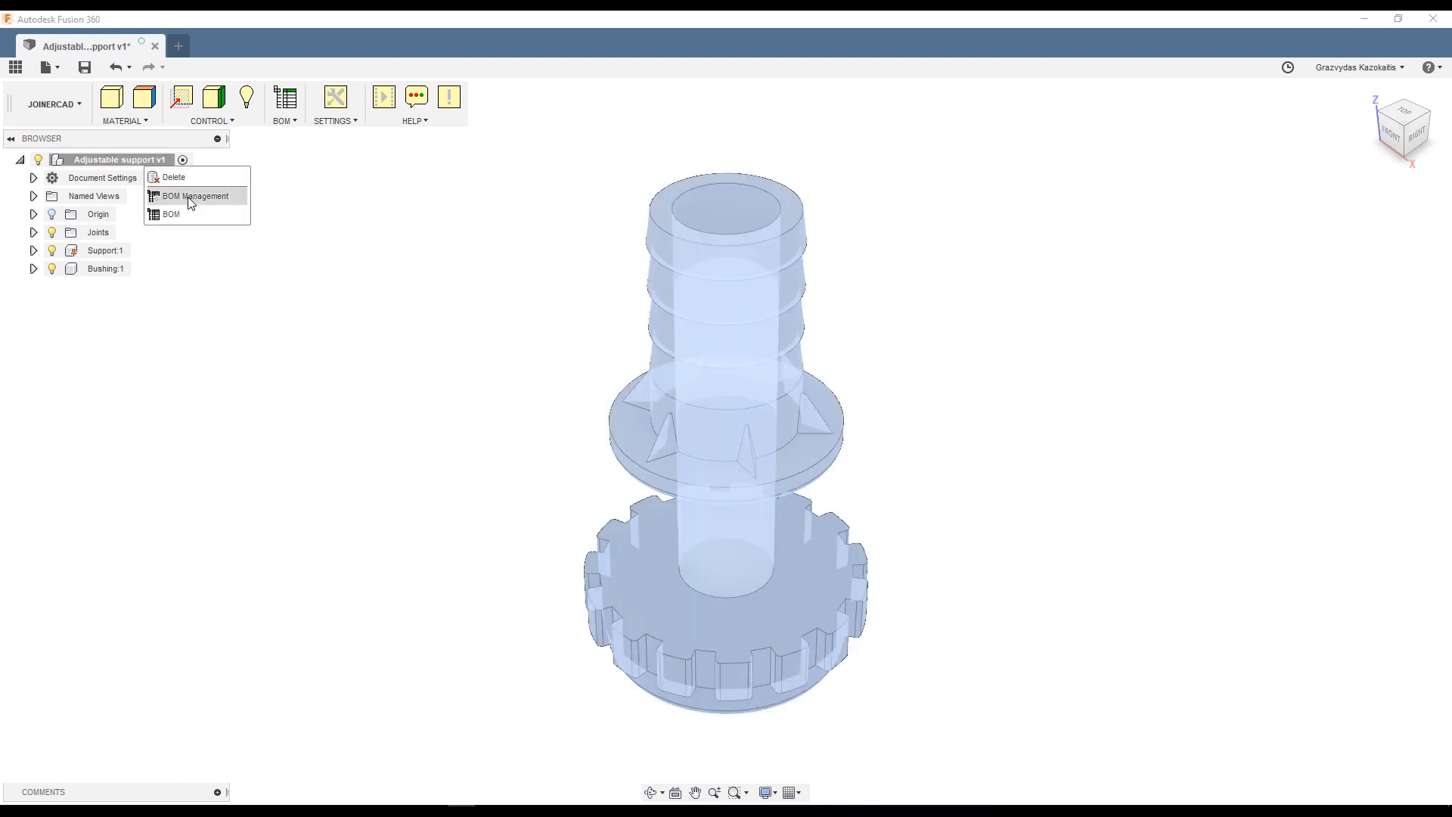
click(195, 196)
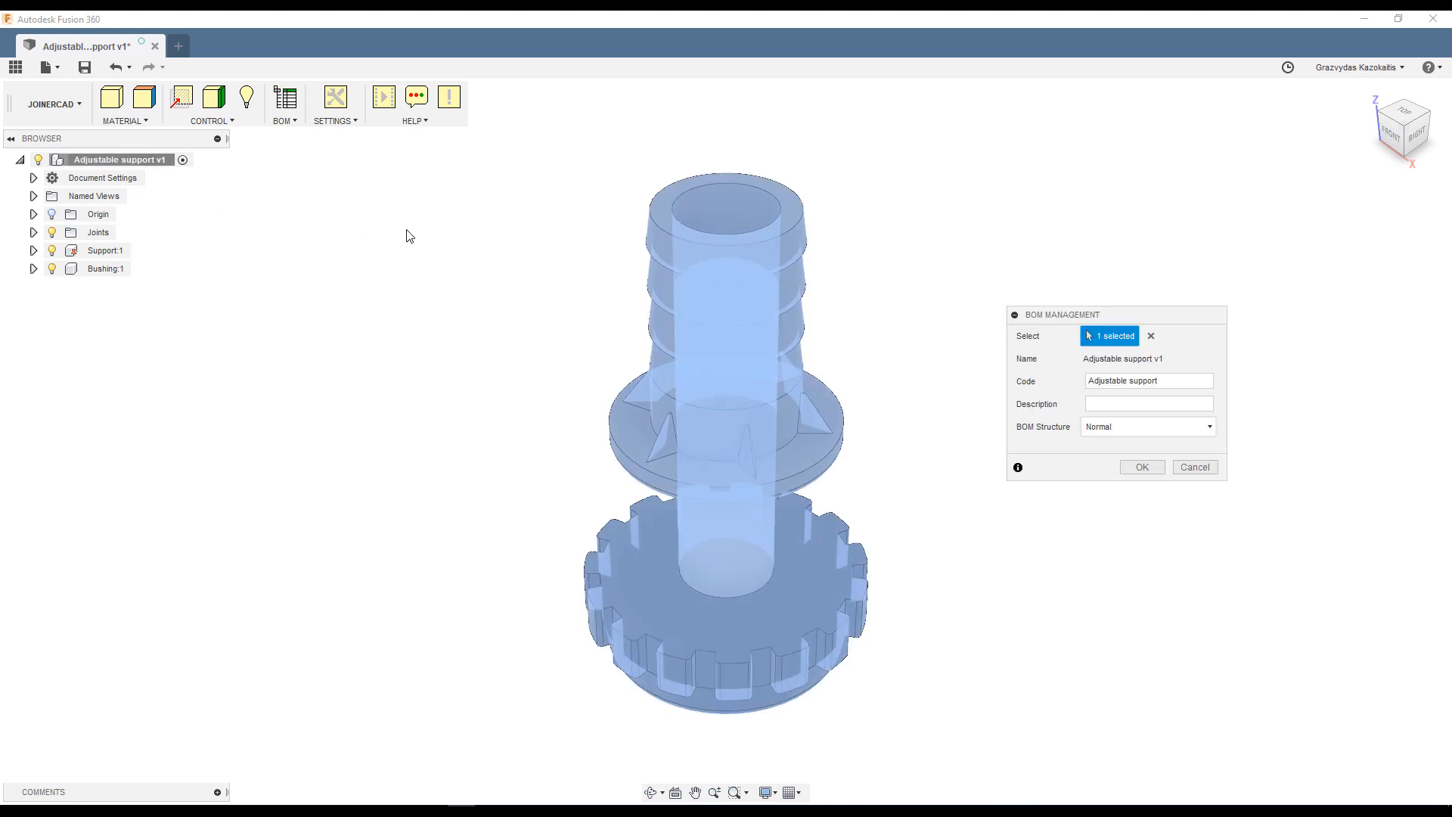
mouse_move(1027, 439)
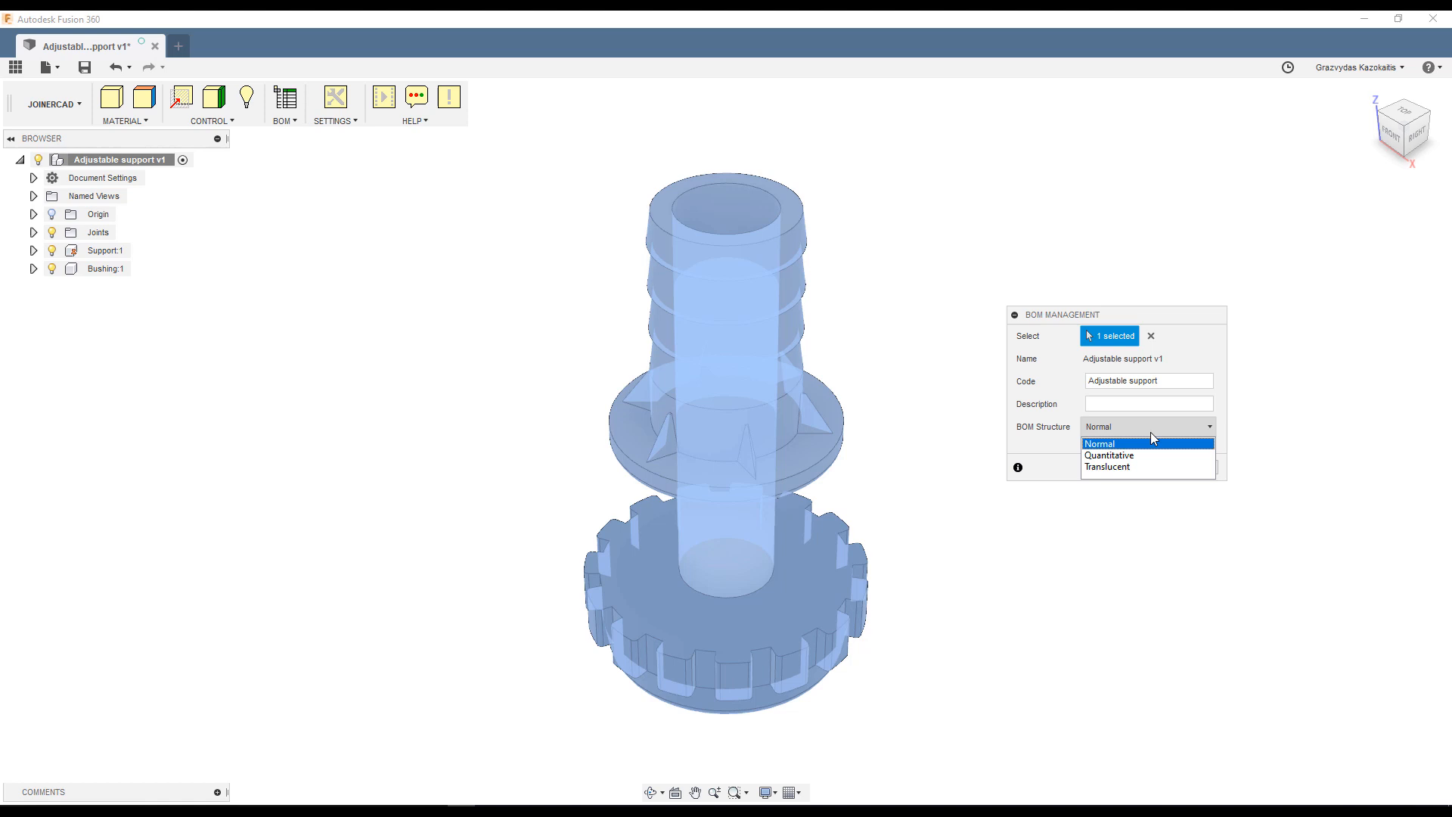
click(1108, 466)
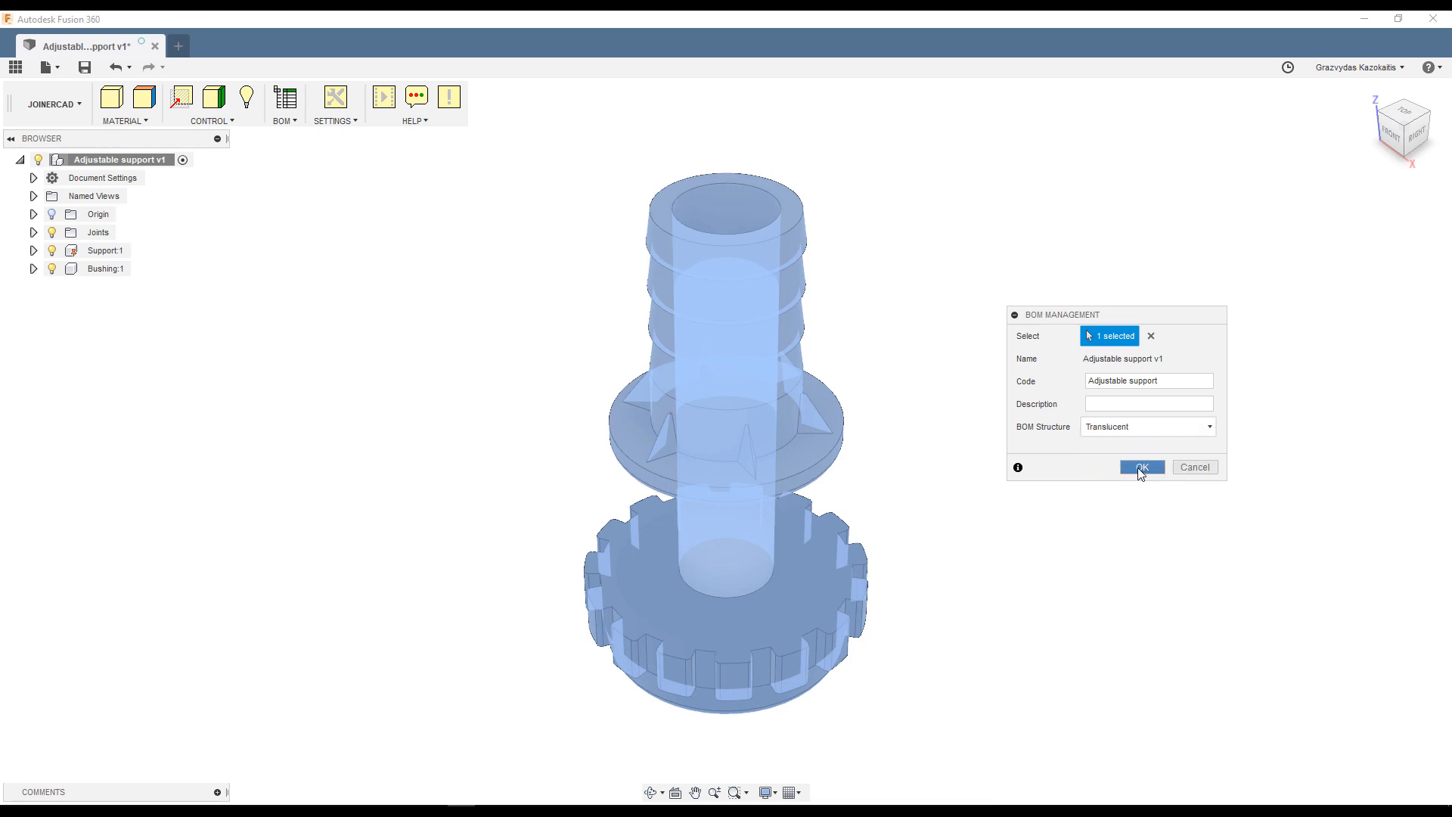
click(1142, 467)
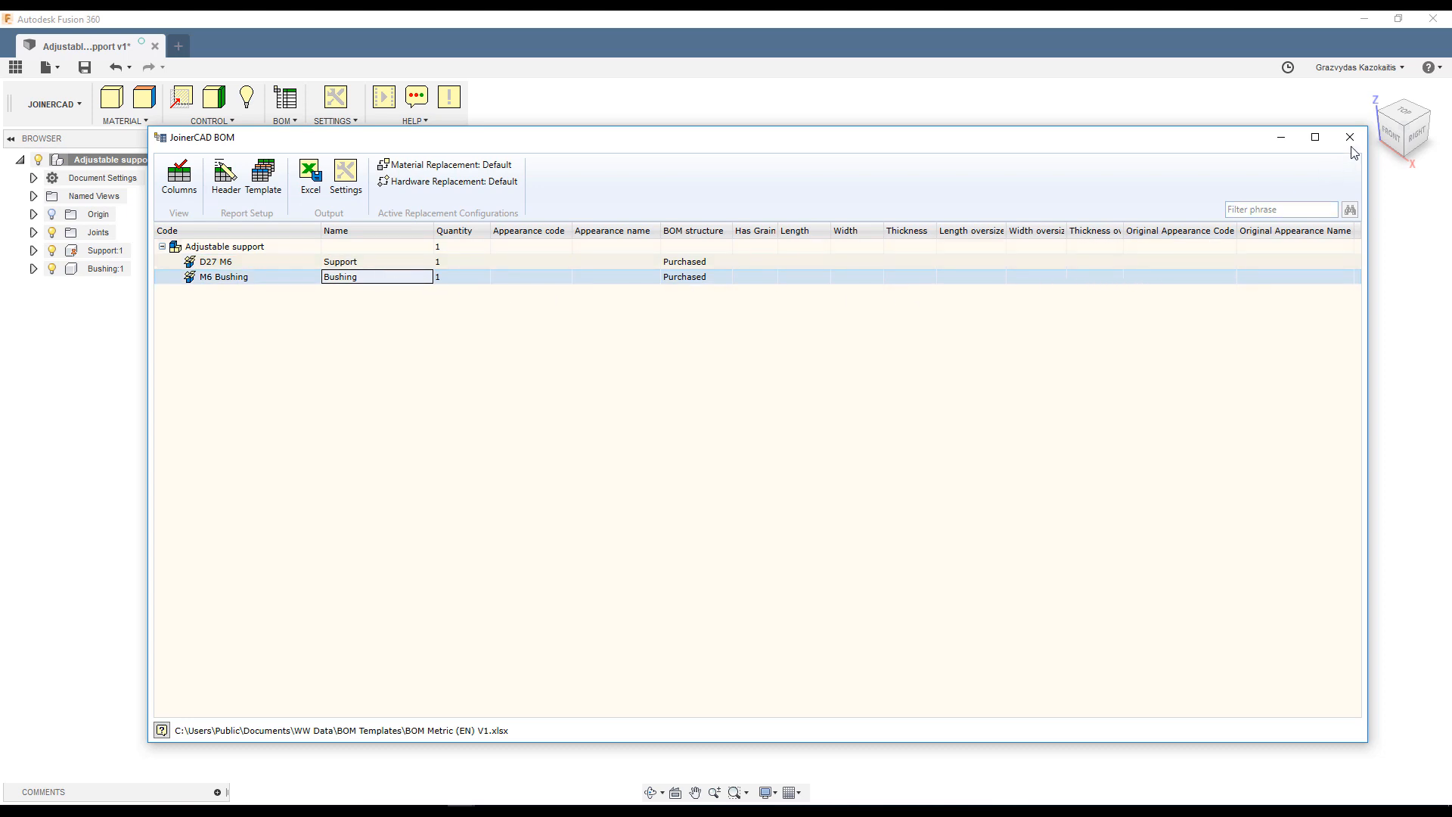
click(1346, 137)
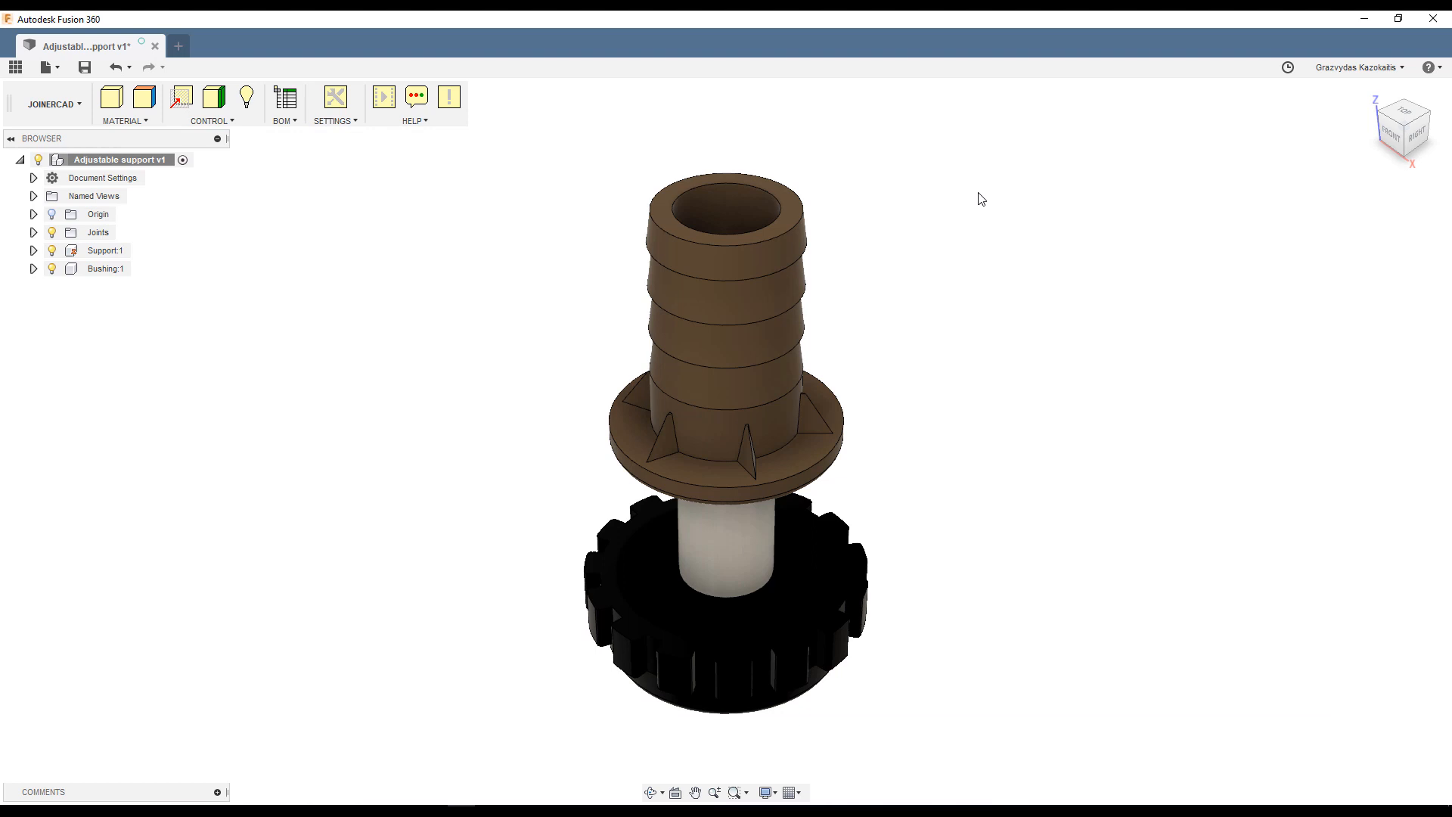
Save a new version of Adjustable support and switch to the Learning Desk v1 tab.
click(84, 67)
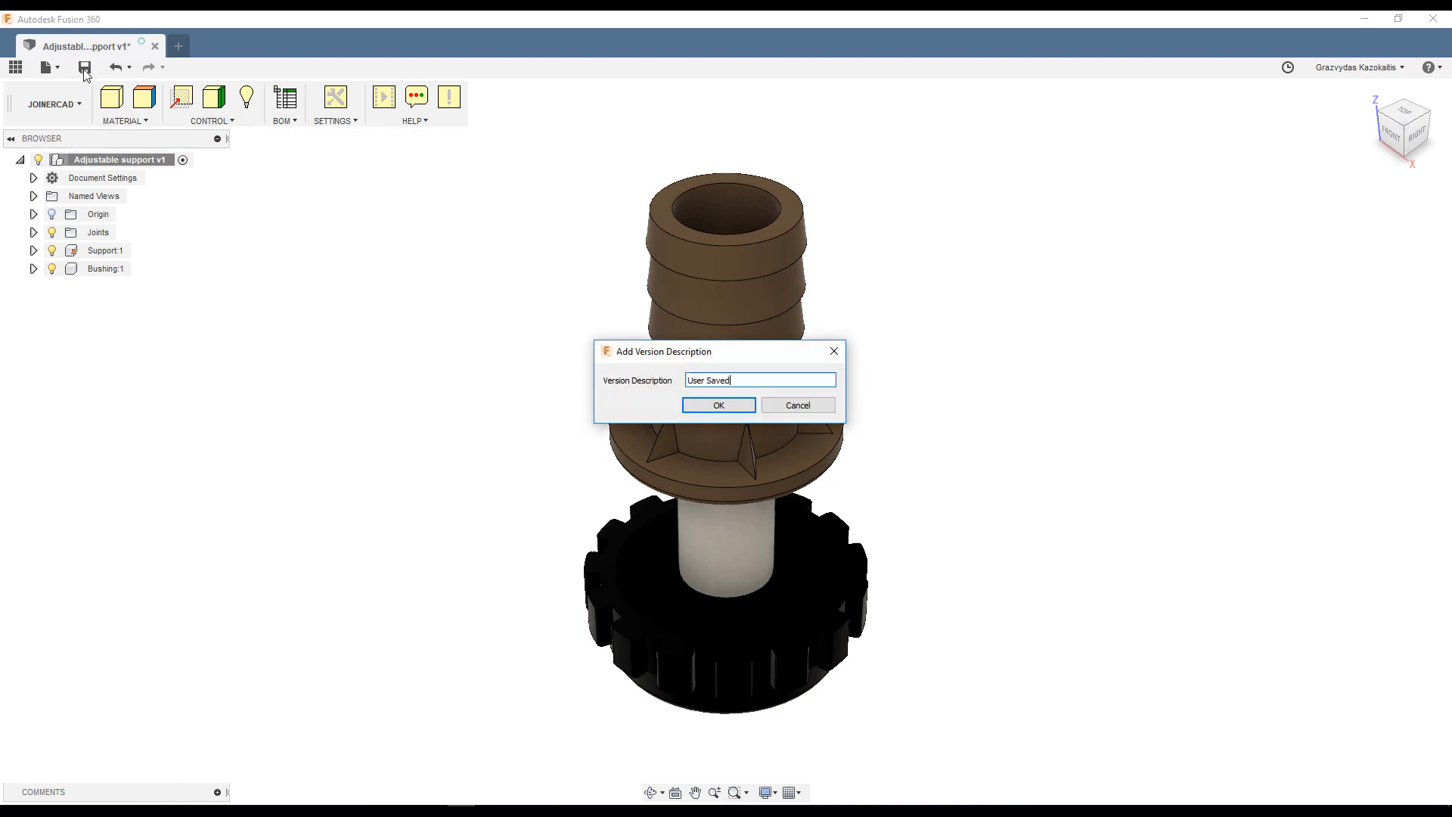
click(718, 405)
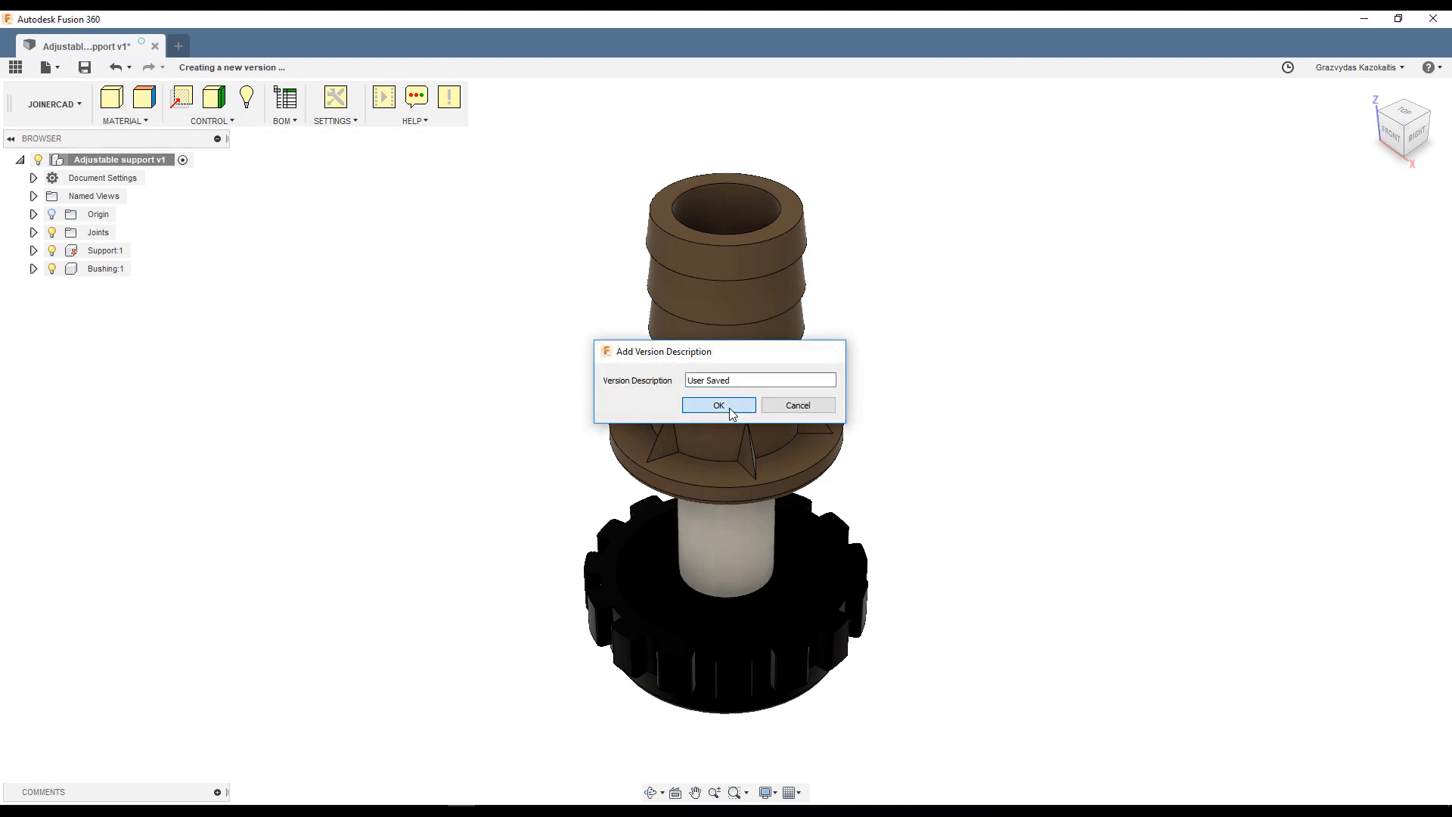
click(719, 405)
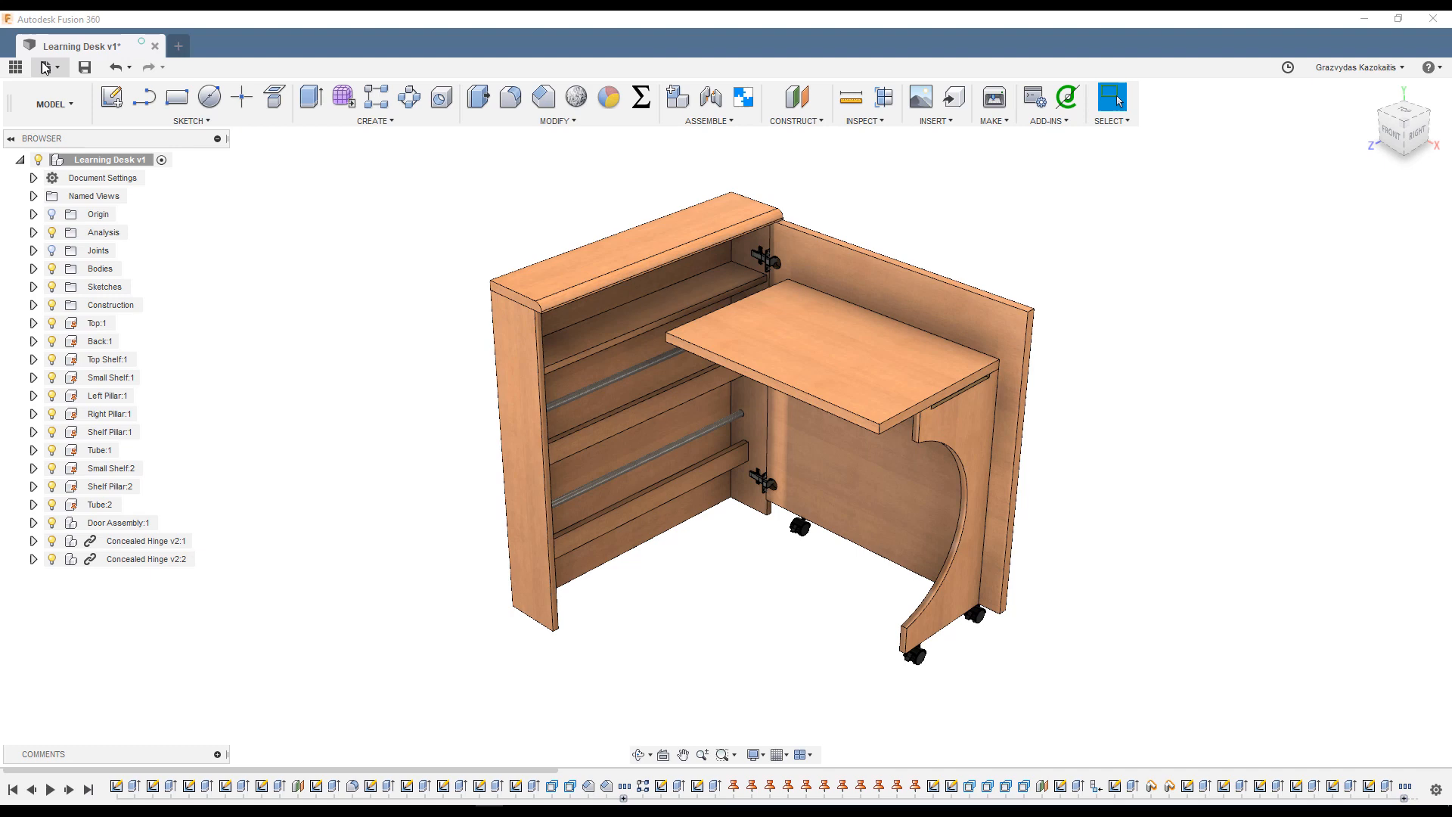
Insert Adjustable support from the Hardware folder, rotated -90 deg about X.
click(17, 67)
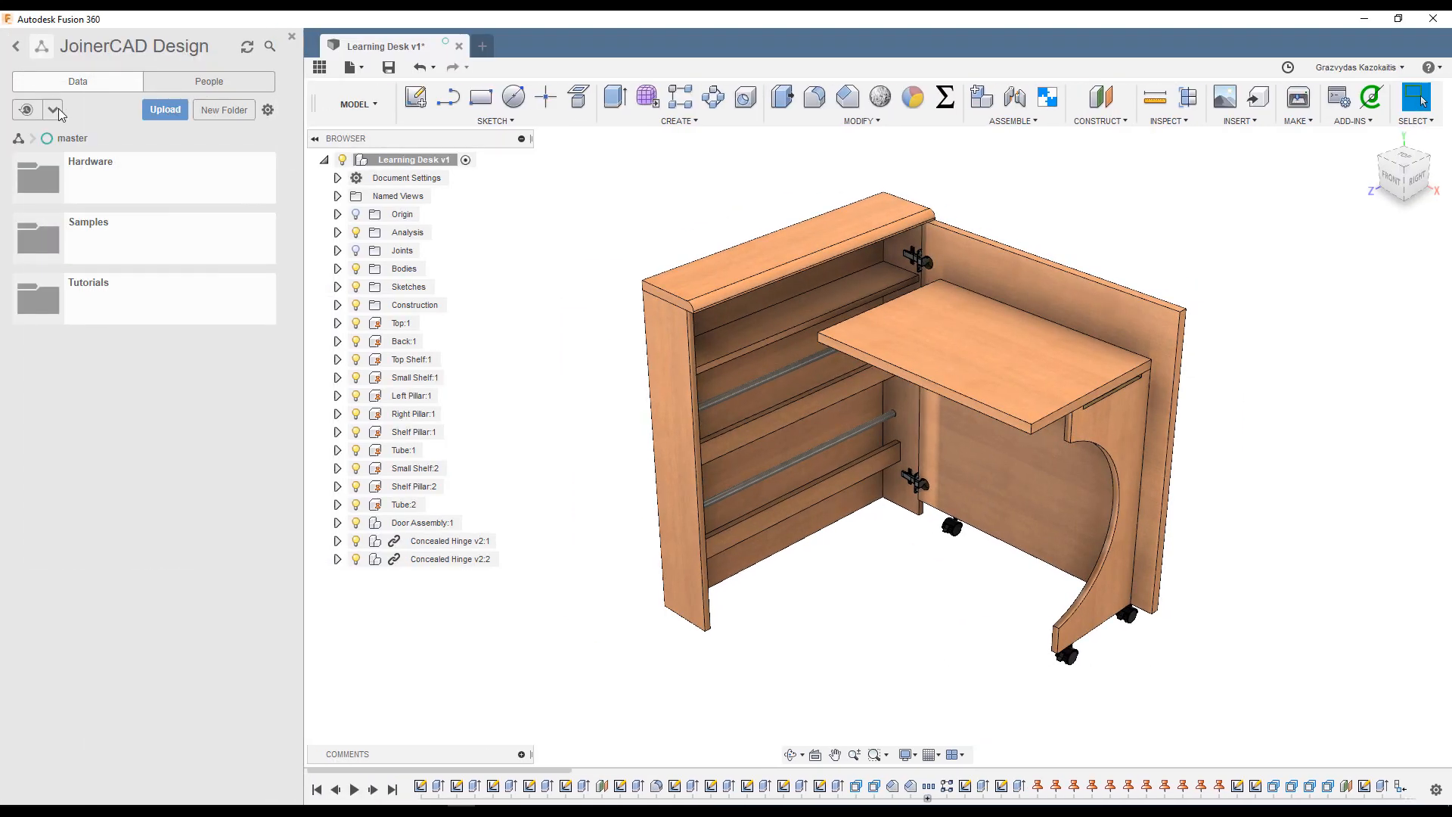
double_click(89, 161)
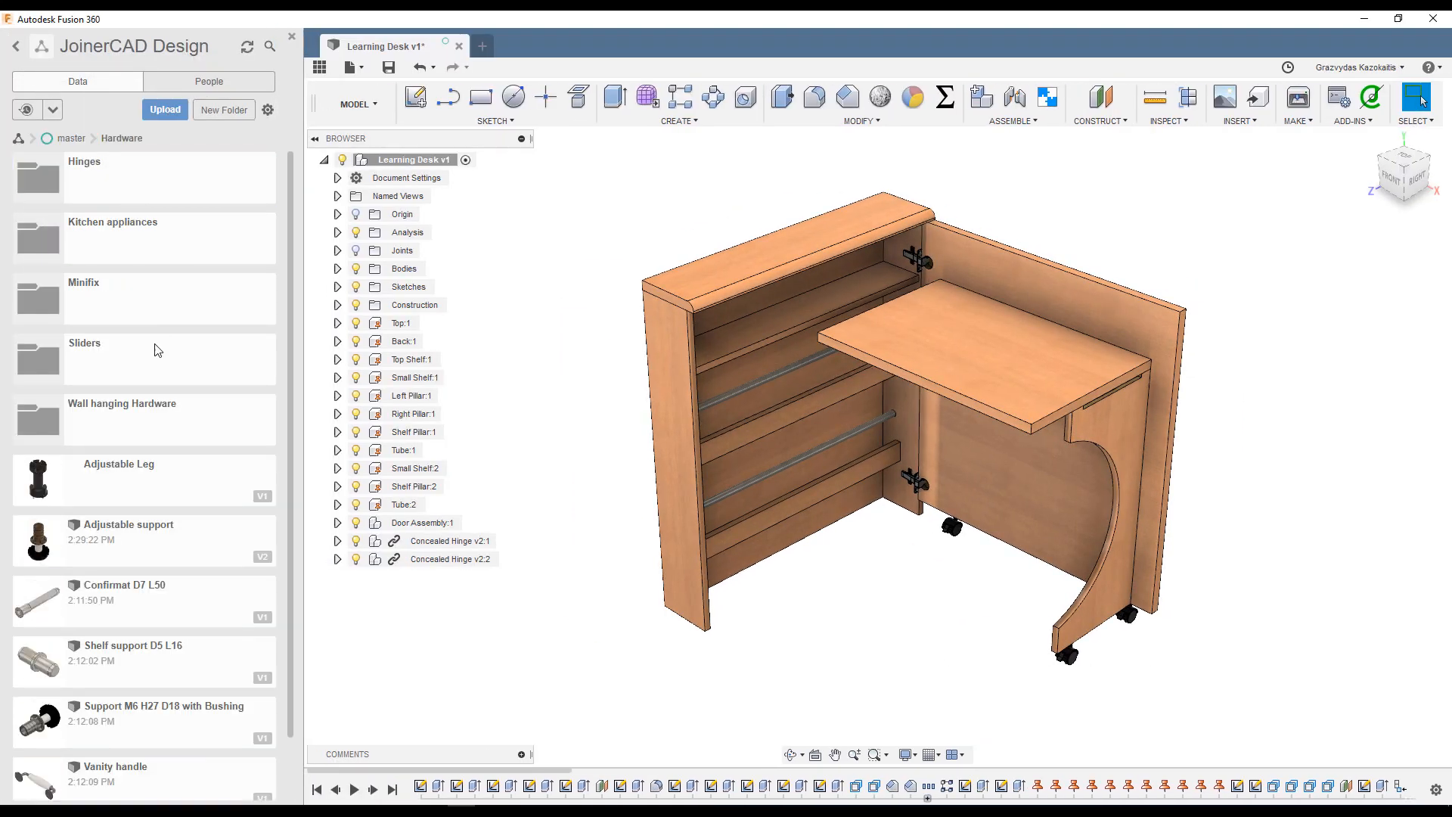
click(128, 536)
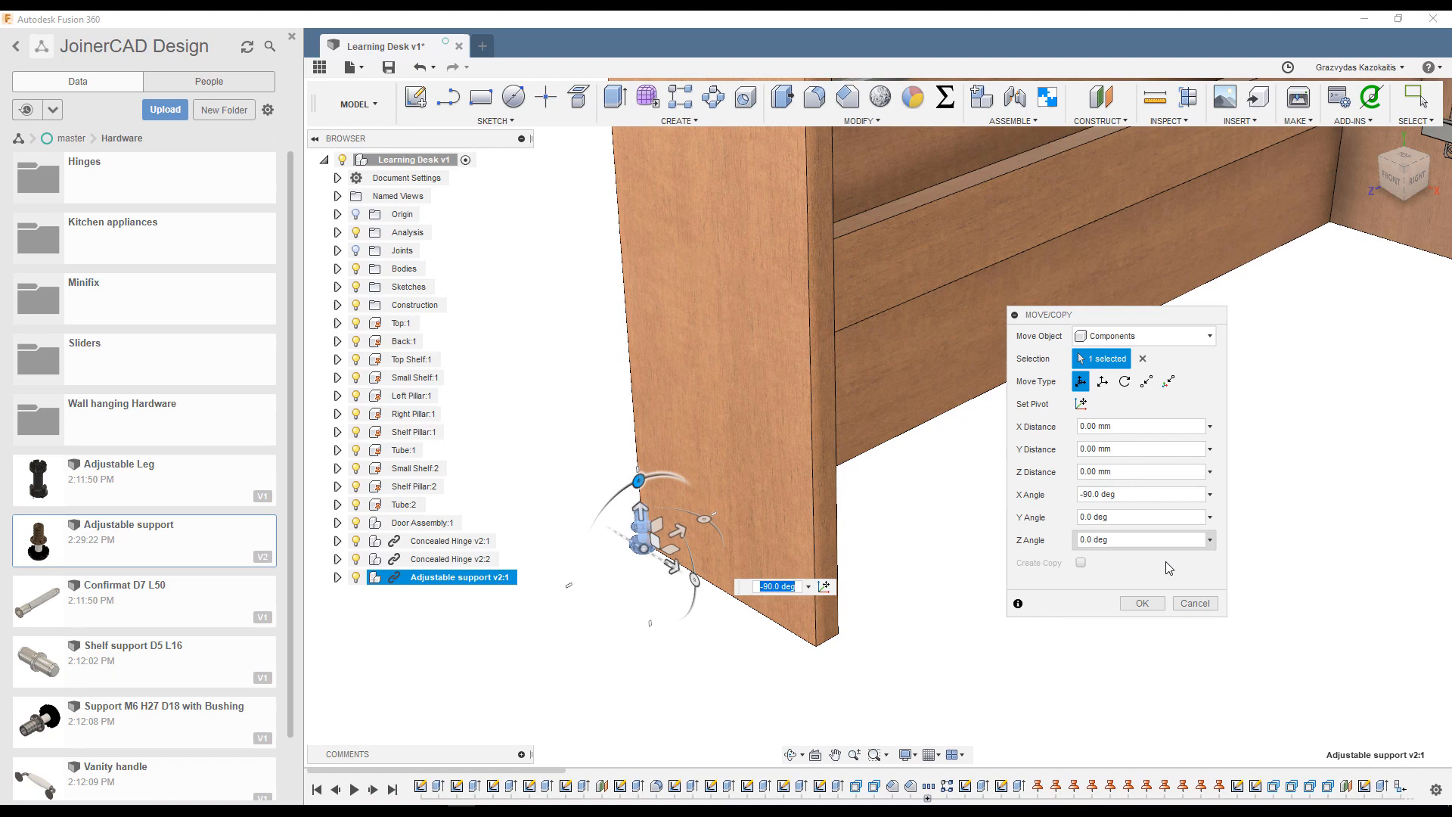
click(1142, 602)
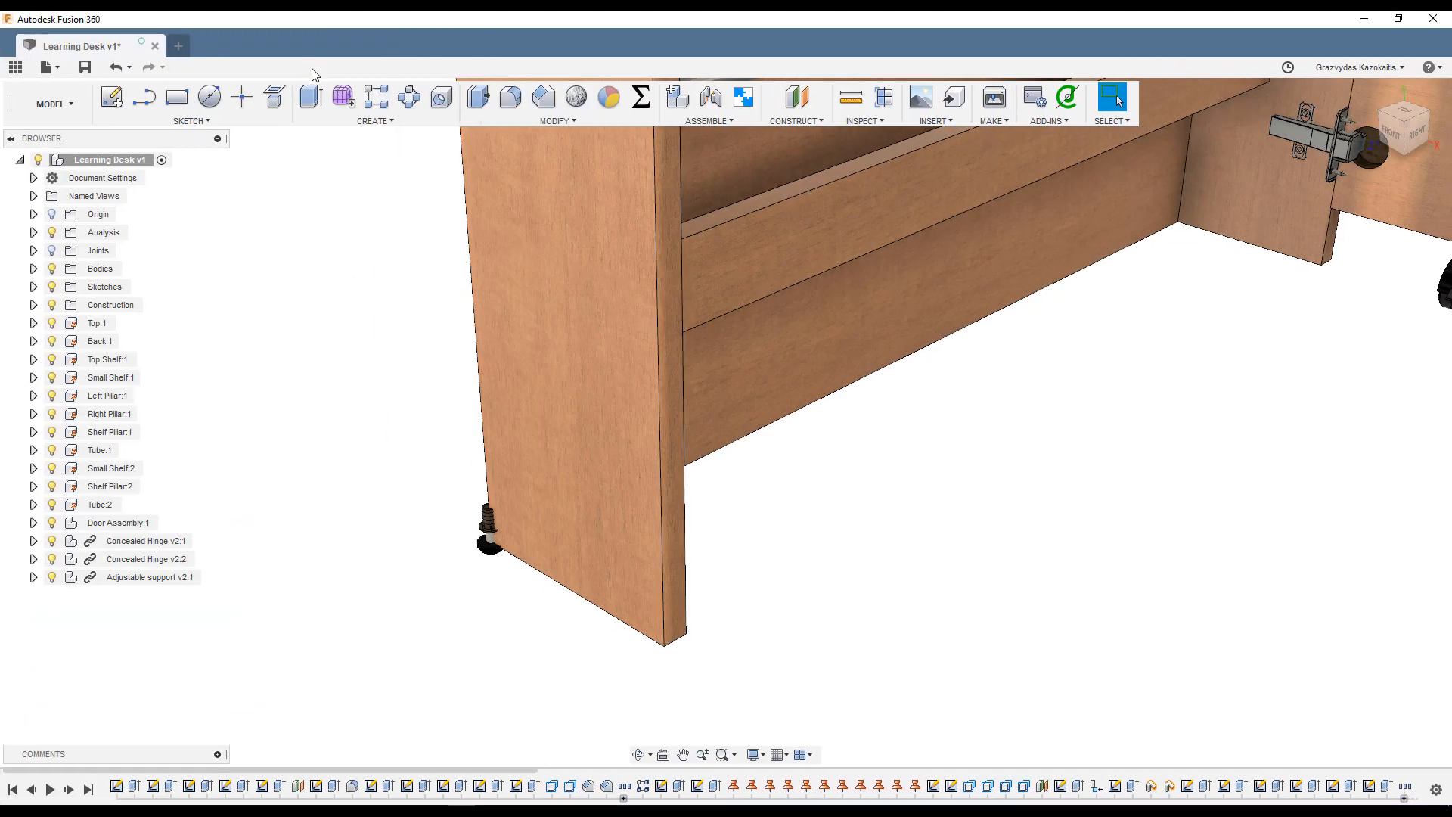
mouse_move(710, 98)
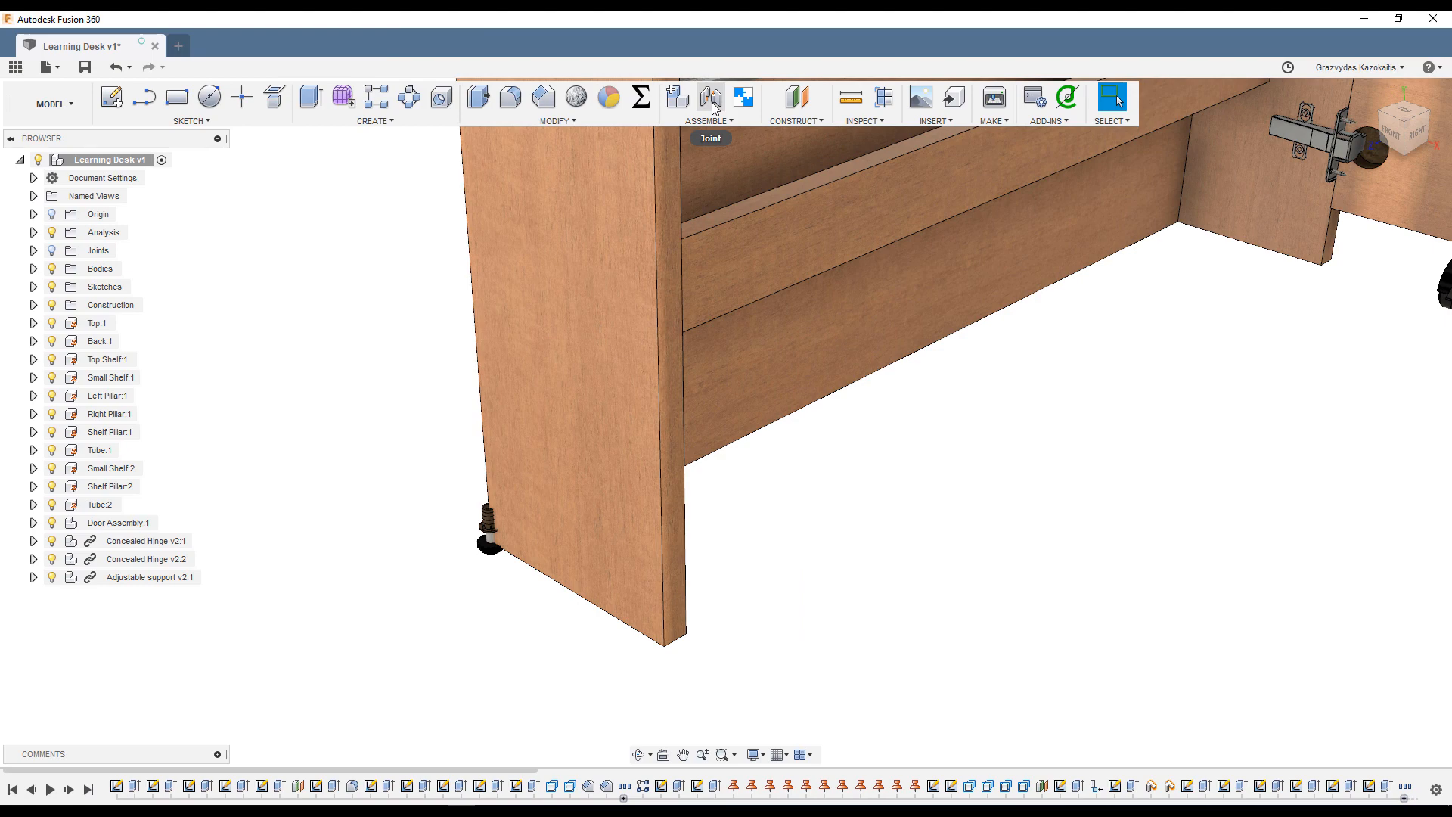
Joint the support's snap point to the panel's bottom edge, offset -32 mm X and -9 mm Y.
click(710, 96)
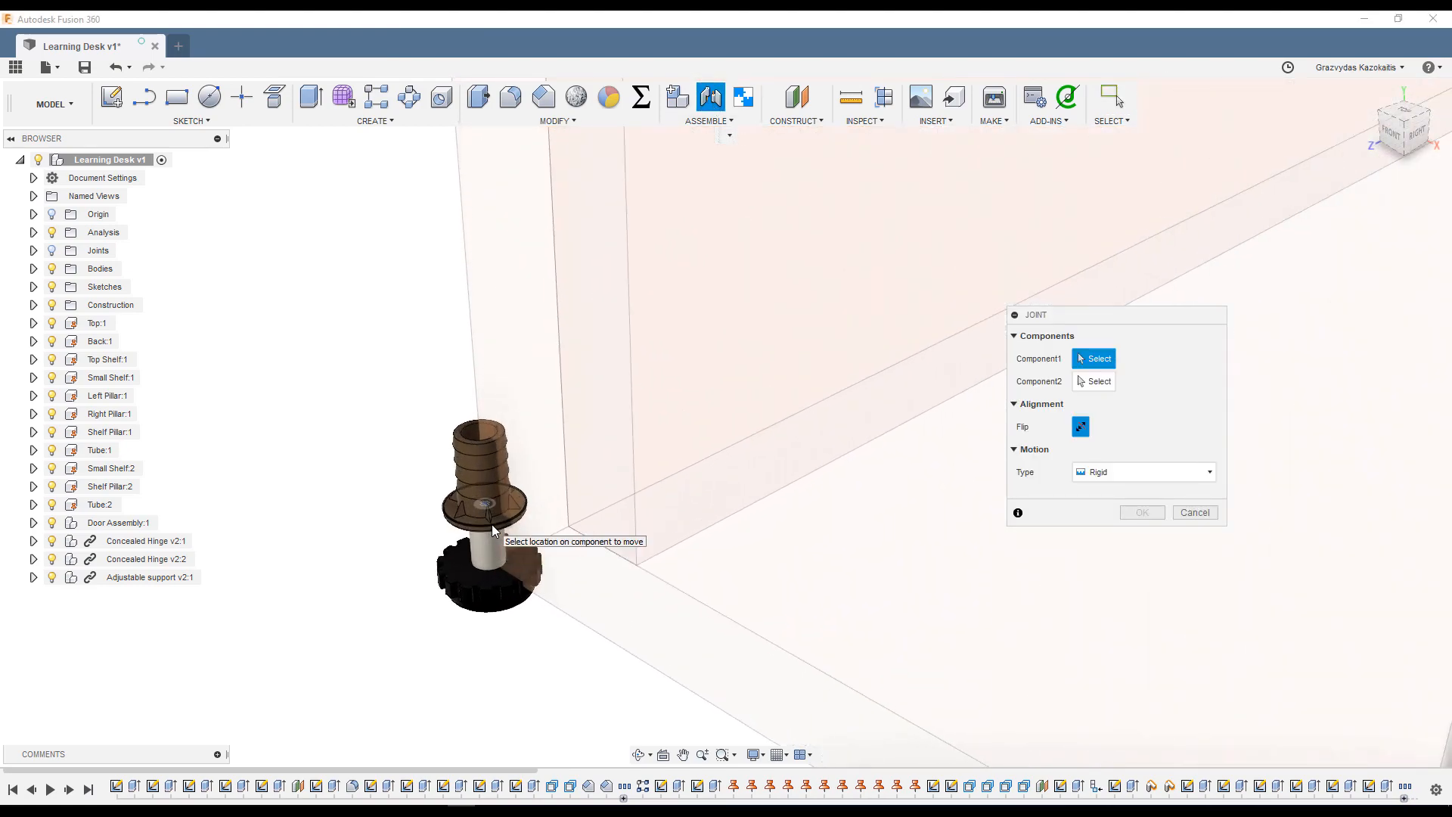
click(478, 509)
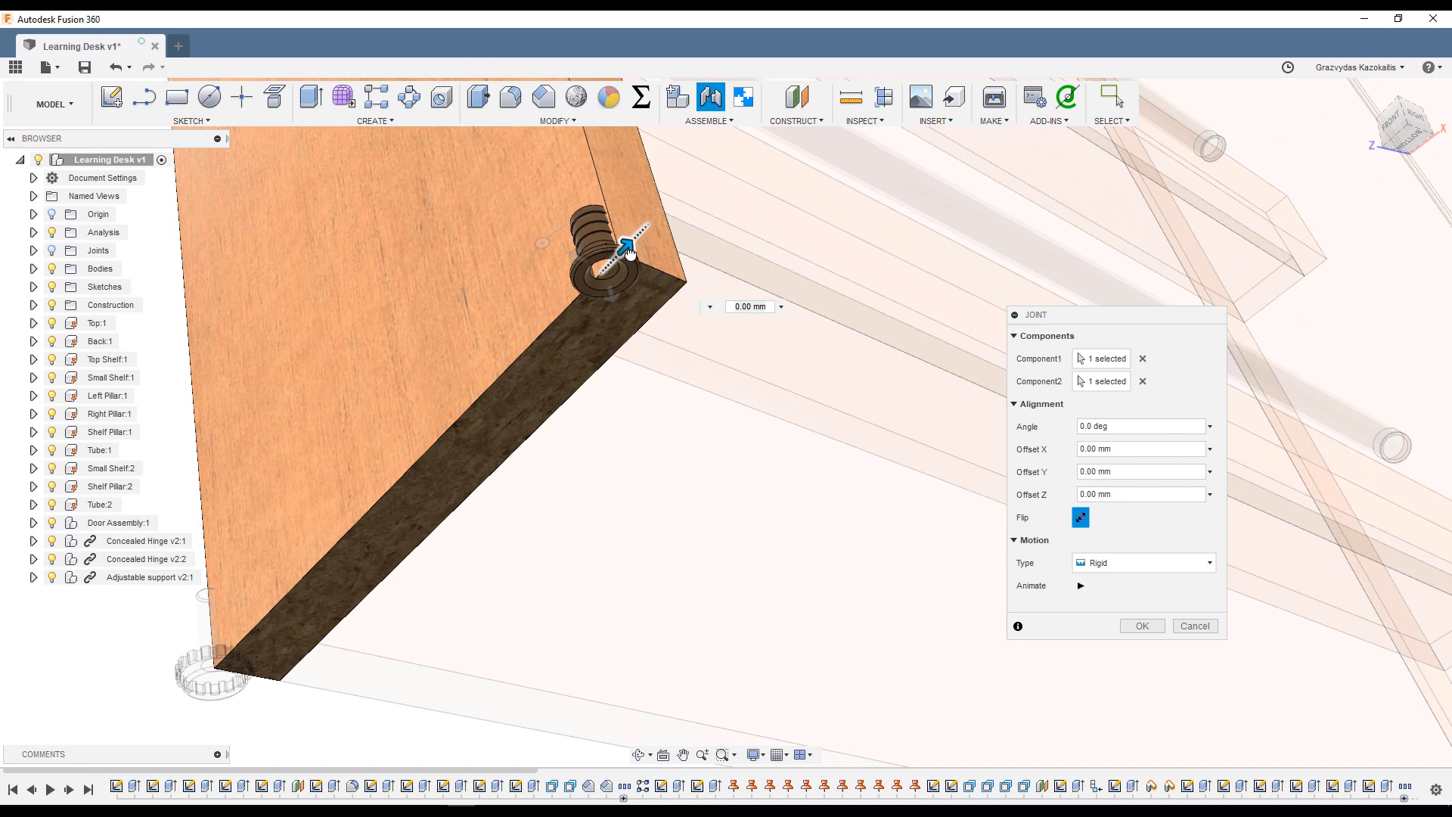
drag(630, 245, 620, 250)
text(-9)
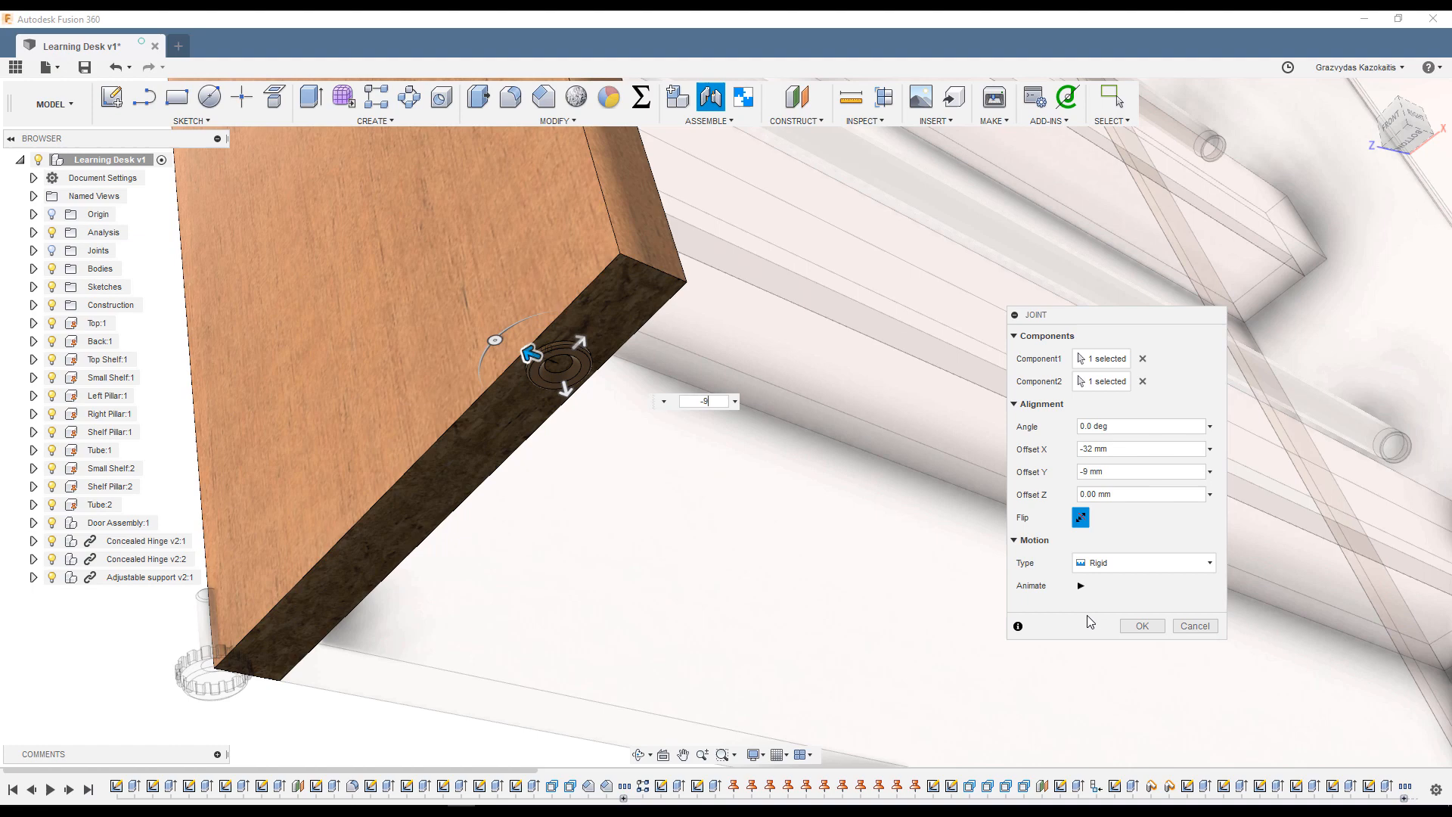
click(1142, 626)
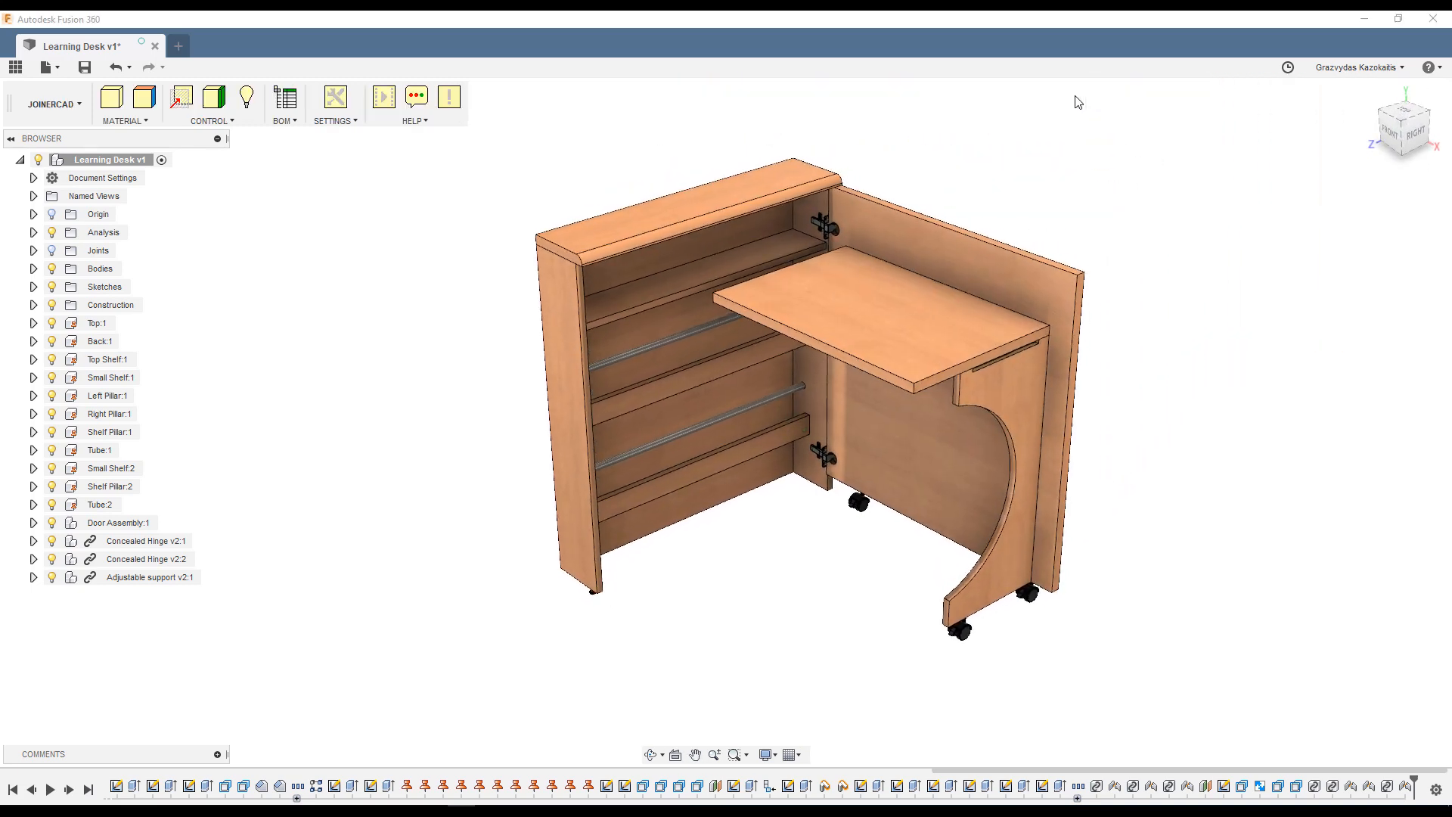
mouse_move(284, 98)
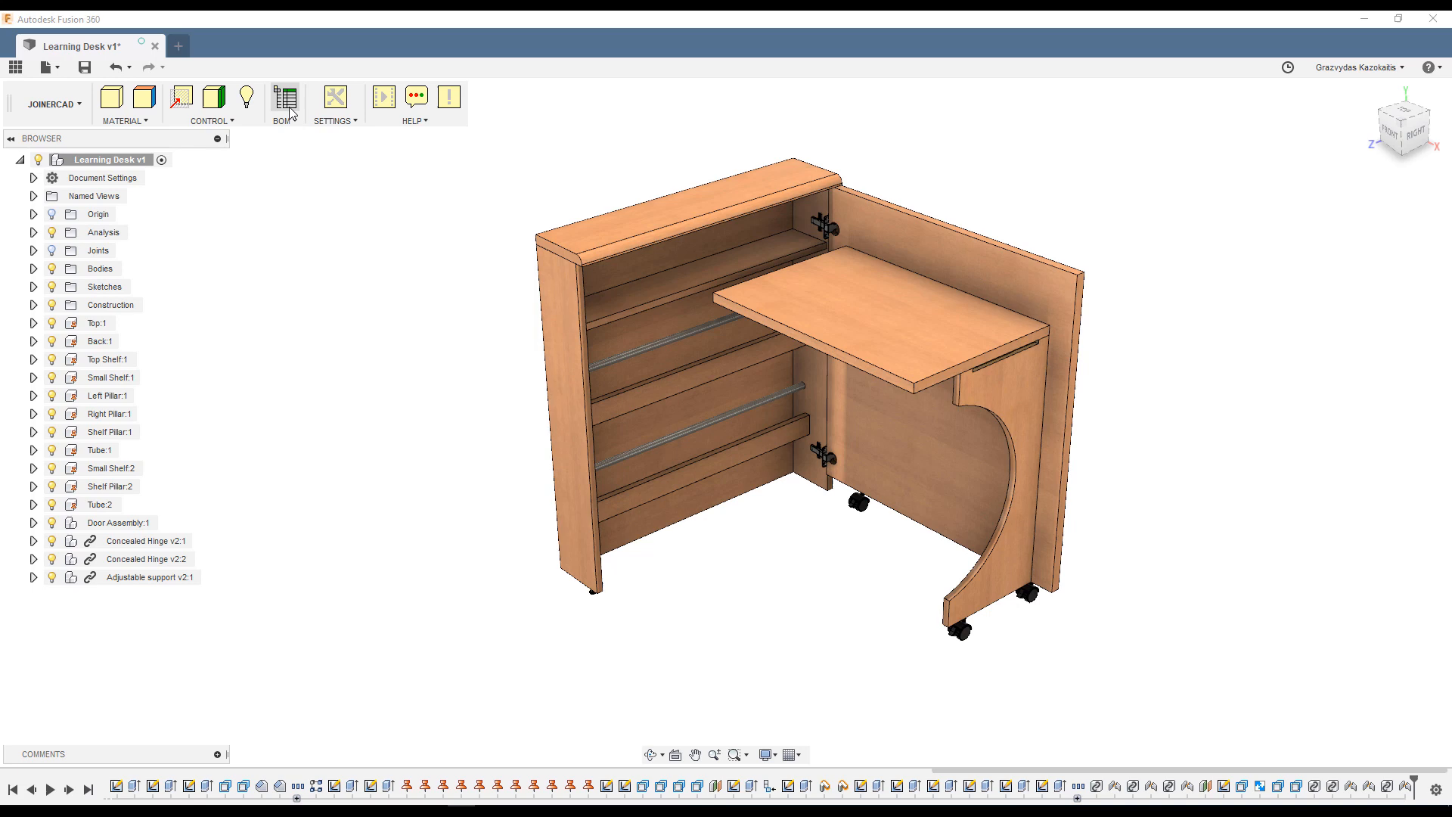
click(285, 96)
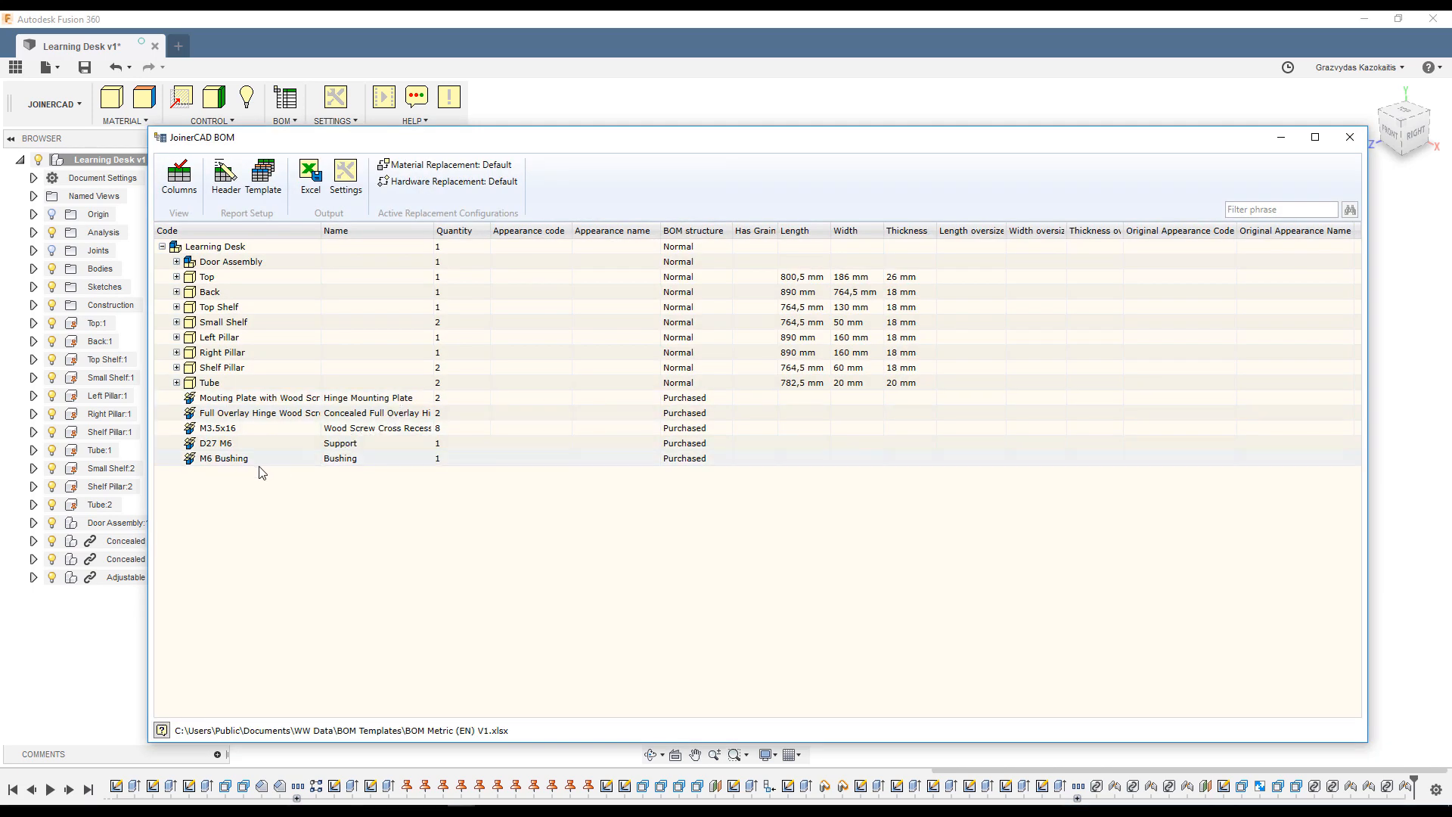
mouse_move(216, 471)
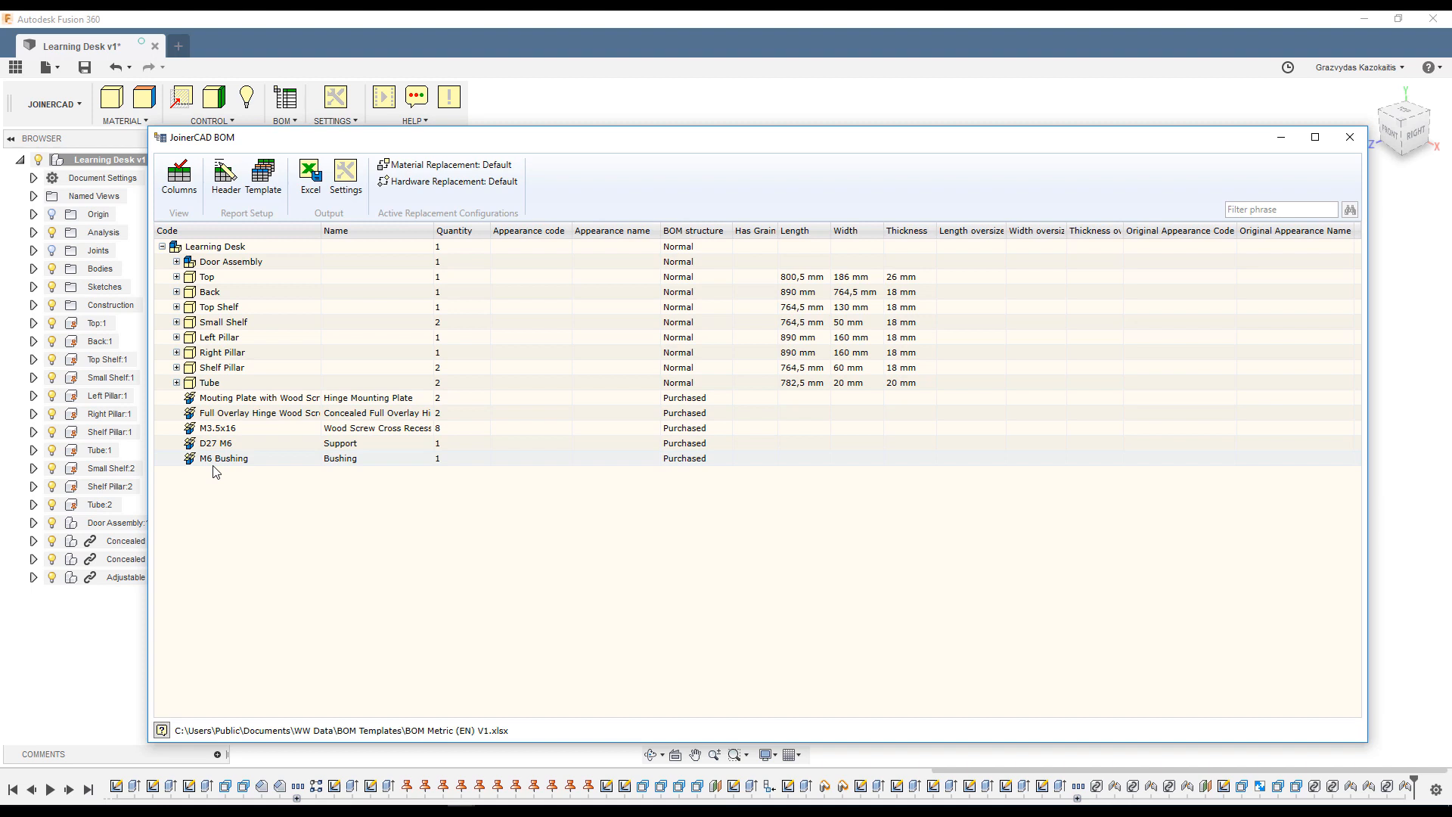
click(224, 458)
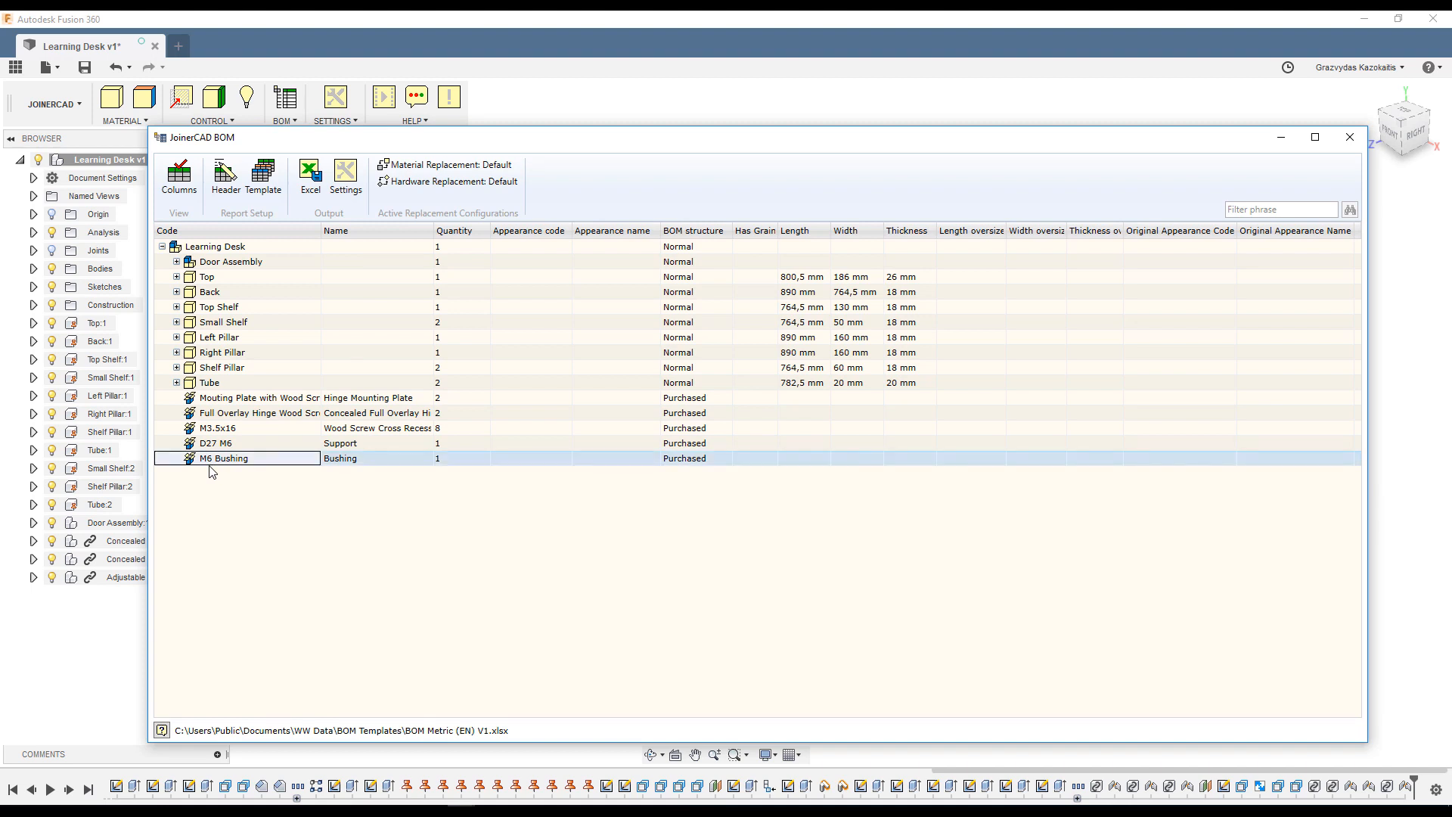
click(215, 443)
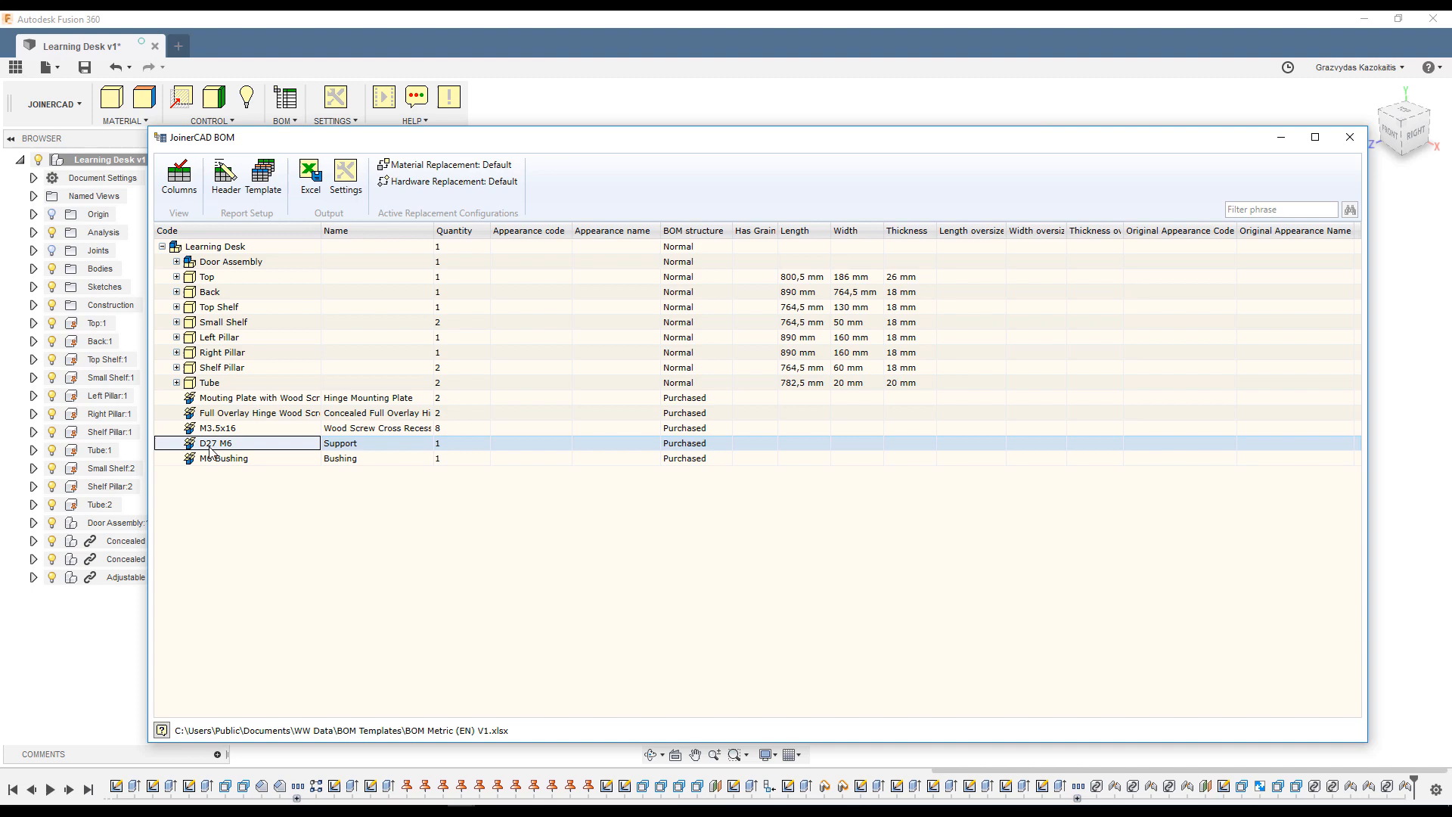
mouse_move(1037, 505)
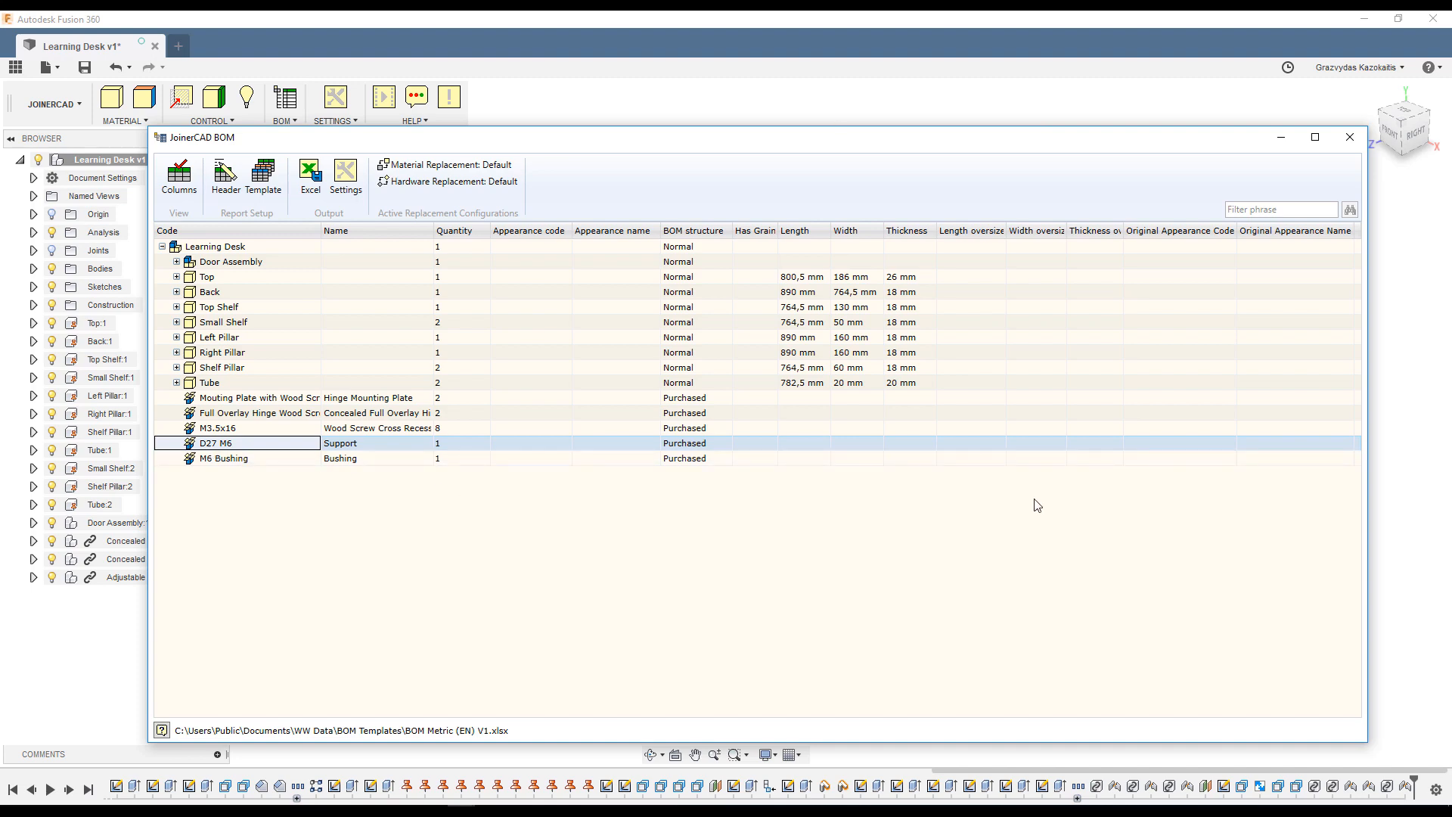
click(1349, 137)
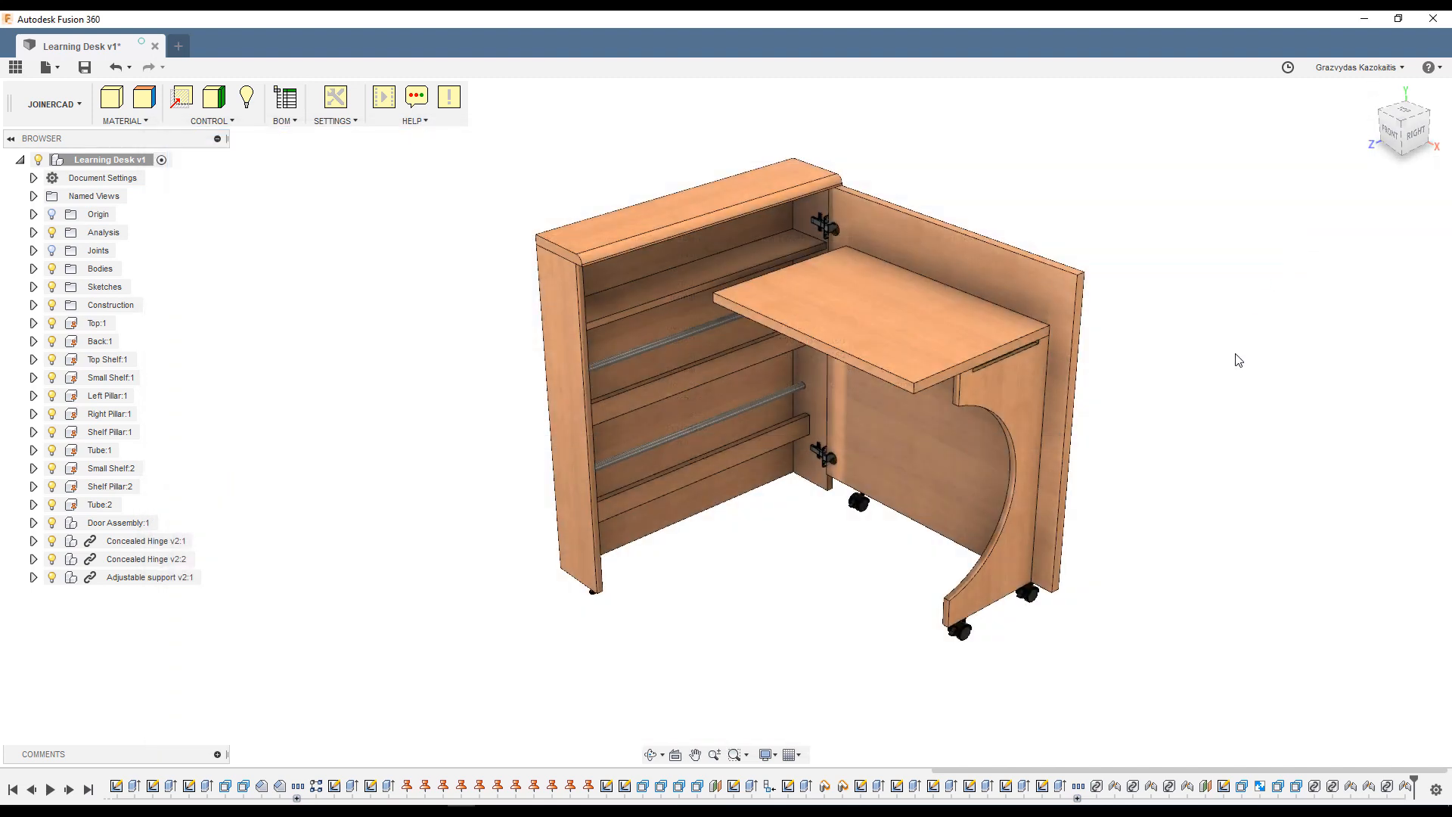